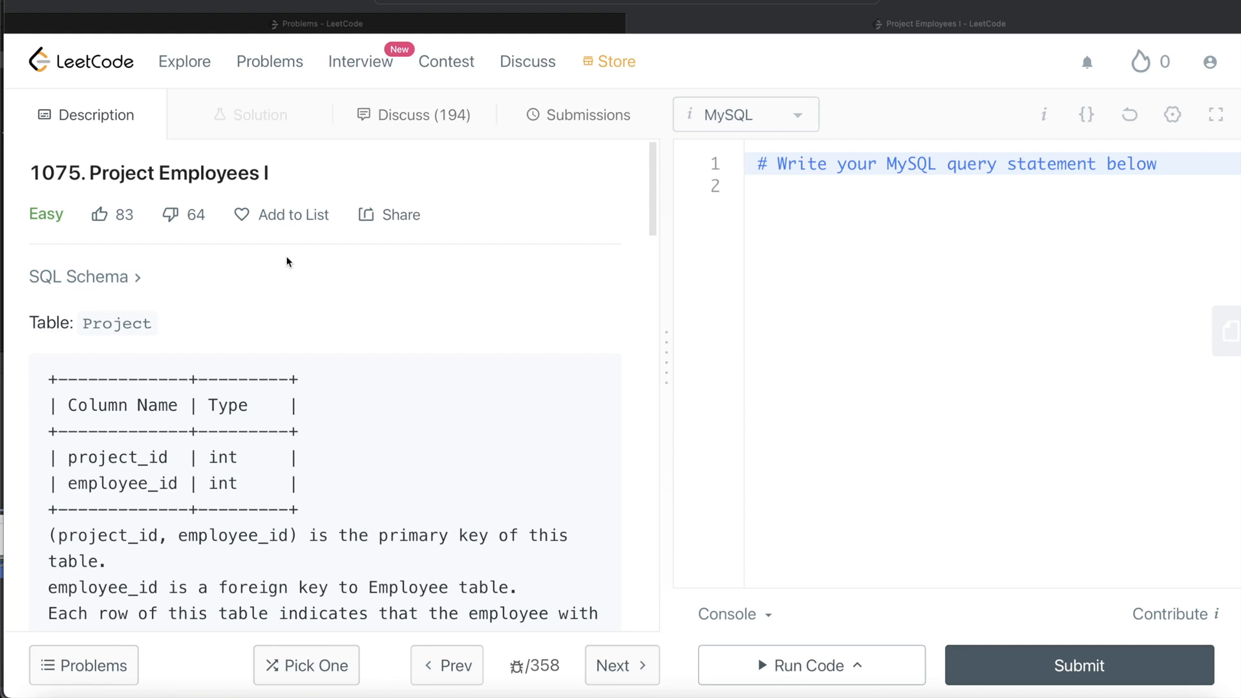
{"action": "mouse_move", "coordinate": [179, 172]}
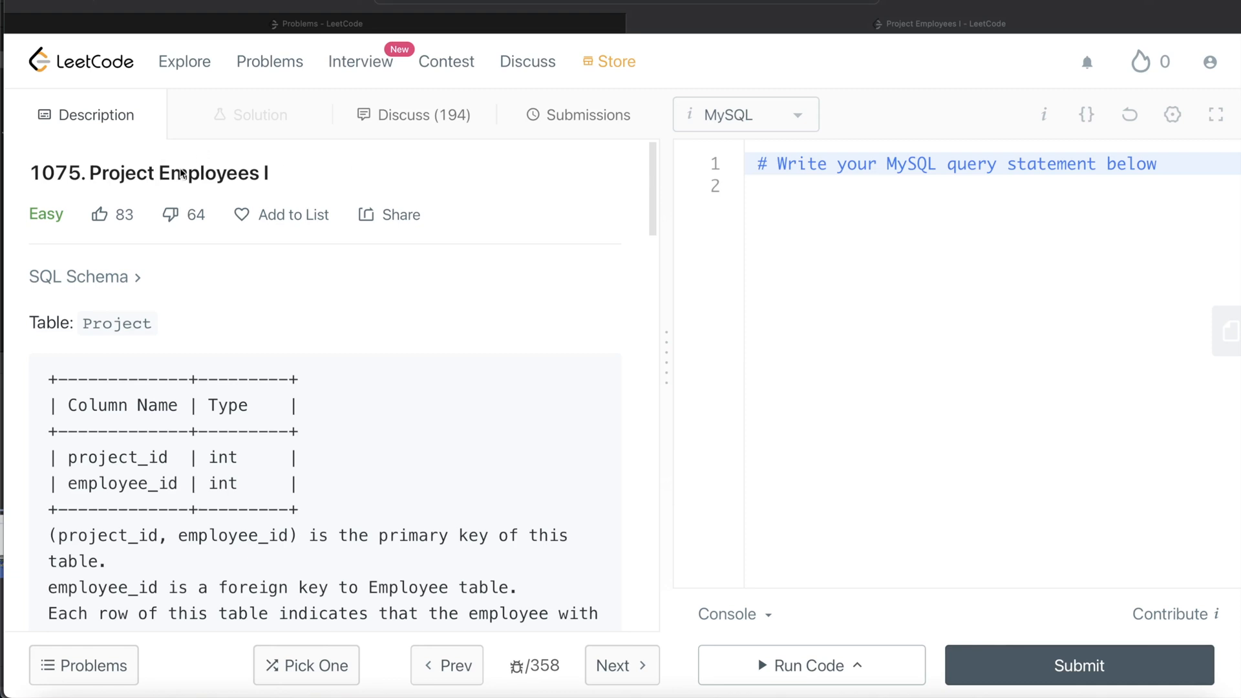
{"action": "mouse_move", "coordinate": [271, 184]}
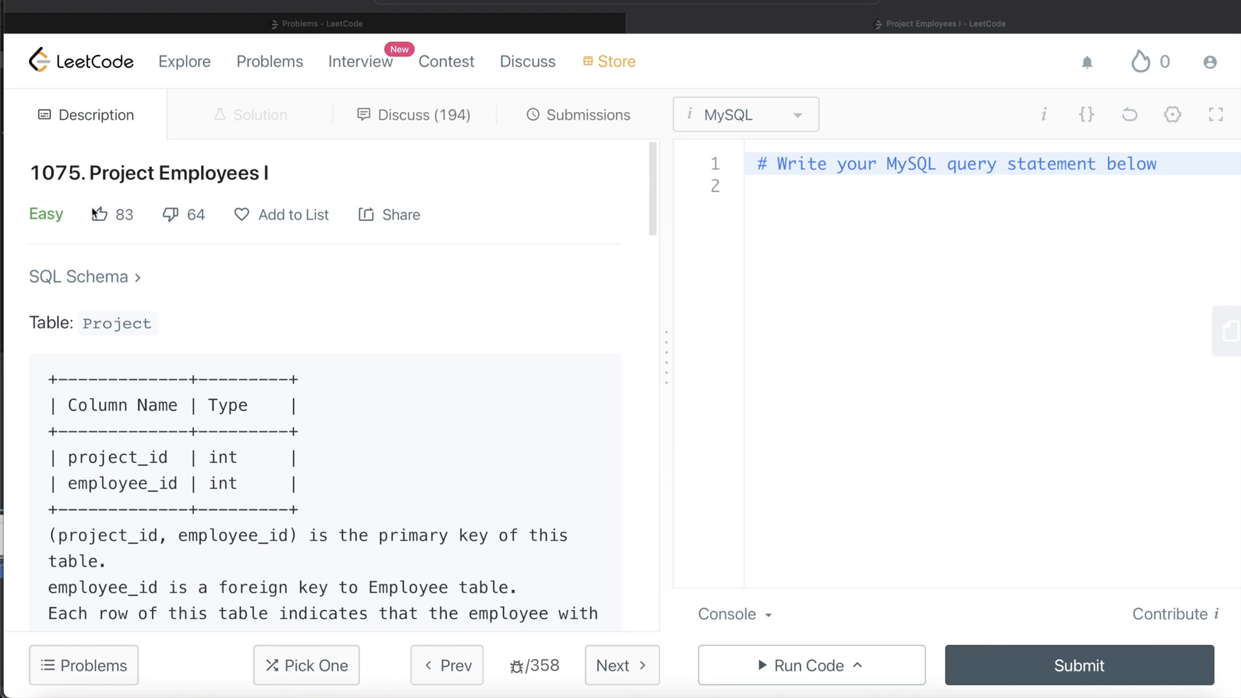
Scroll the description past the Project table notes to the Employee schema with experience_years.
{"action": "scroll", "scroll_direction": "down", "scroll_amount": 3}
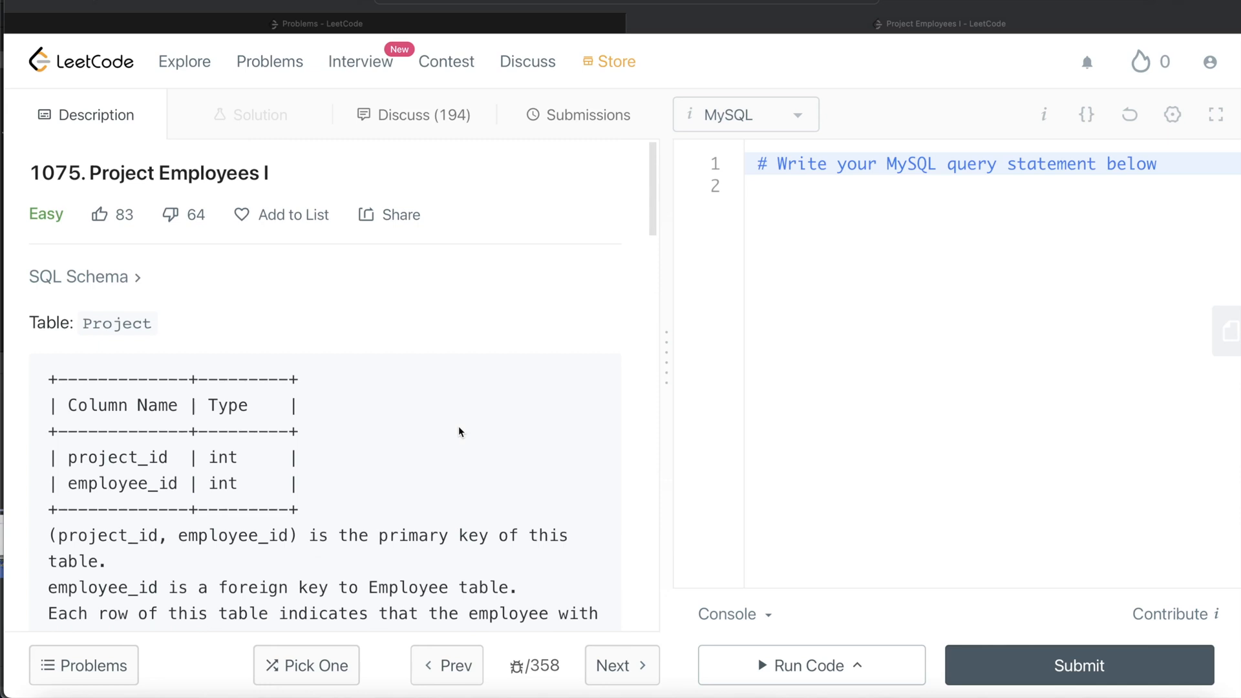
{"action": "scroll", "scroll_direction": "down", "scroll_amount": 3}
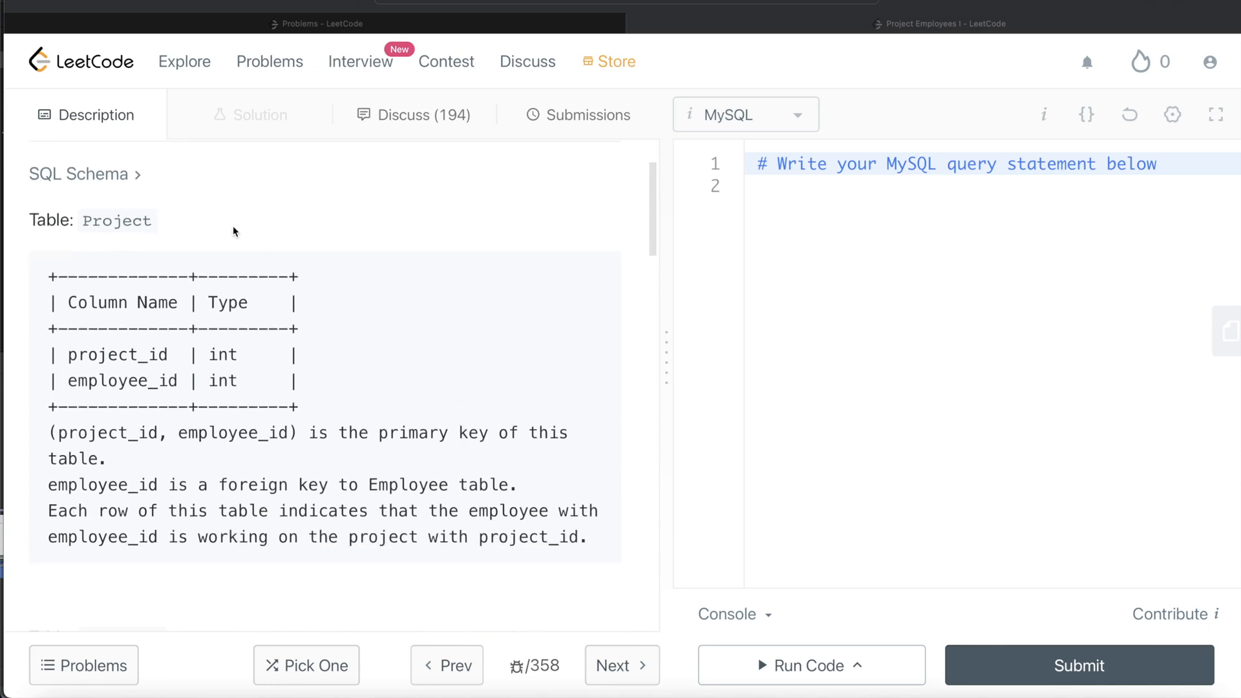
{"action": "mouse_move", "coordinate": [93, 351]}
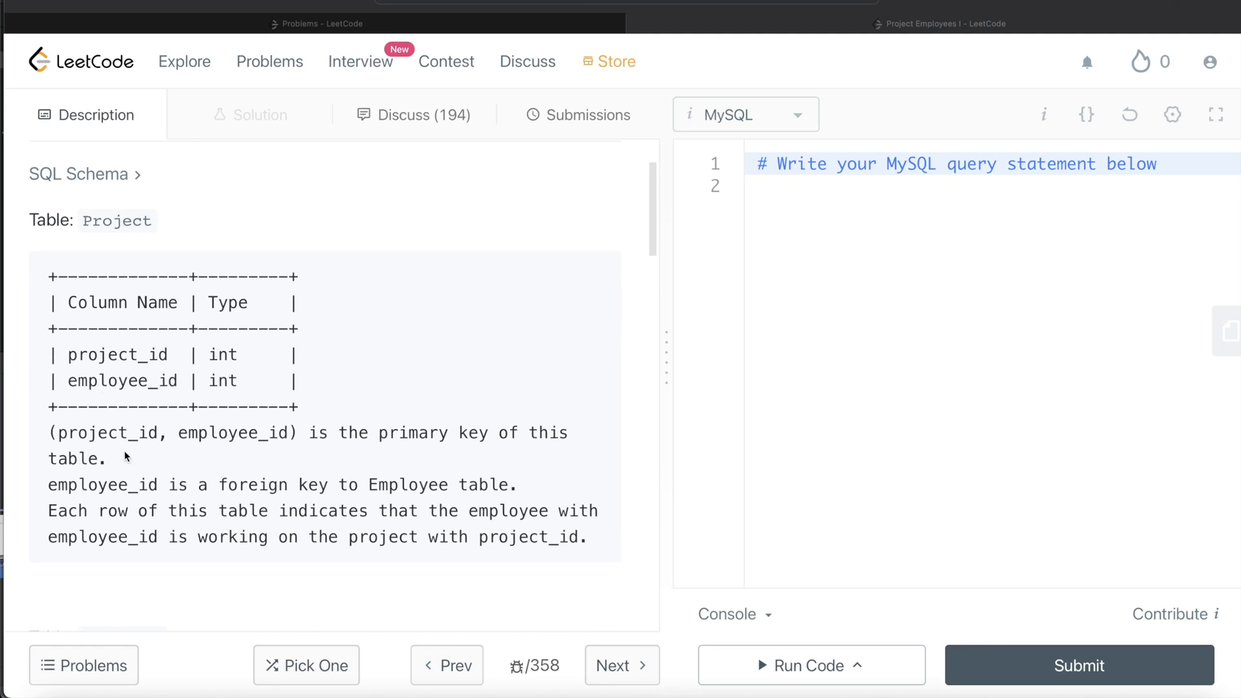
{"action": "mouse_move", "coordinate": [287, 449]}
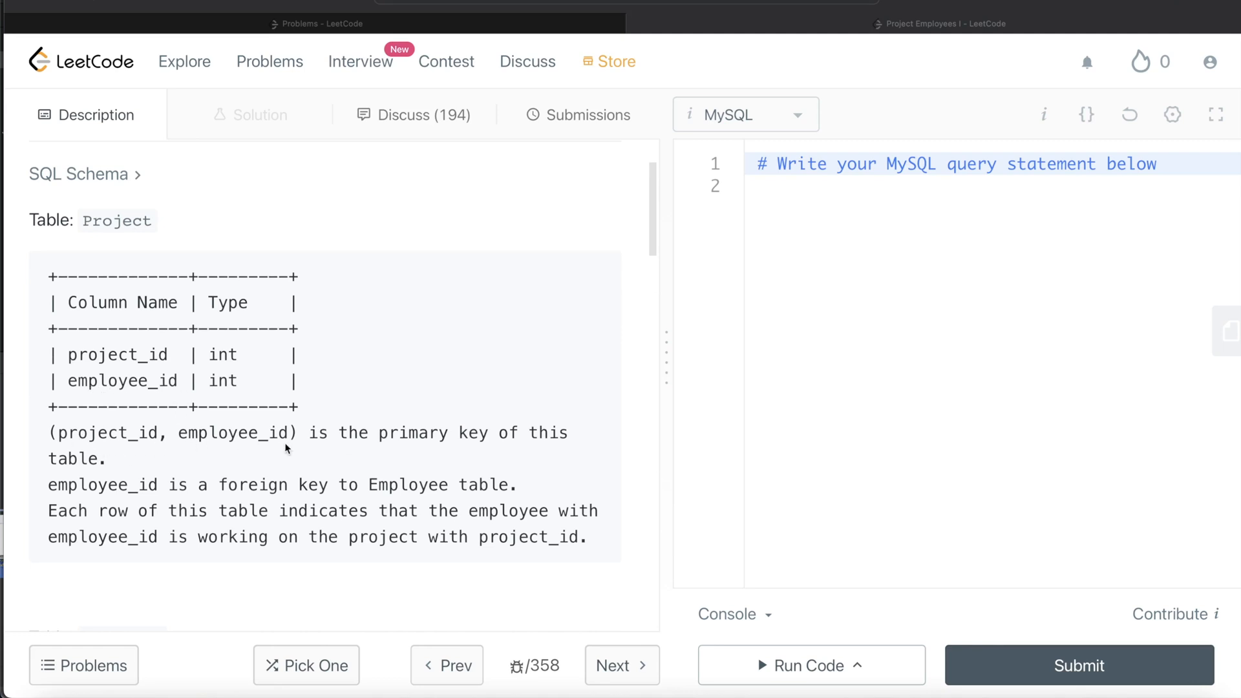
{"action": "scroll", "scroll_direction": "down", "scroll_amount": 3}
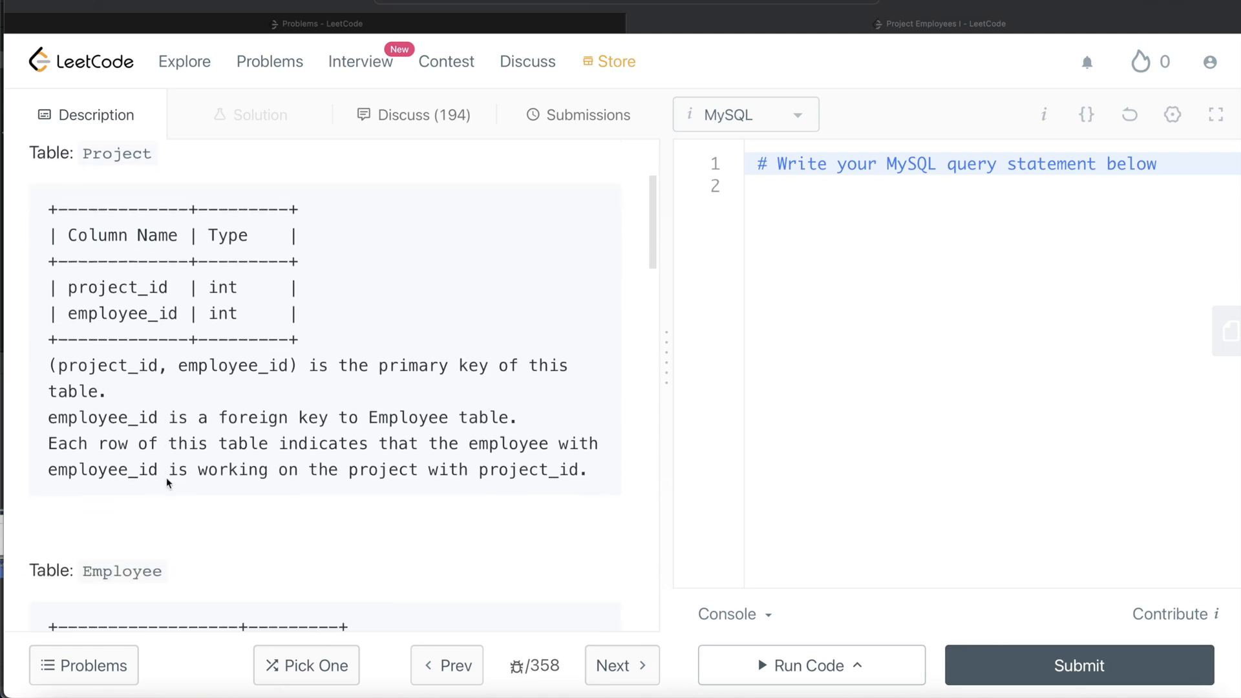
{"action": "scroll", "scroll_direction": "down", "scroll_amount": 3}
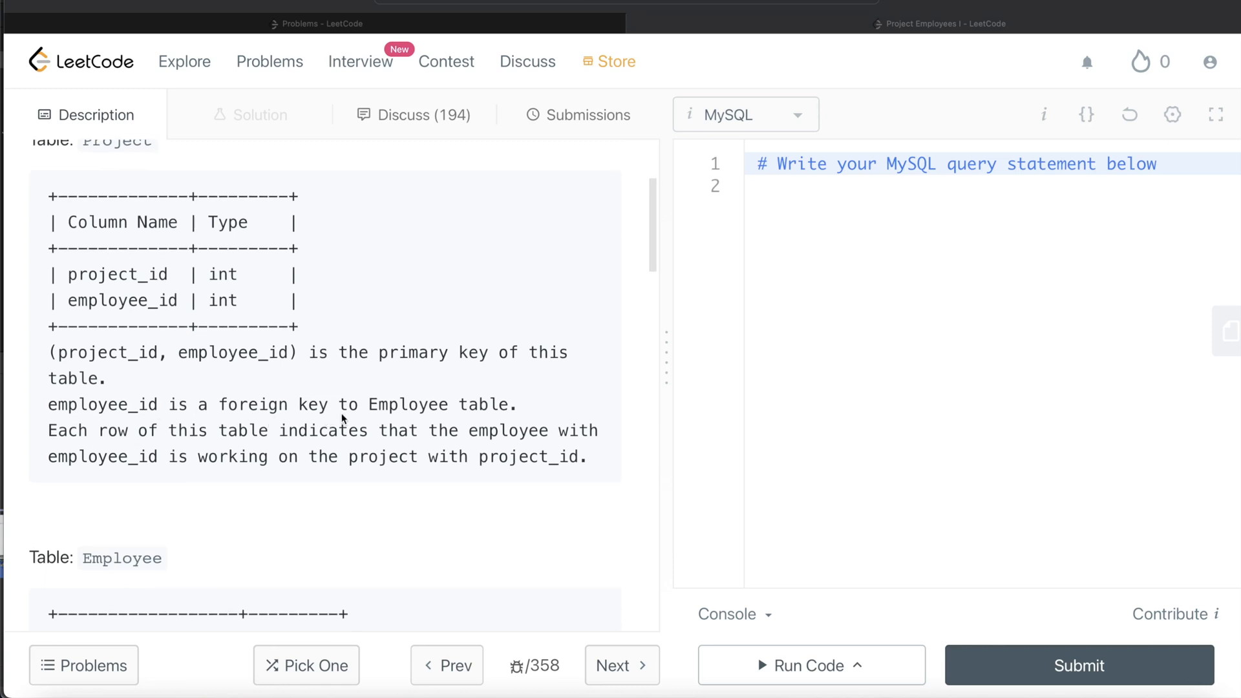
{"action": "mouse_move", "coordinate": [220, 434]}
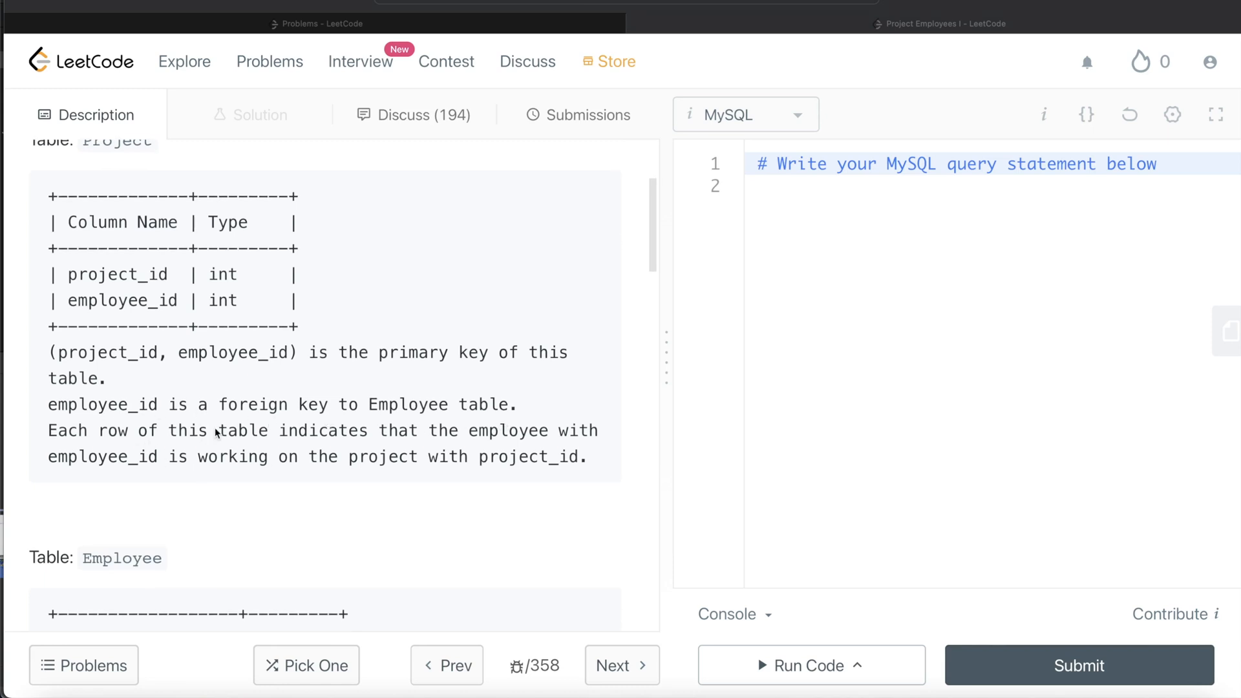
{"action": "mouse_move", "coordinate": [352, 443]}
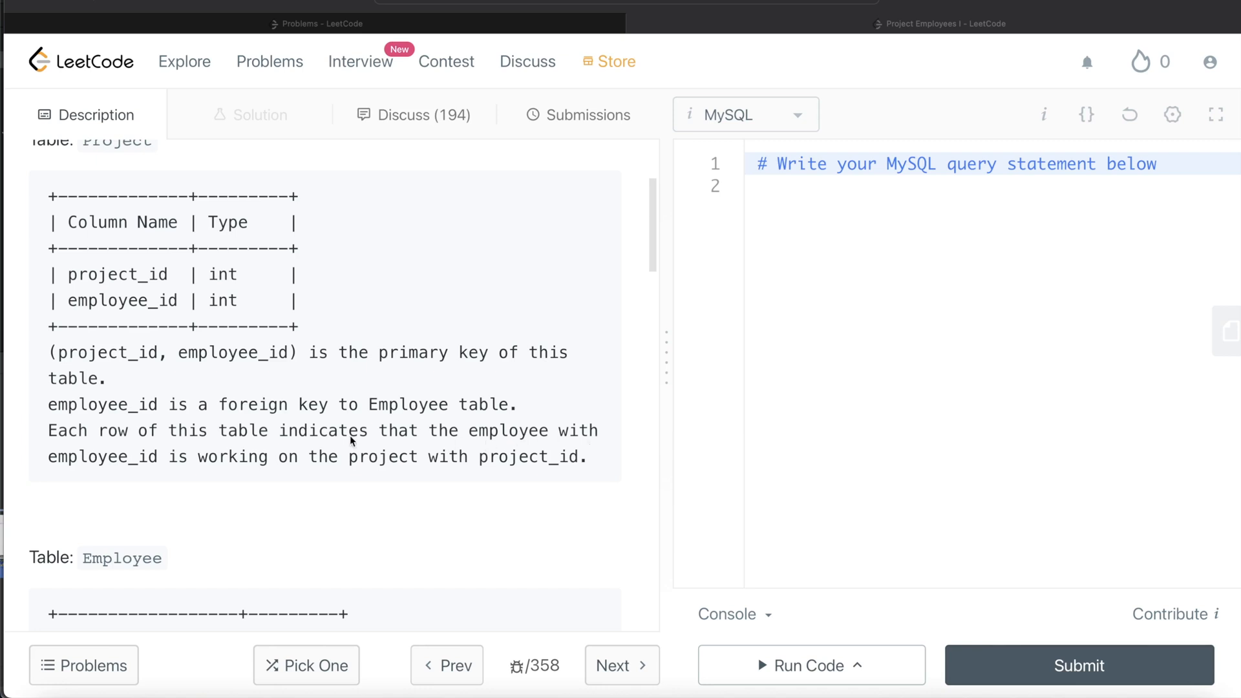
{"action": "mouse_move", "coordinate": [364, 477]}
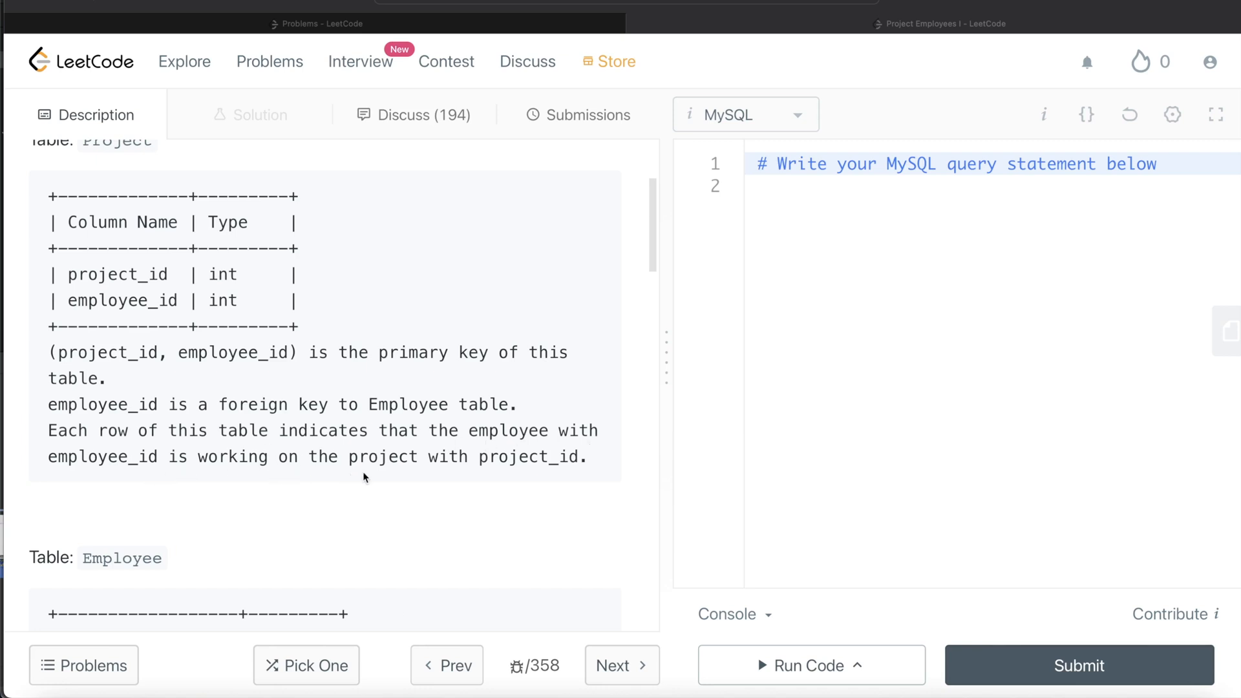
{"action": "scroll", "scroll_direction": "down", "scroll_amount": 3}
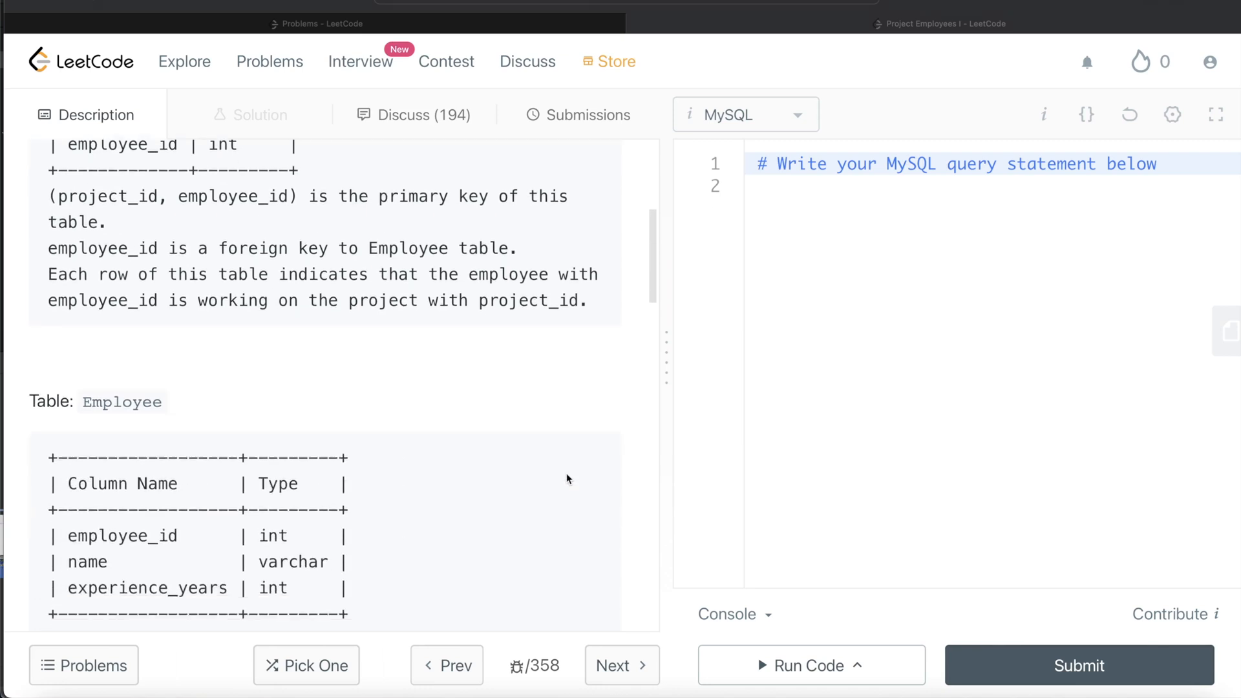
Scroll to the task statement asking for per-project average experience years rounded to 2 digits.
{"action": "scroll", "scroll_direction": "down", "scroll_amount": 3}
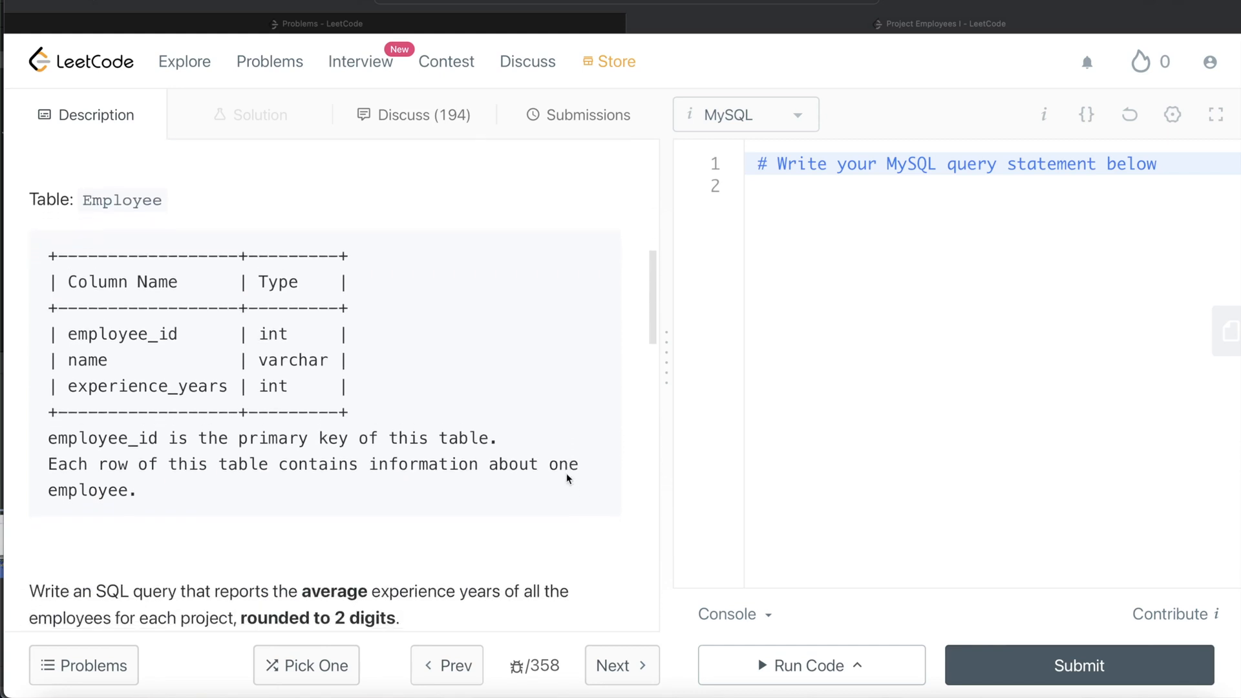
{"action": "mouse_move", "coordinate": [87, 365]}
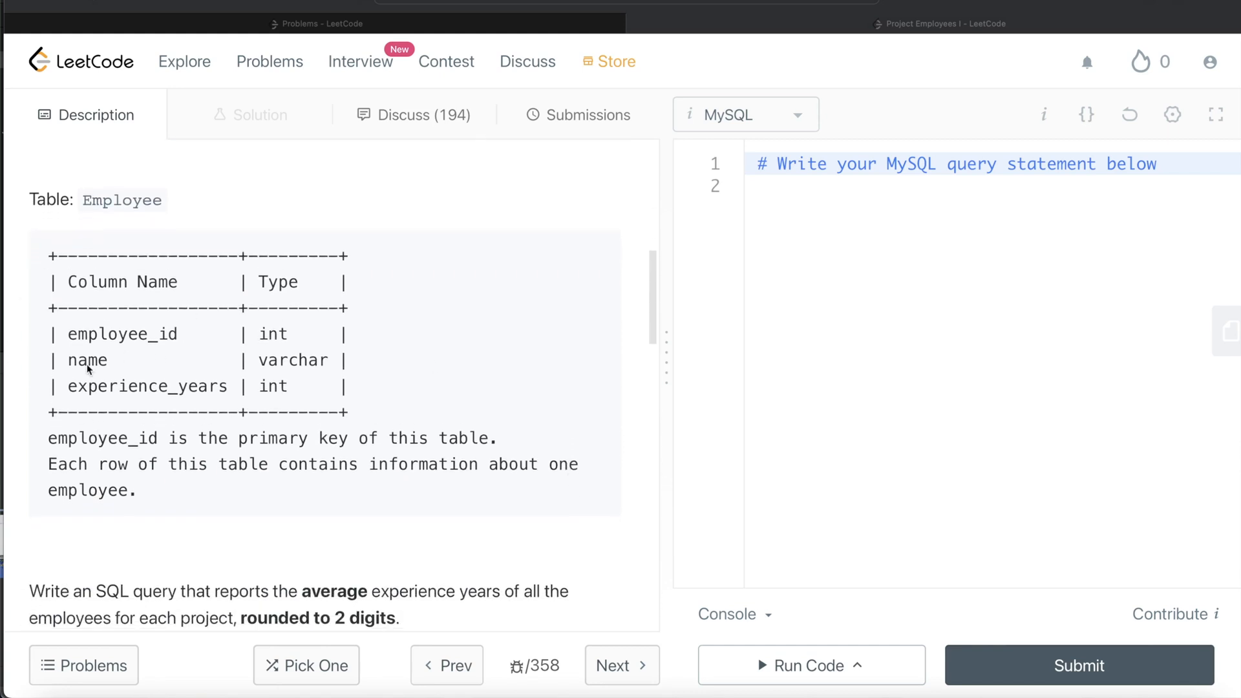
{"action": "mouse_move", "coordinate": [255, 492]}
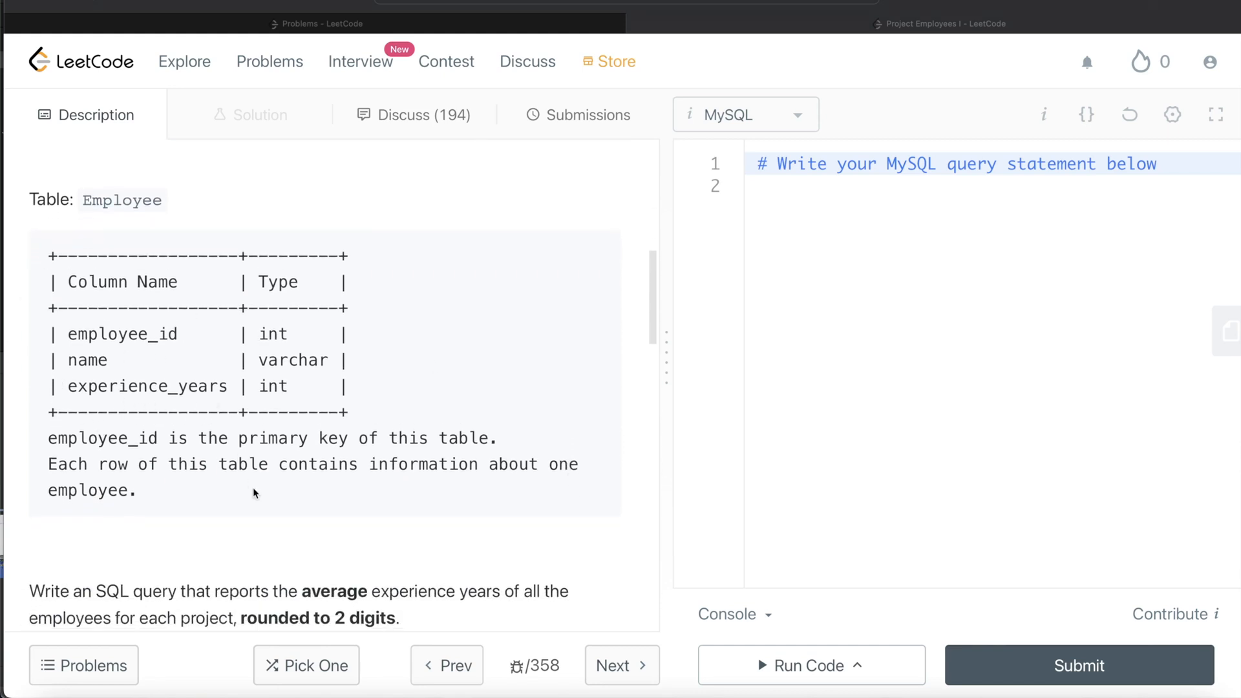
{"action": "scroll", "scroll_direction": "down", "scroll_amount": 3}
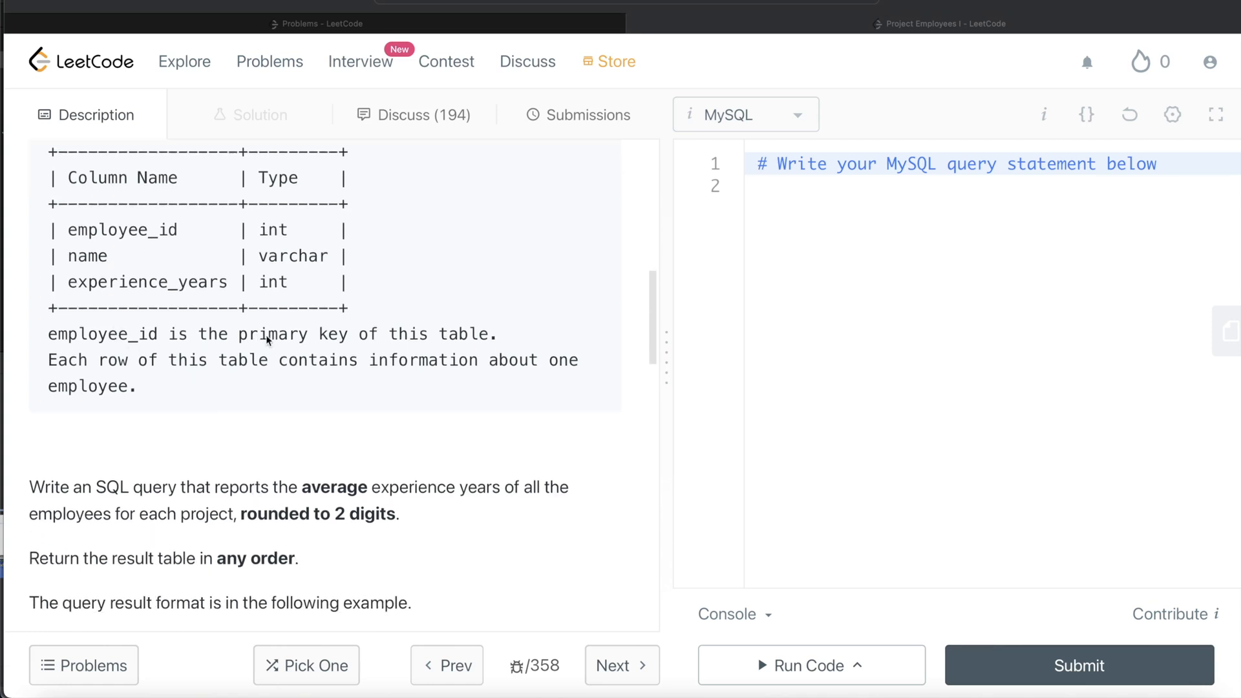
{"action": "mouse_move", "coordinate": [279, 388]}
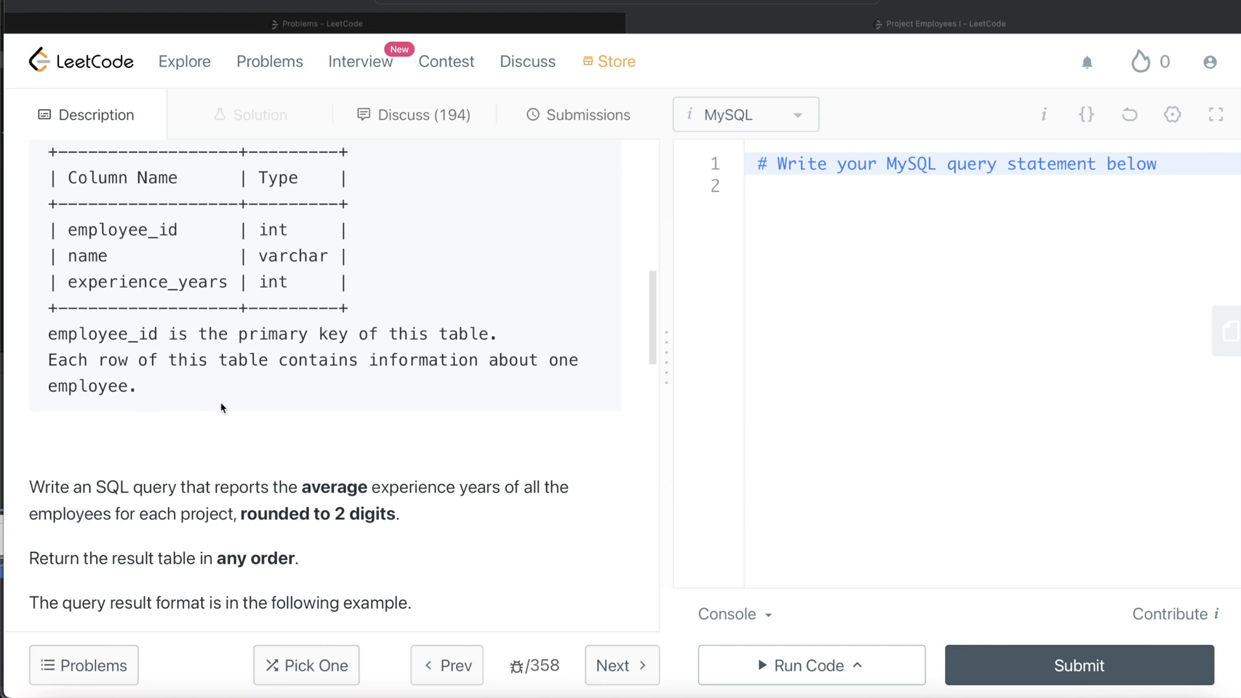
Scroll to Example 1's input Project table pairing projects 1 and 2 with employees.
{"action": "scroll", "scroll_direction": "down", "scroll_amount": 3}
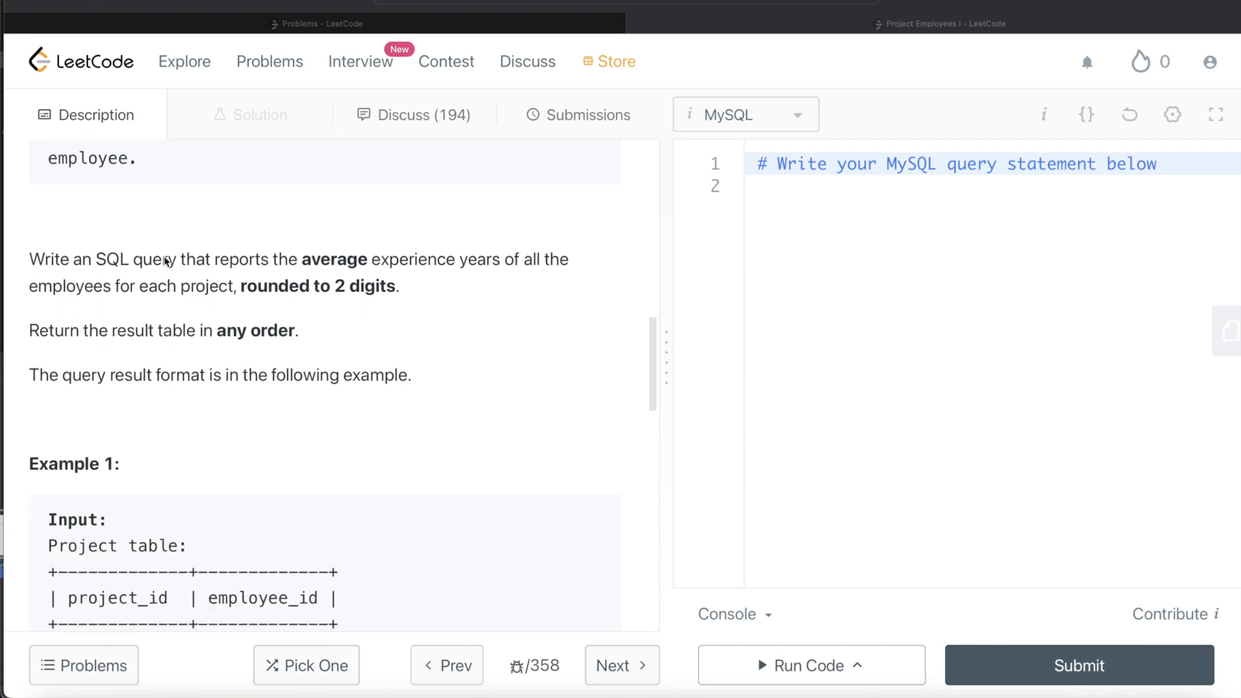
{"action": "mouse_move", "coordinate": [446, 277]}
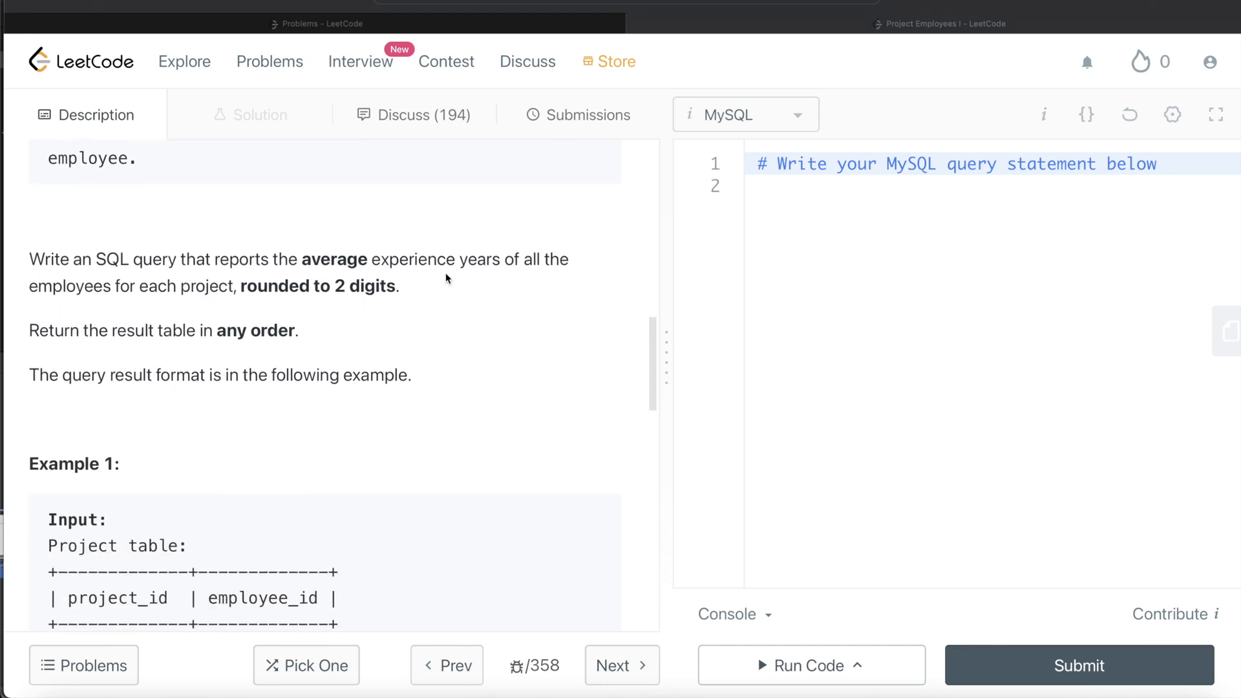
{"action": "mouse_move", "coordinate": [109, 309]}
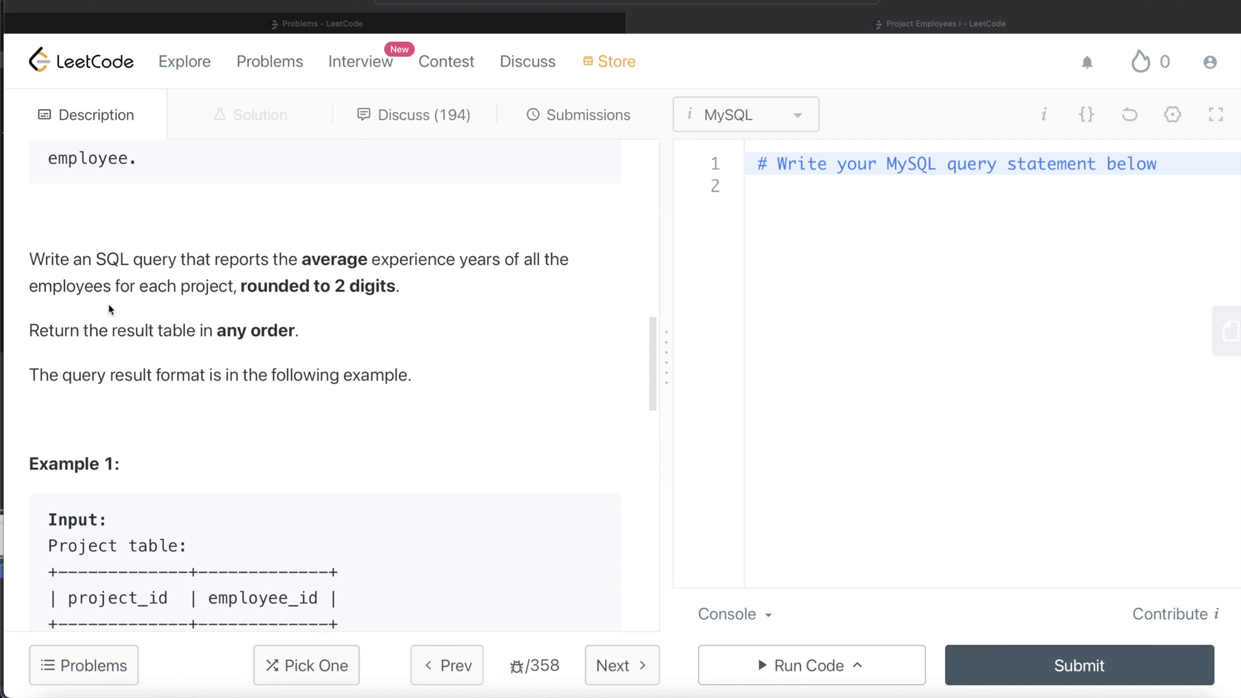
{"action": "mouse_move", "coordinate": [316, 311]}
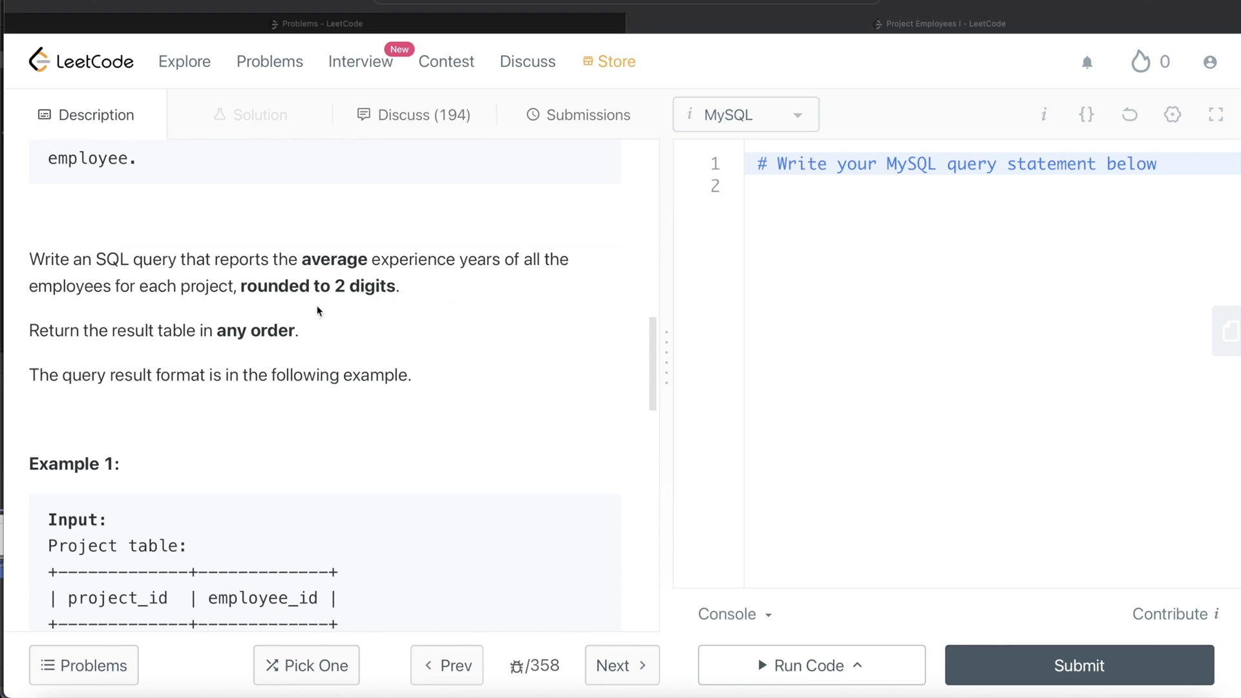
{"action": "mouse_move", "coordinate": [341, 323]}
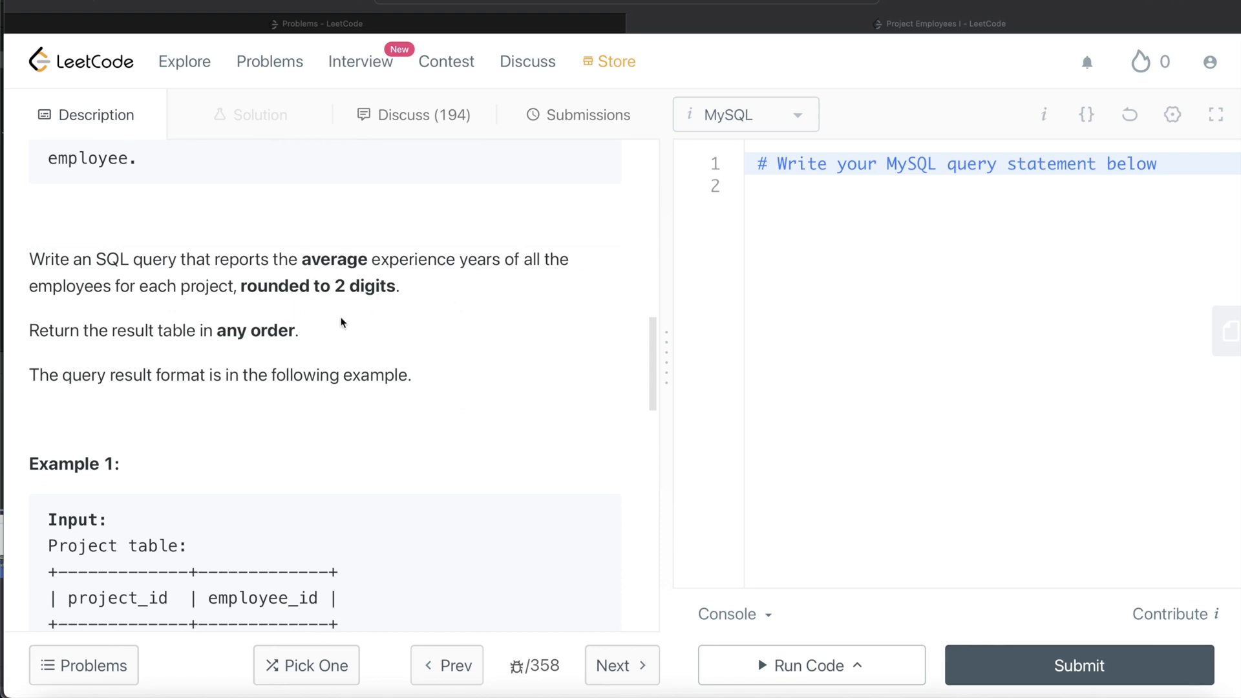
{"action": "scroll", "scroll_direction": "down", "scroll_amount": 3}
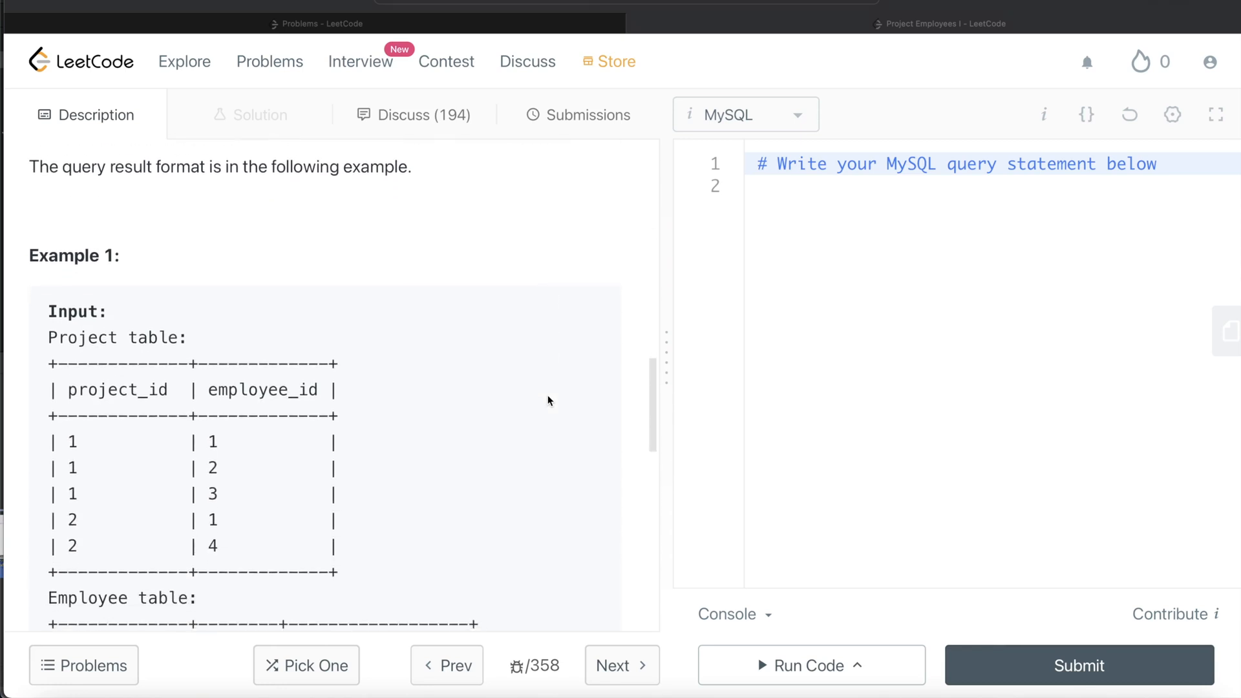
{"action": "scroll", "scroll_direction": "down", "scroll_amount": 3}
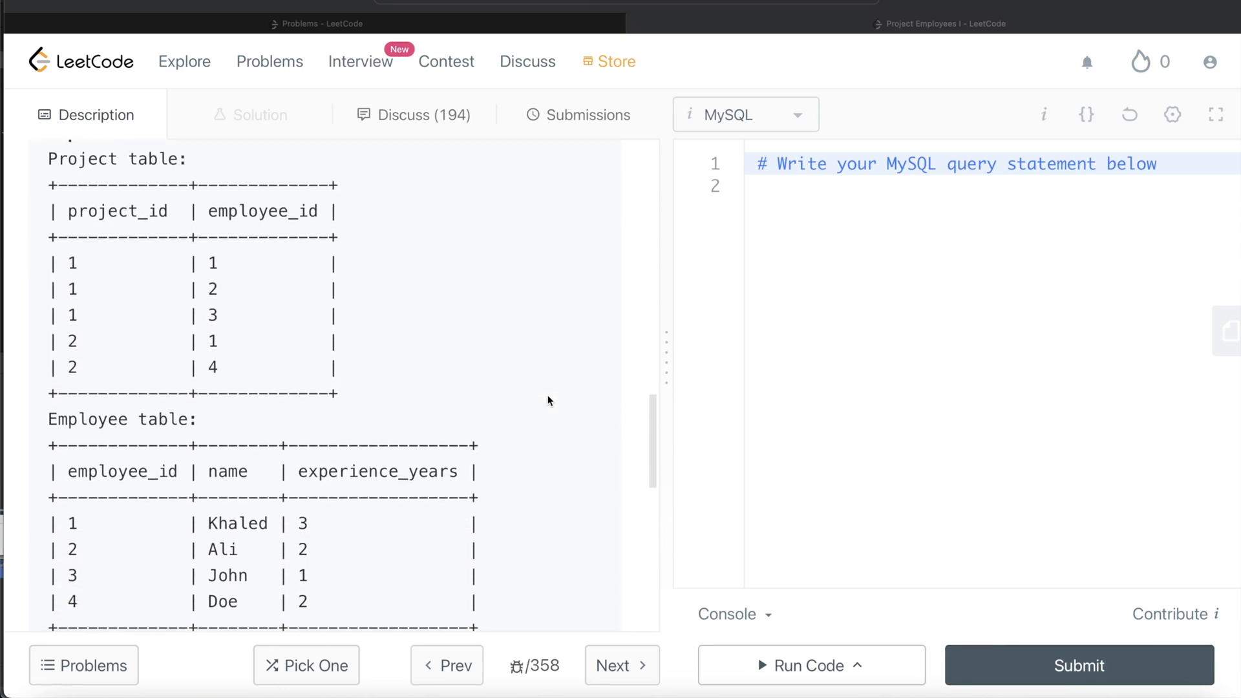
{"action": "mouse_move", "coordinate": [79, 269]}
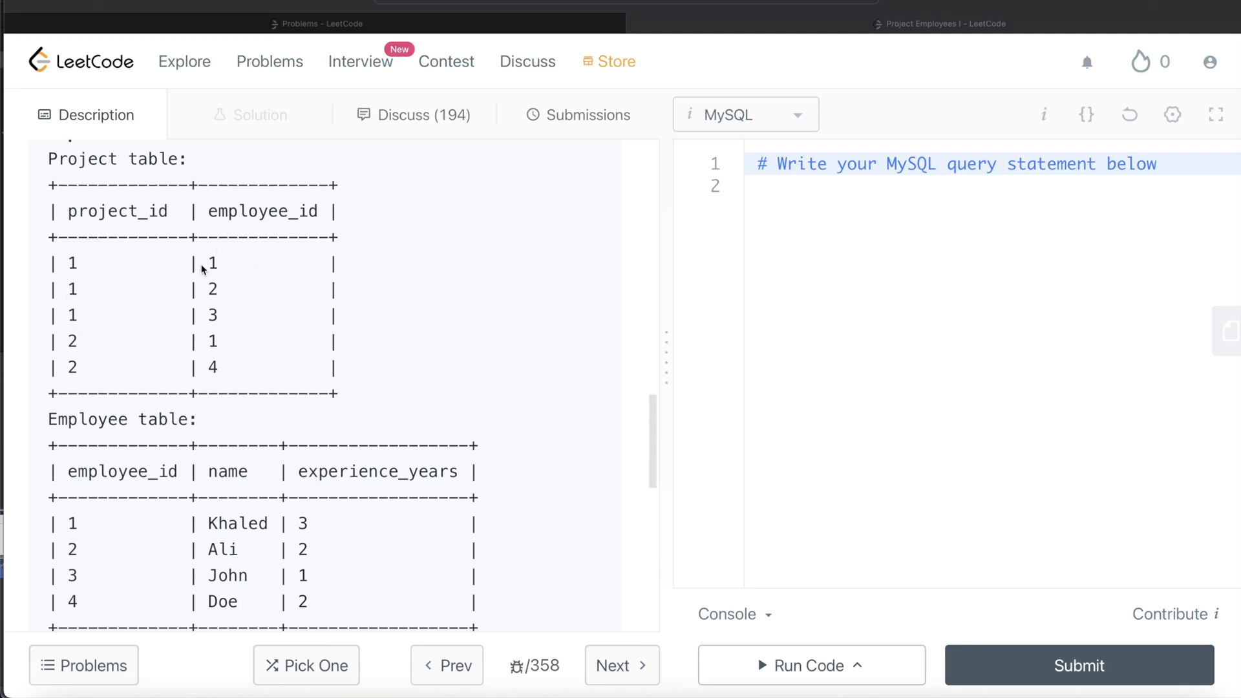
{"action": "mouse_move", "coordinate": [217, 317]}
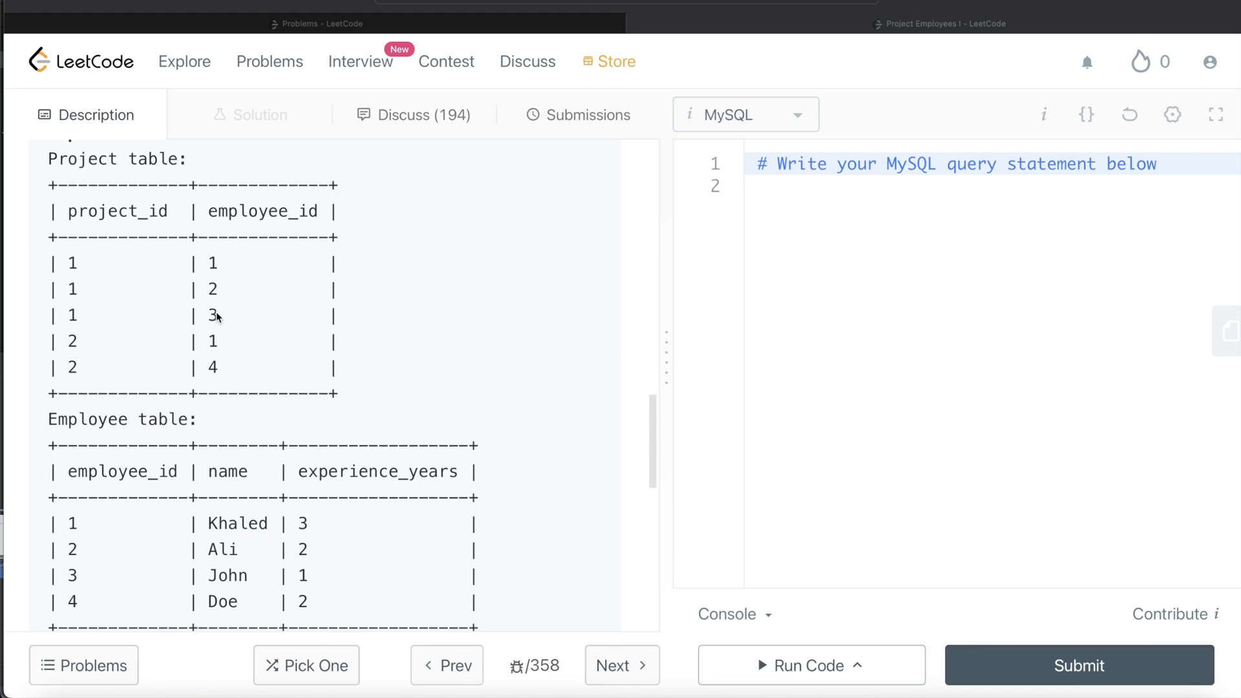
{"action": "mouse_move", "coordinate": [56, 295]}
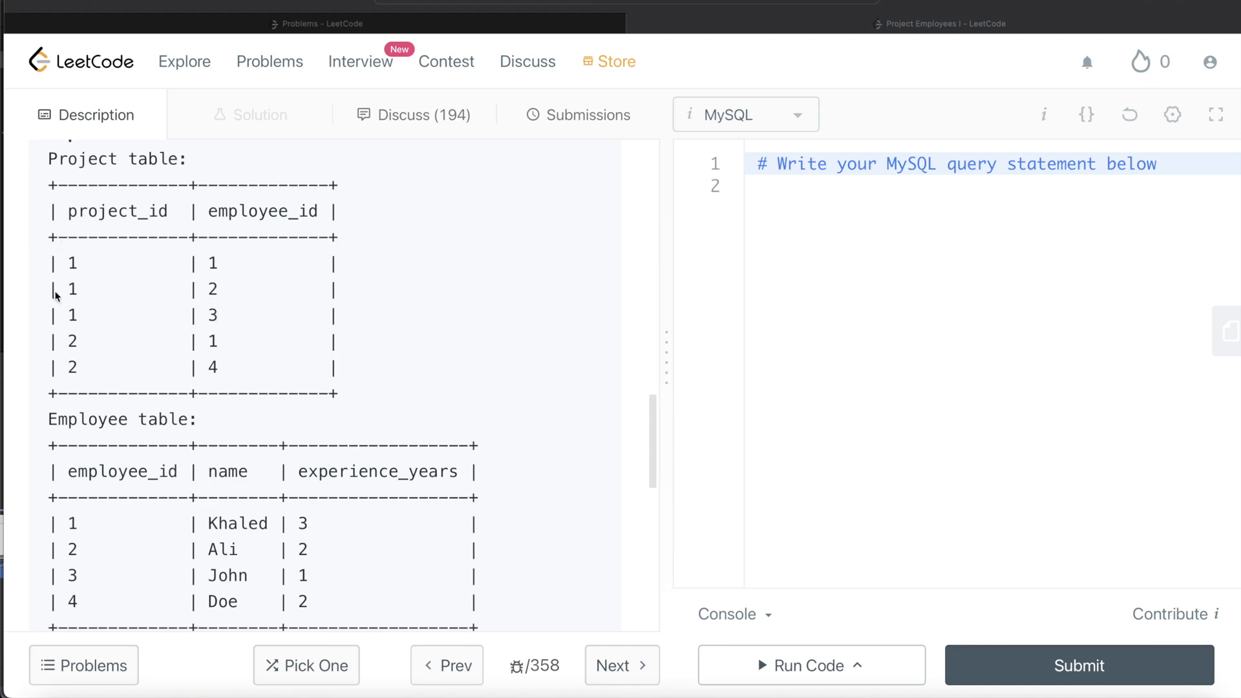
{"action": "mouse_move", "coordinate": [226, 282]}
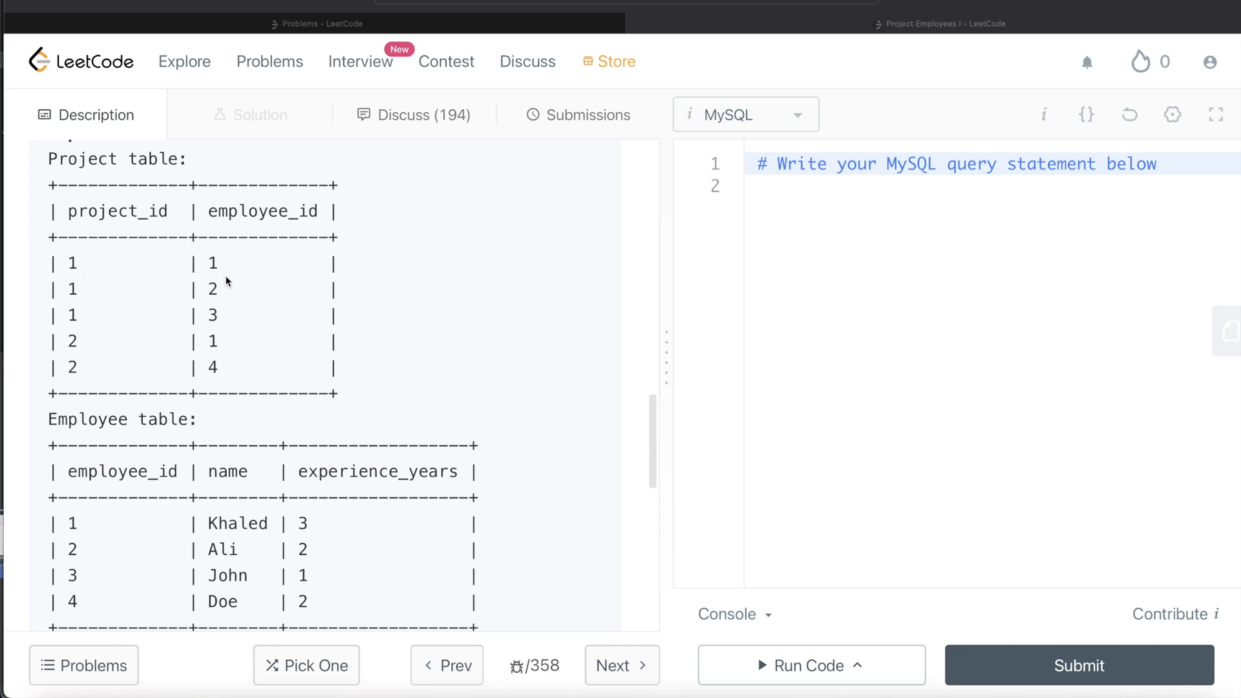
{"action": "mouse_move", "coordinate": [209, 525]}
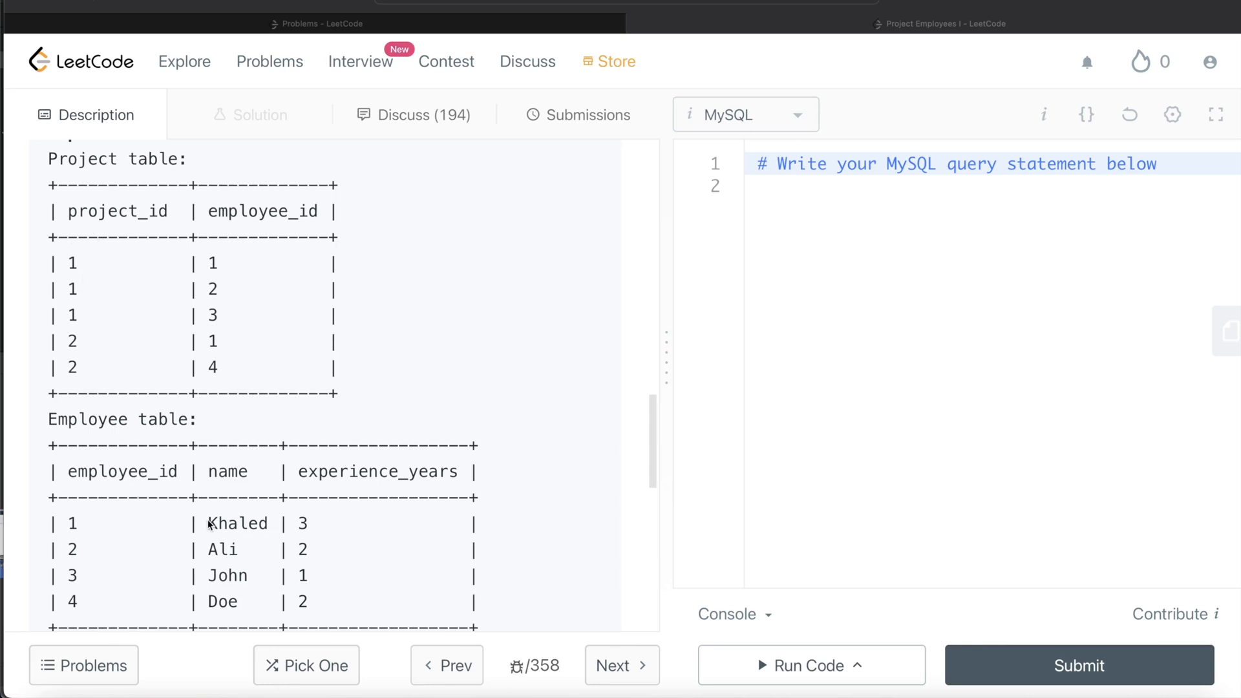
{"action": "mouse_move", "coordinate": [312, 521]}
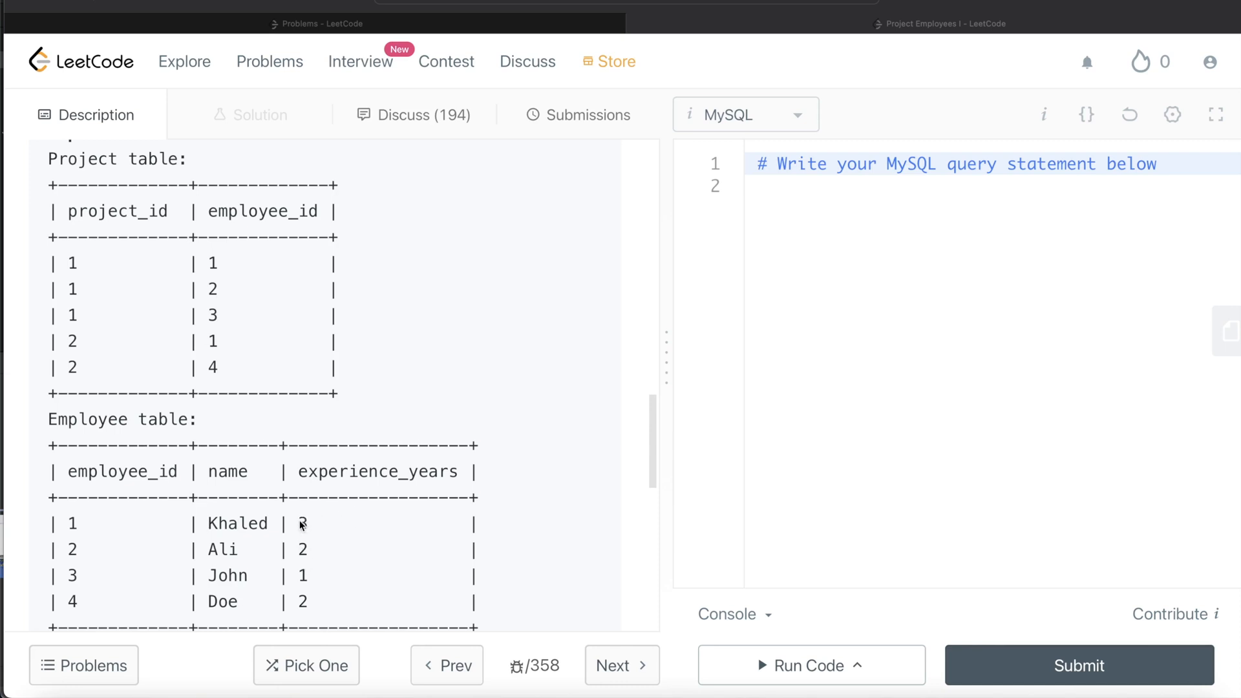
{"action": "mouse_move", "coordinate": [341, 530]}
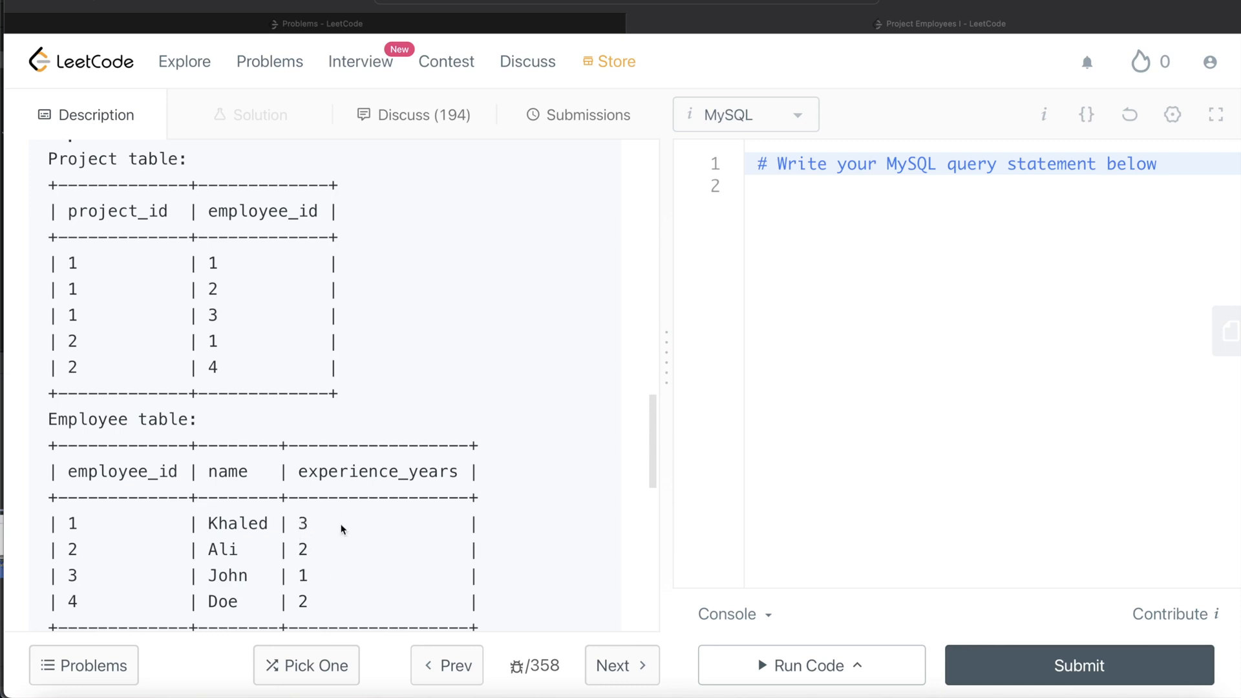
{"action": "mouse_move", "coordinate": [426, 538]}
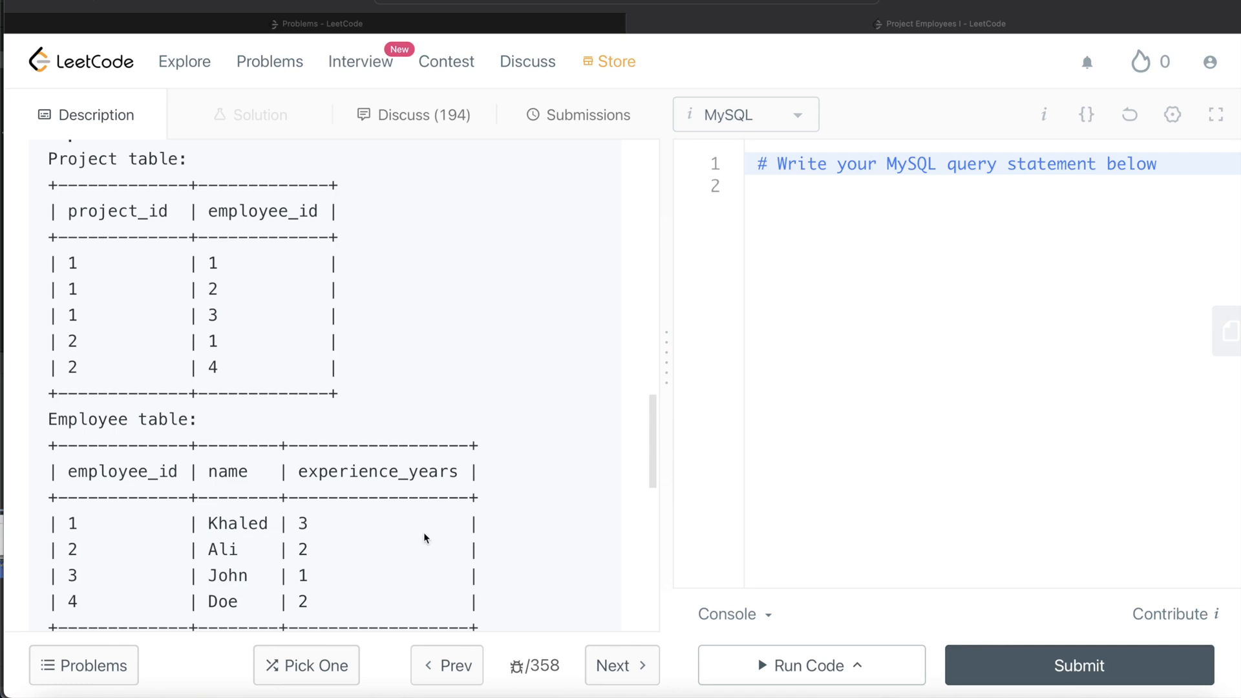
{"action": "mouse_move", "coordinate": [308, 325]}
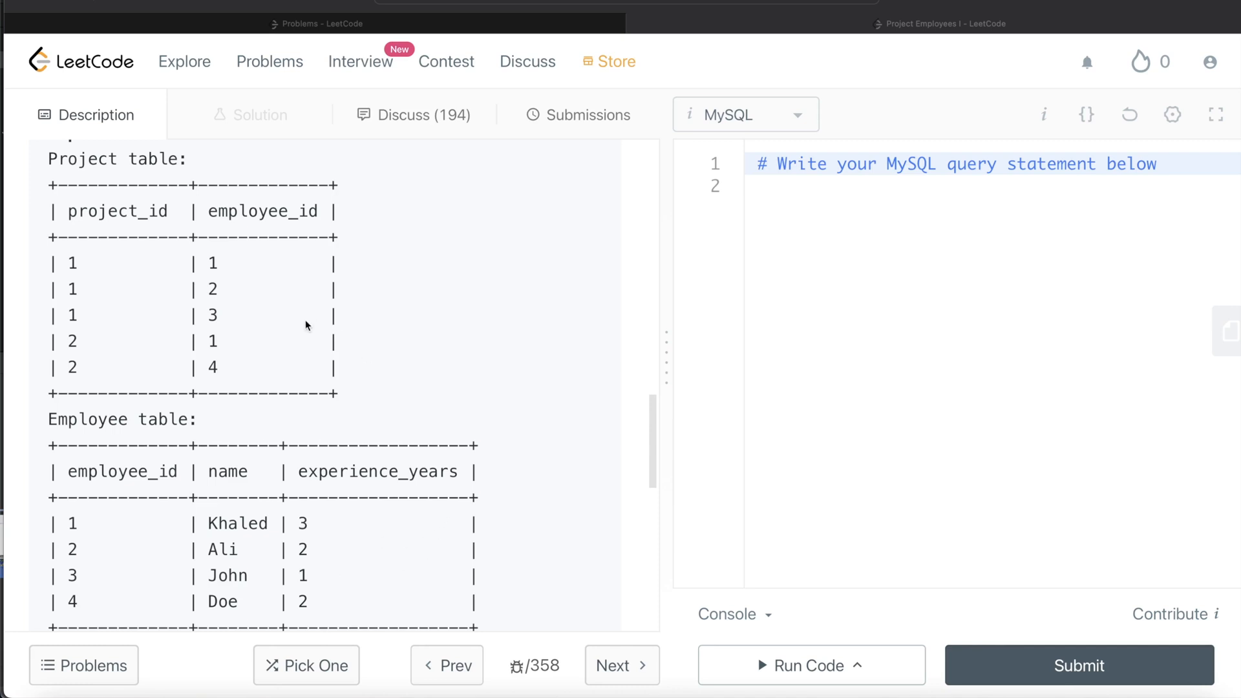
{"action": "mouse_move", "coordinate": [67, 351]}
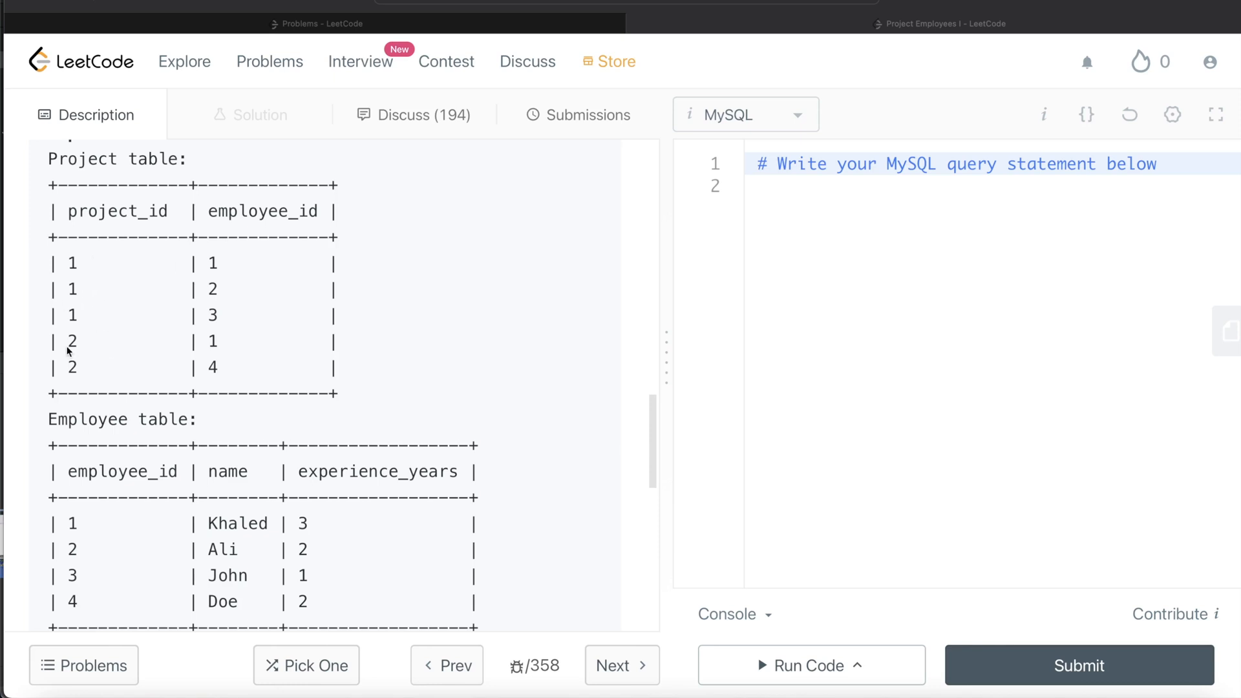
Scroll to Example 1's expected output listing averages 2.00 and 2.50 per project.
{"action": "scroll", "scroll_direction": "down", "scroll_amount": 3}
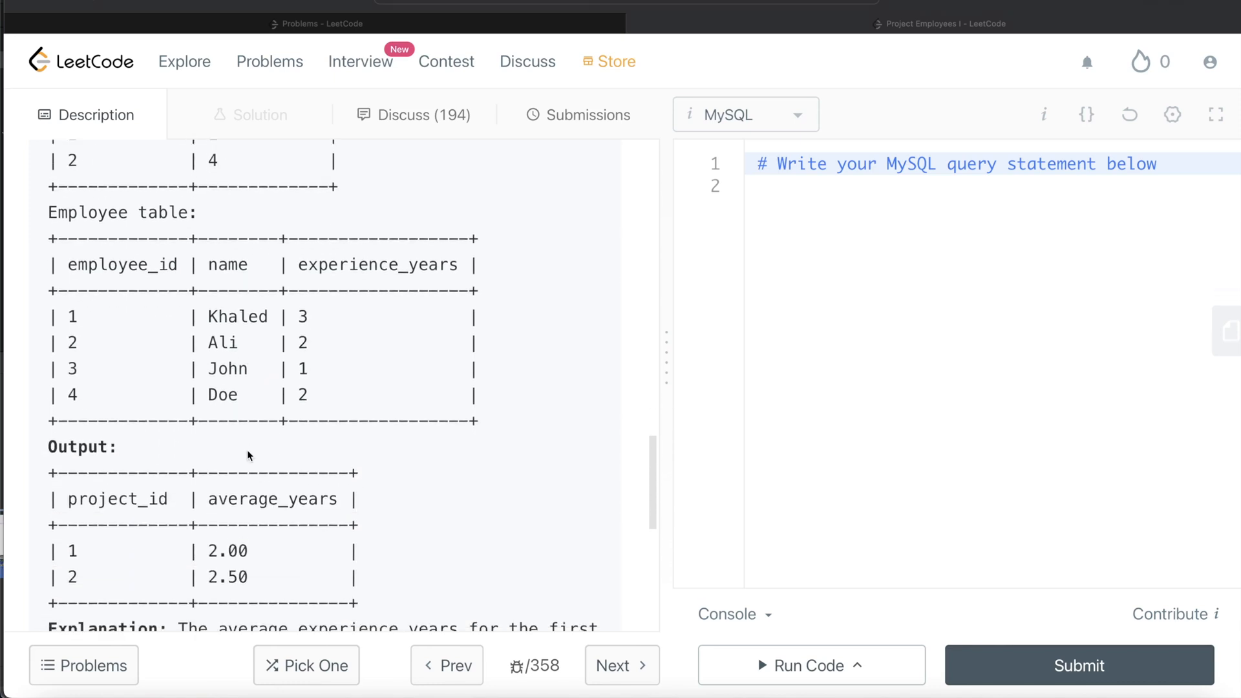
{"action": "mouse_move", "coordinate": [258, 559]}
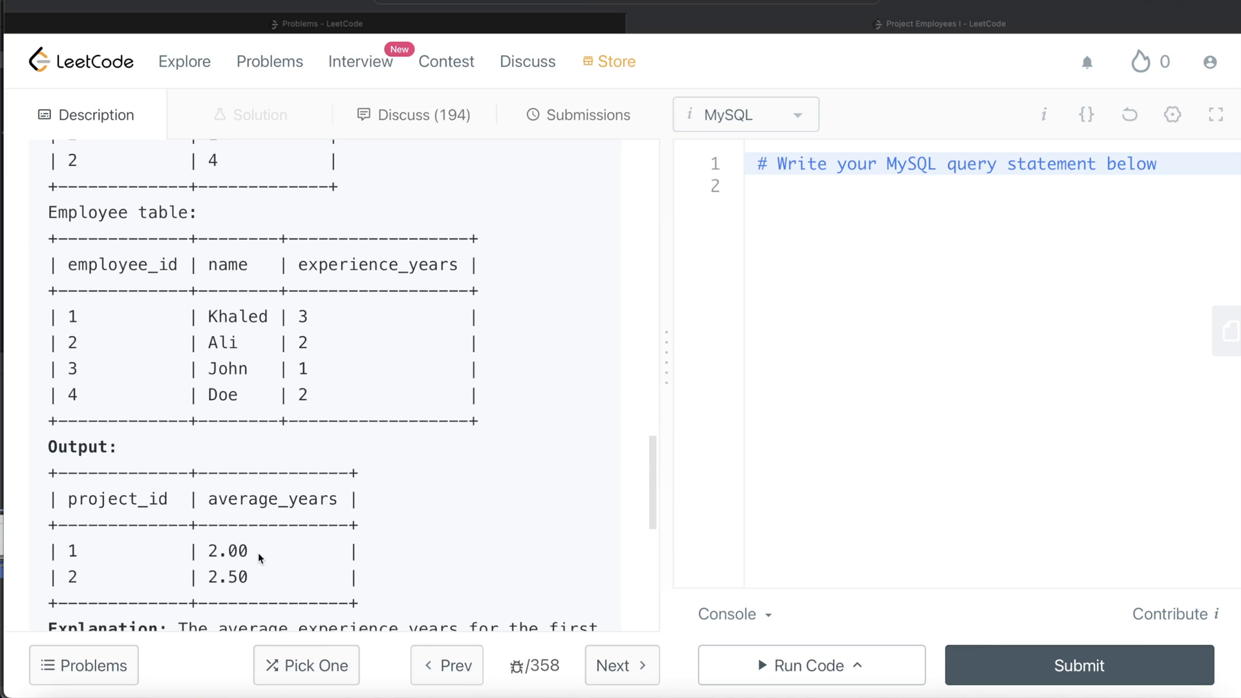
{"action": "mouse_move", "coordinate": [402, 441]}
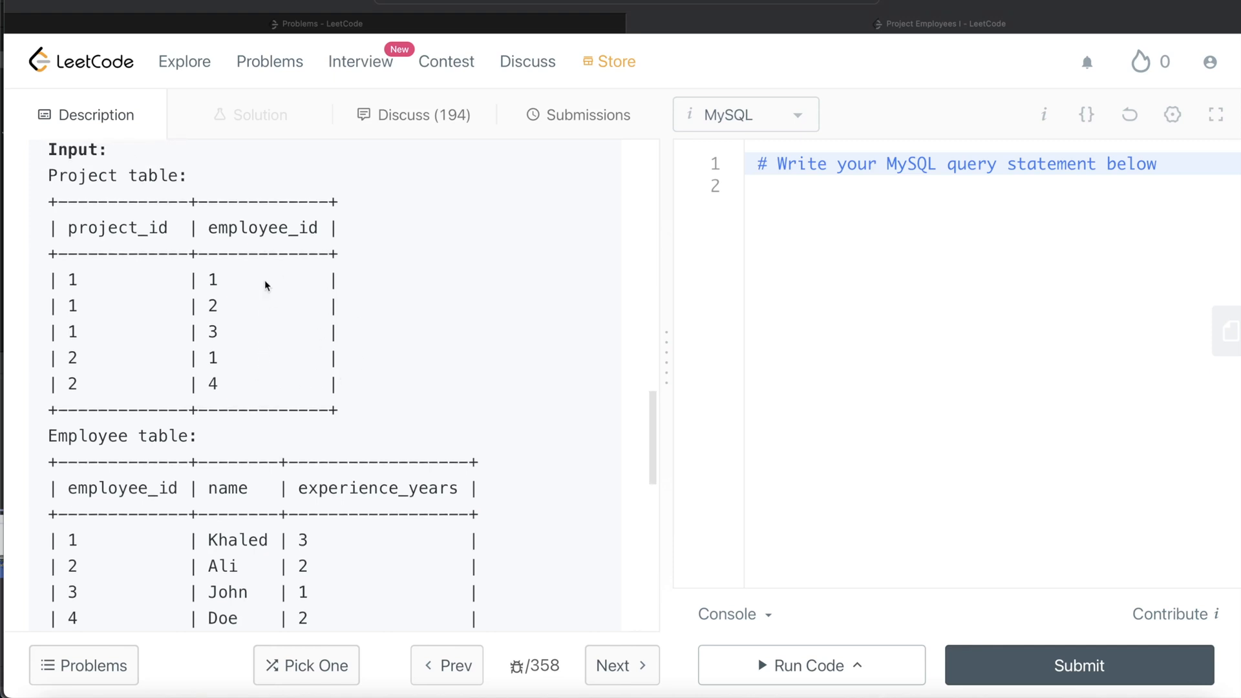
{"action": "mouse_move", "coordinate": [223, 483]}
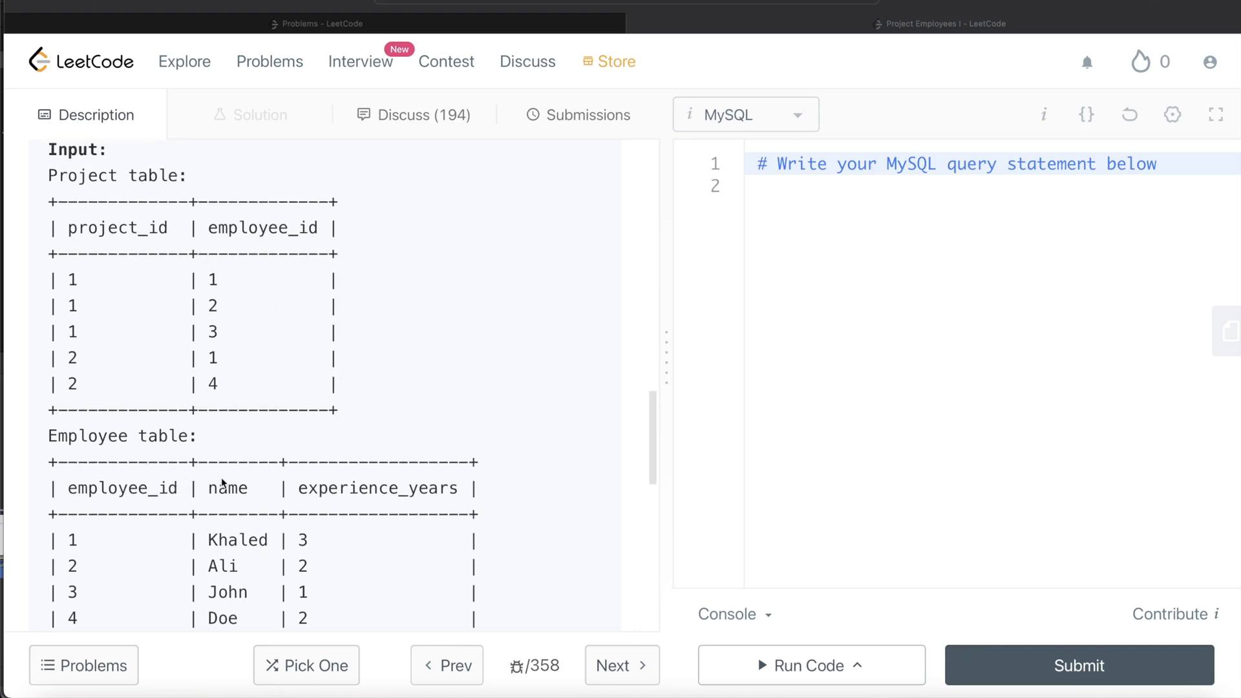
{"action": "mouse_move", "coordinate": [444, 526]}
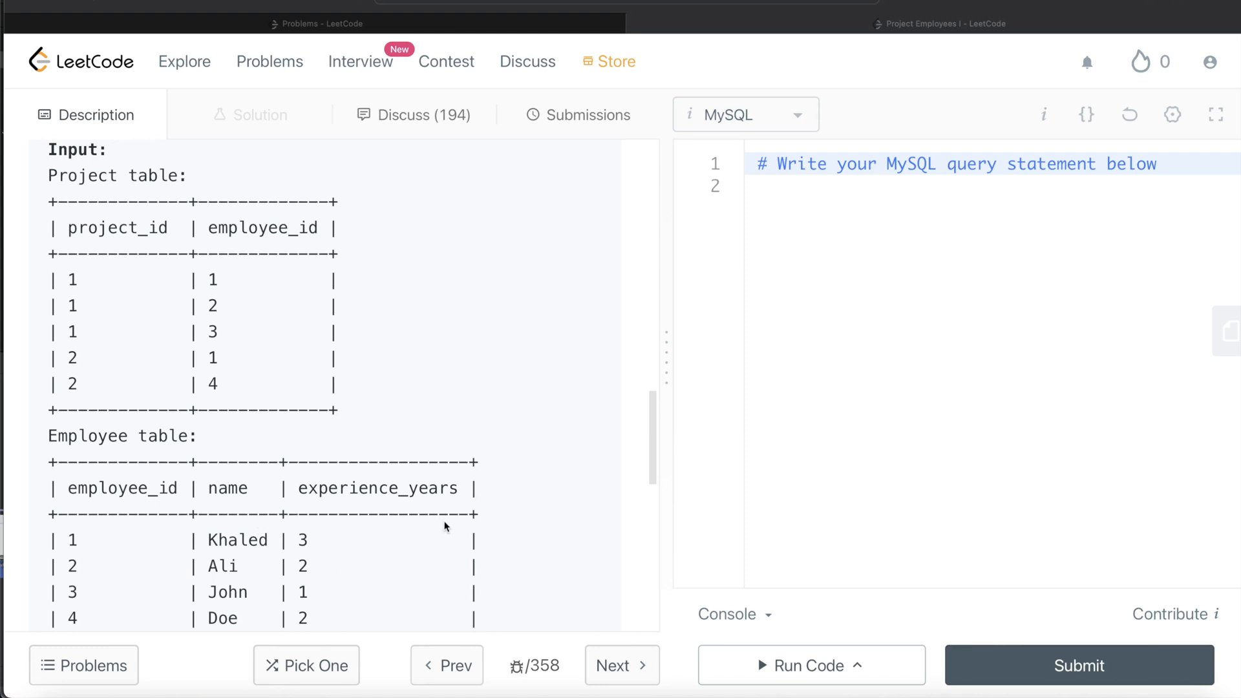
{"action": "mouse_move", "coordinate": [420, 500]}
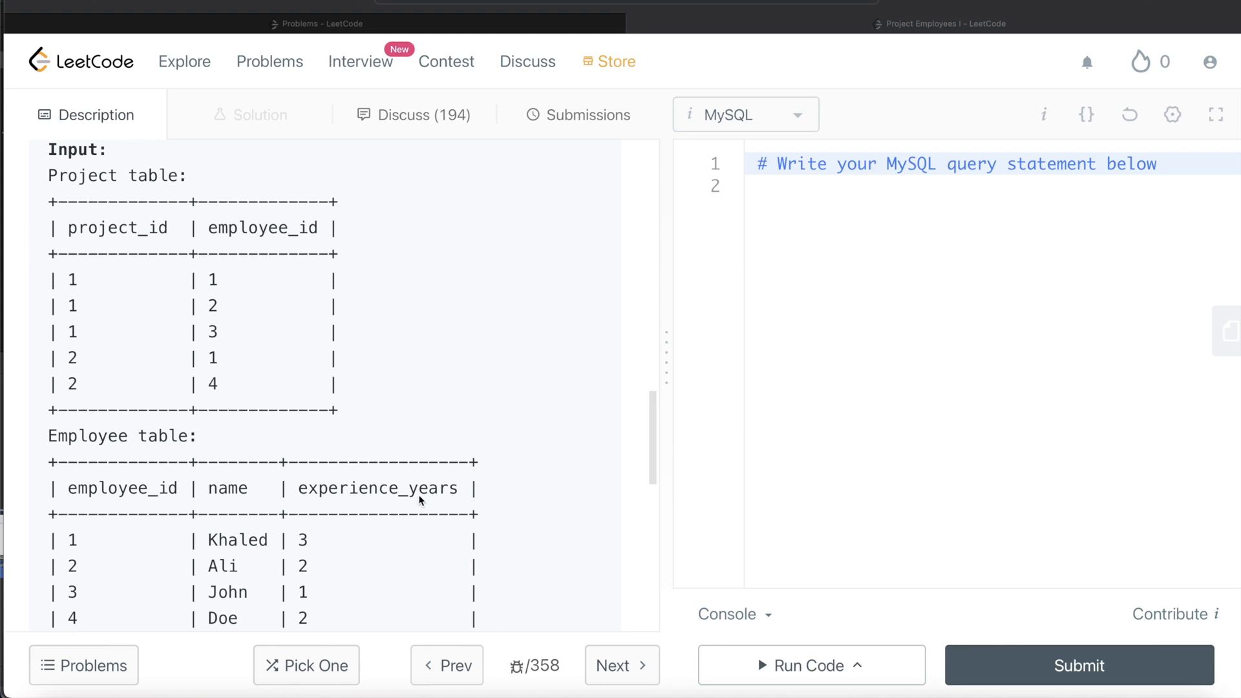
{"action": "mouse_move", "coordinate": [151, 299]}
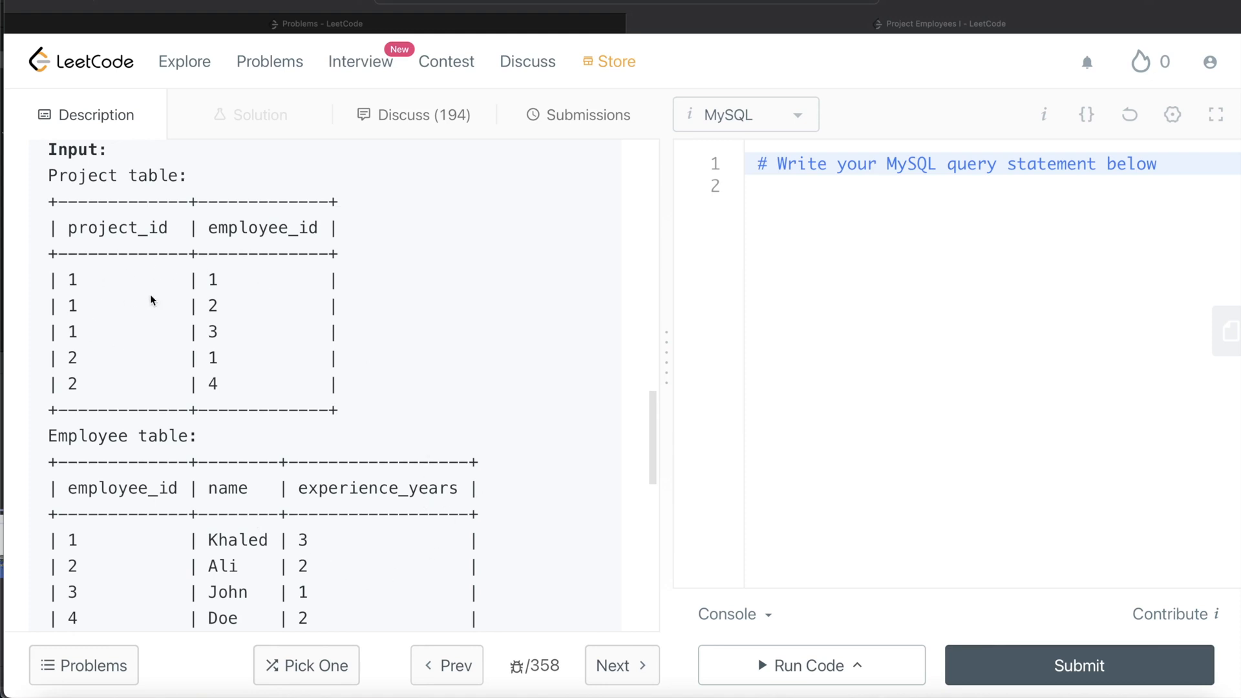
{"action": "mouse_move", "coordinate": [132, 287]}
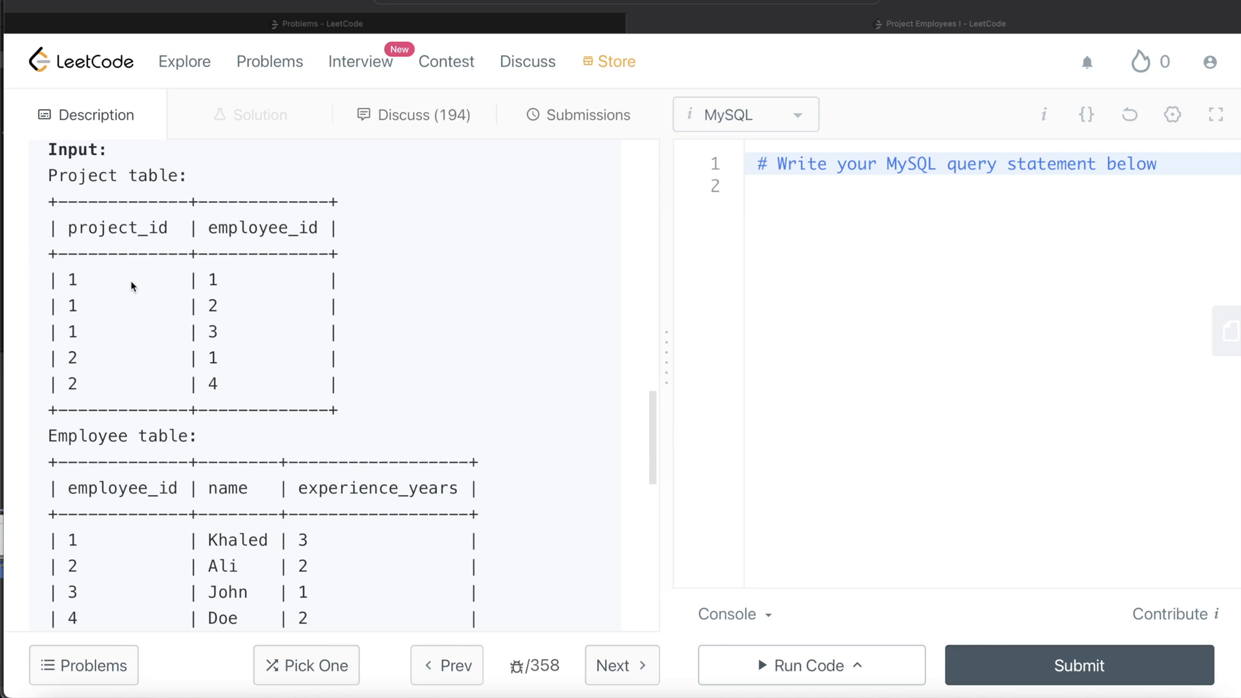
{"action": "mouse_move", "coordinate": [417, 506]}
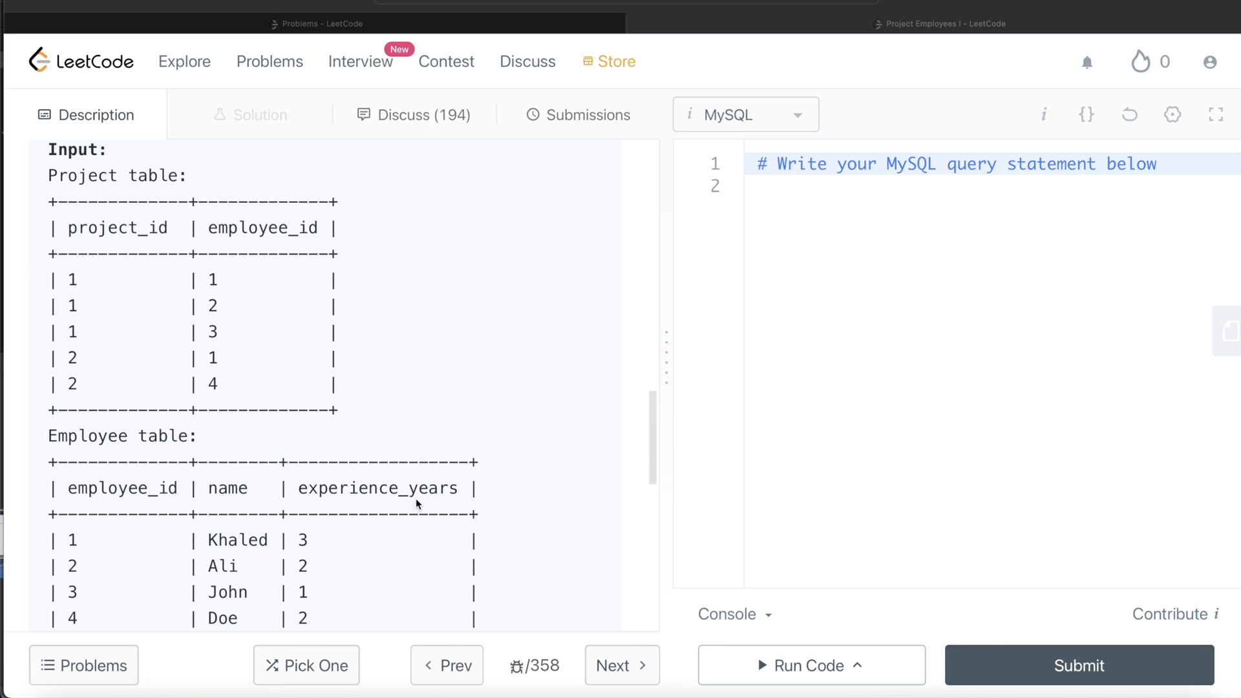
{"action": "mouse_move", "coordinate": [417, 476]}
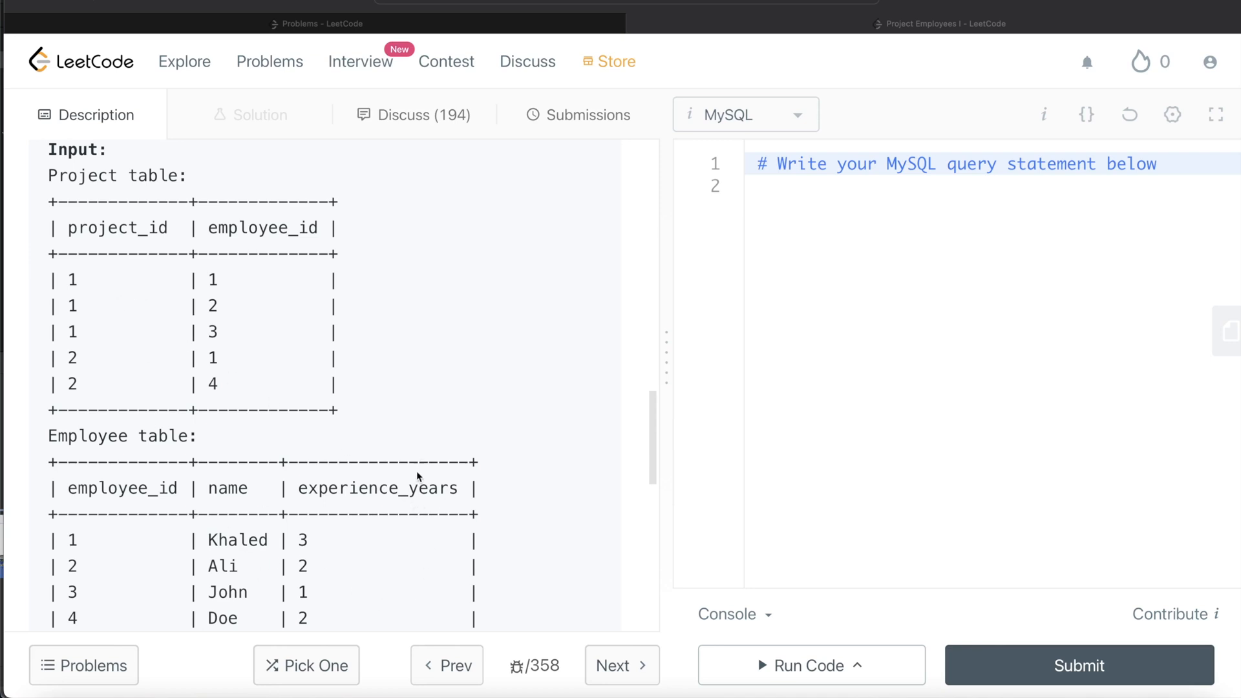
{"action": "mouse_move", "coordinate": [515, 389]}
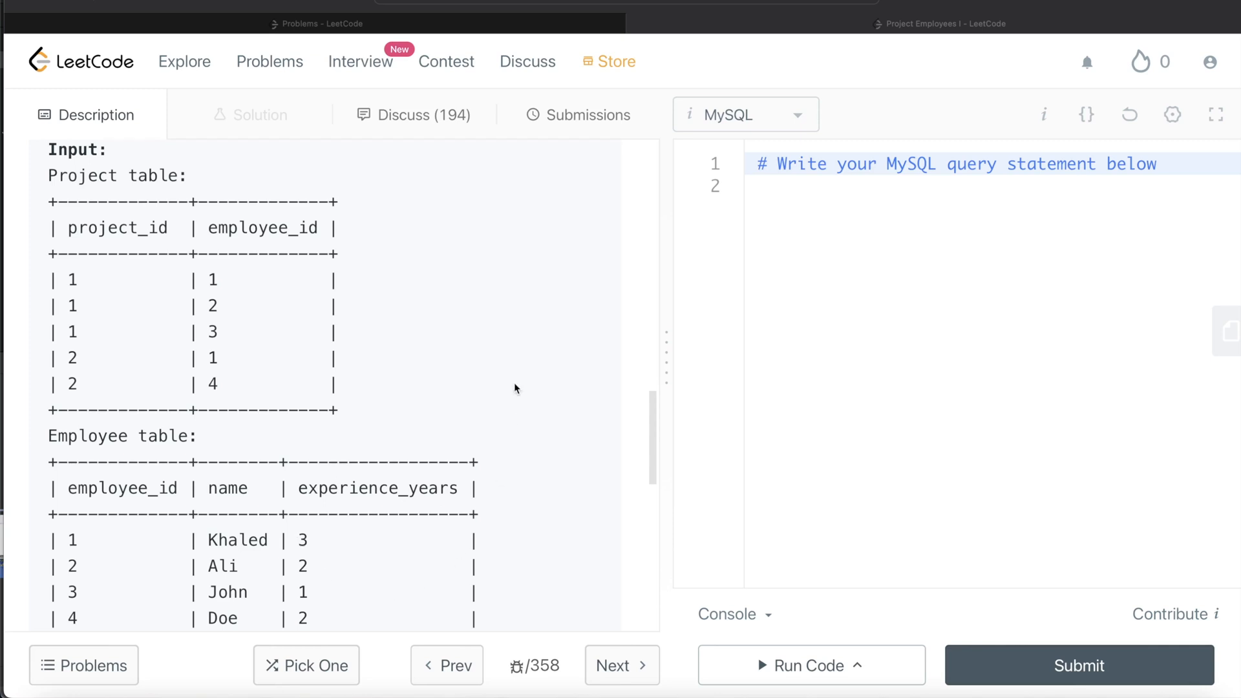
{"action": "mouse_move", "coordinate": [806, 230]}
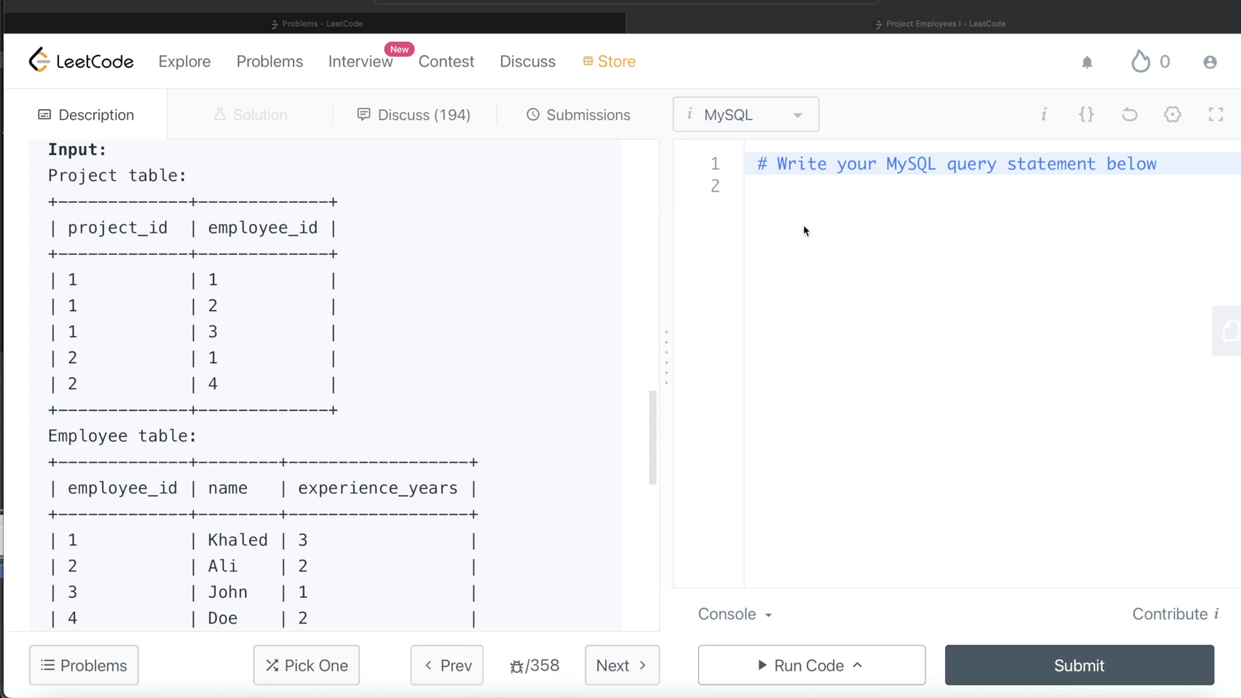
Begin the query with FROM Project p LEFT JOIN Employee e on a fresh line.
{"action": "key", "text": "enter"}
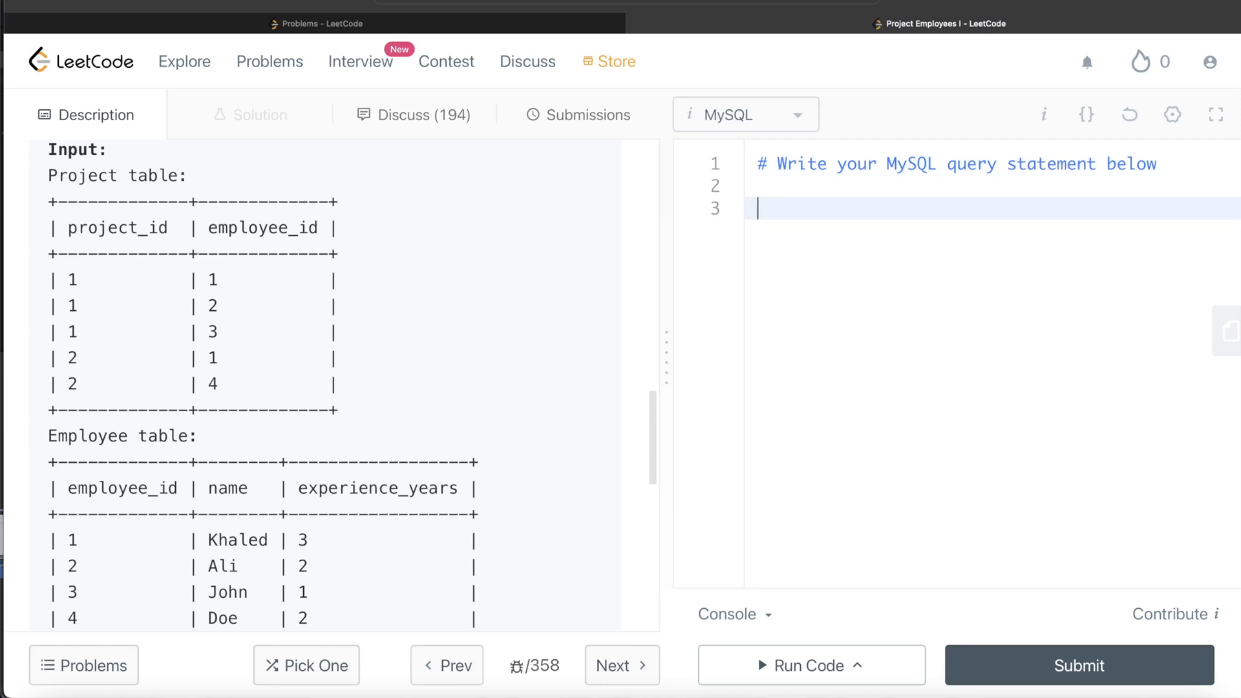
{"action": "type", "text": "FROM"}
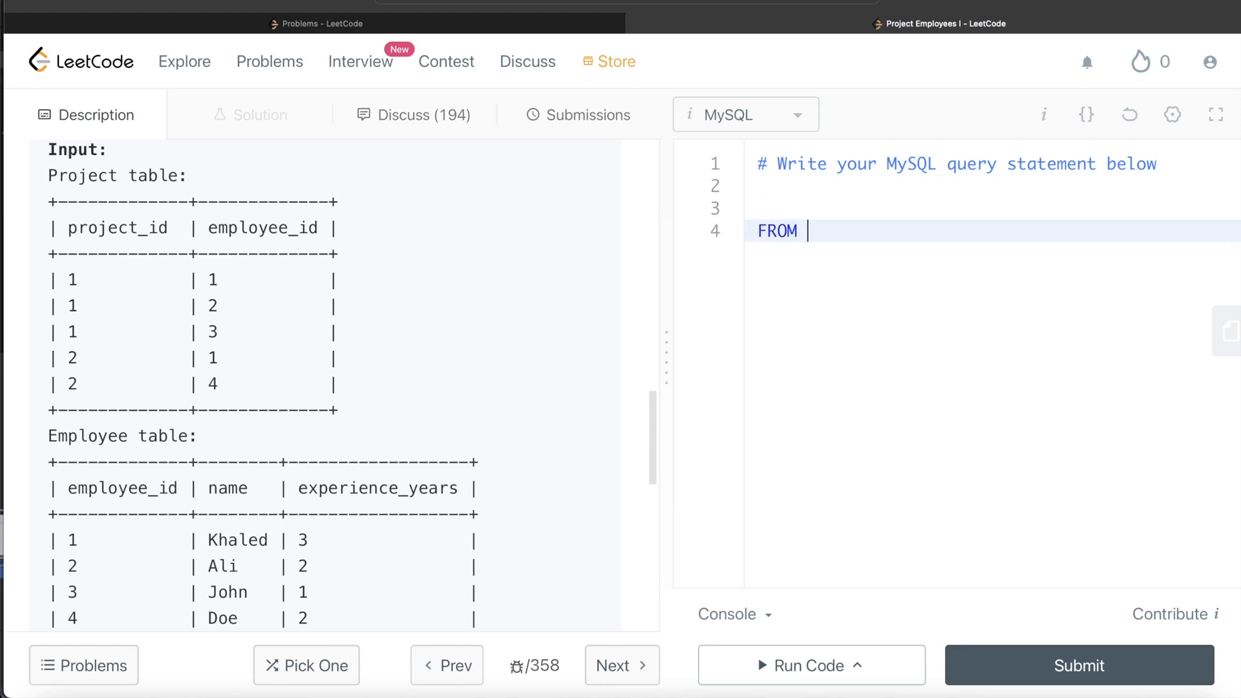
{"action": "type", "text": "Project"}
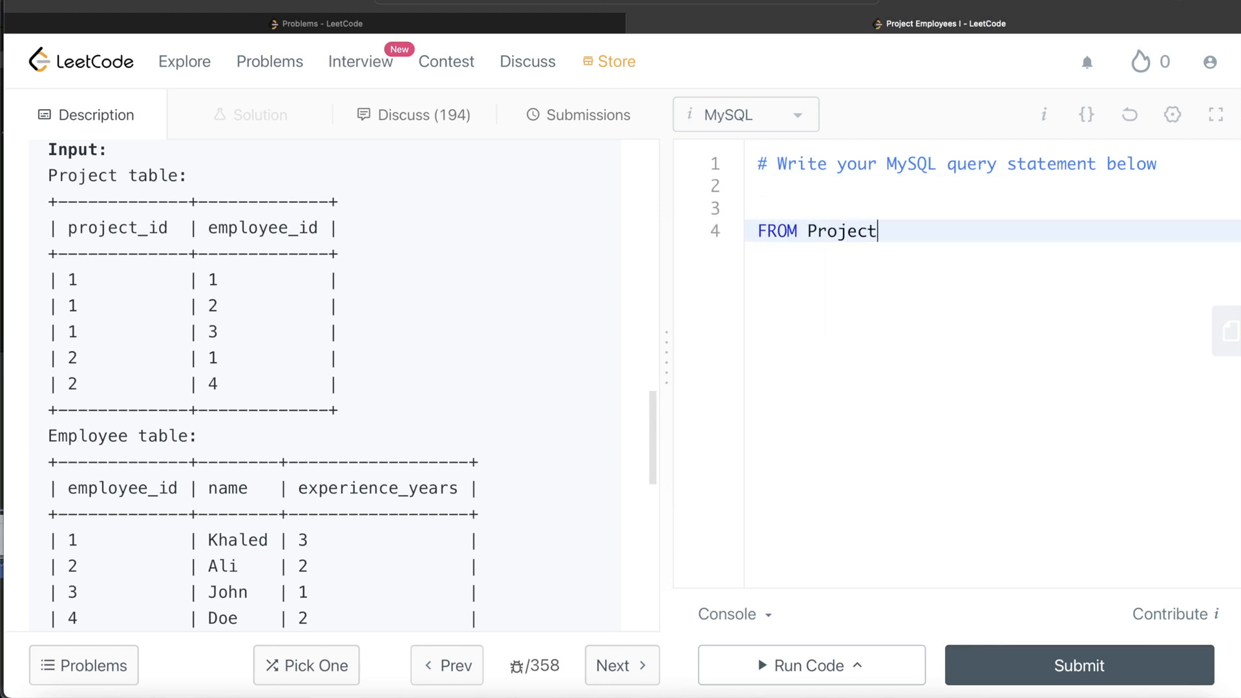
{"action": "type", "text": "p"}
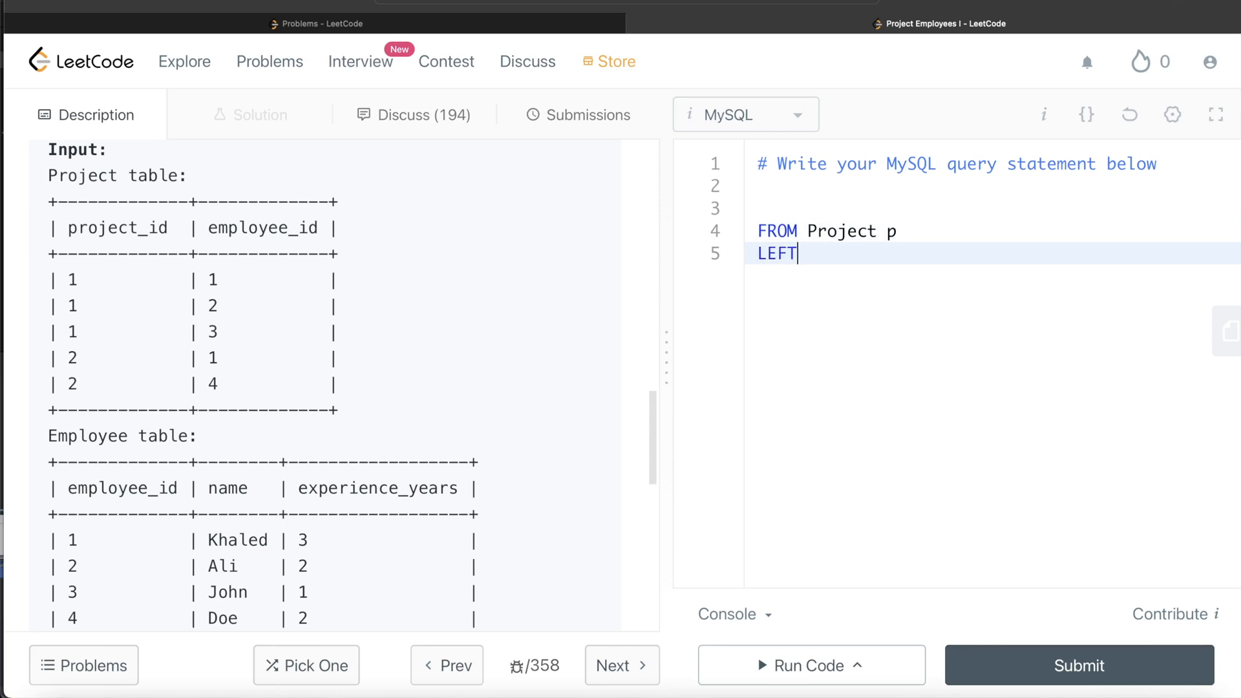
{"action": "type", "text": "JOIN"}
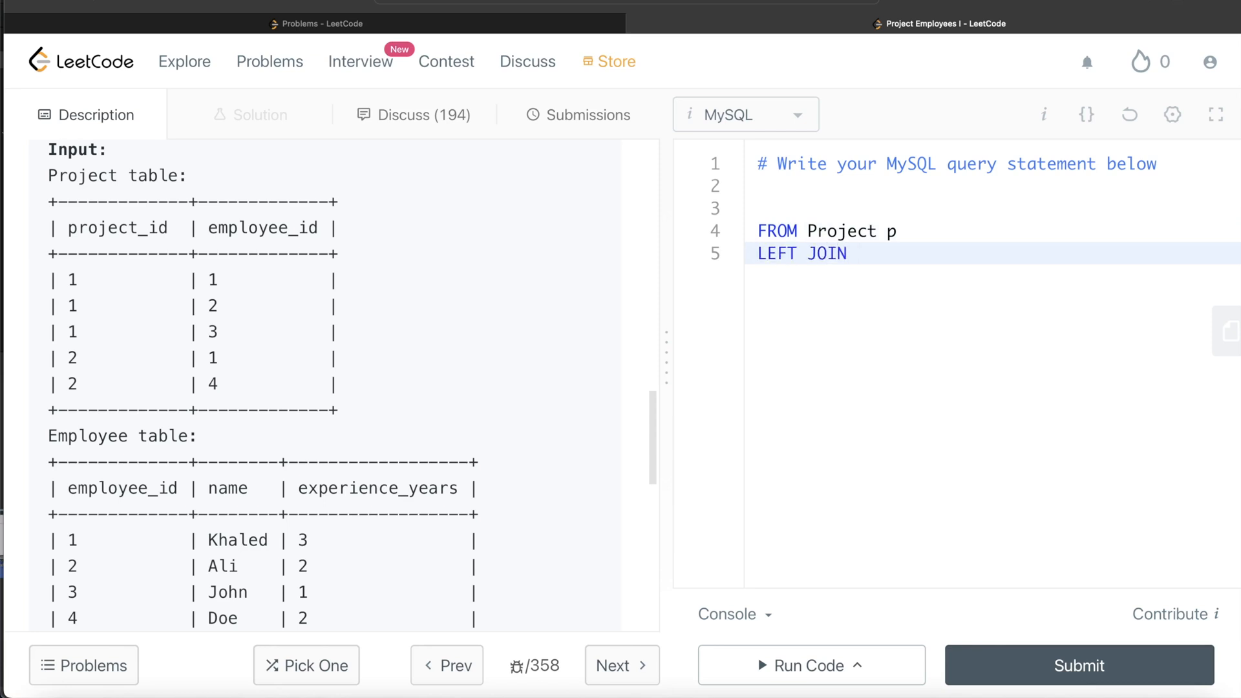
{"action": "type", "text": "Emp"}
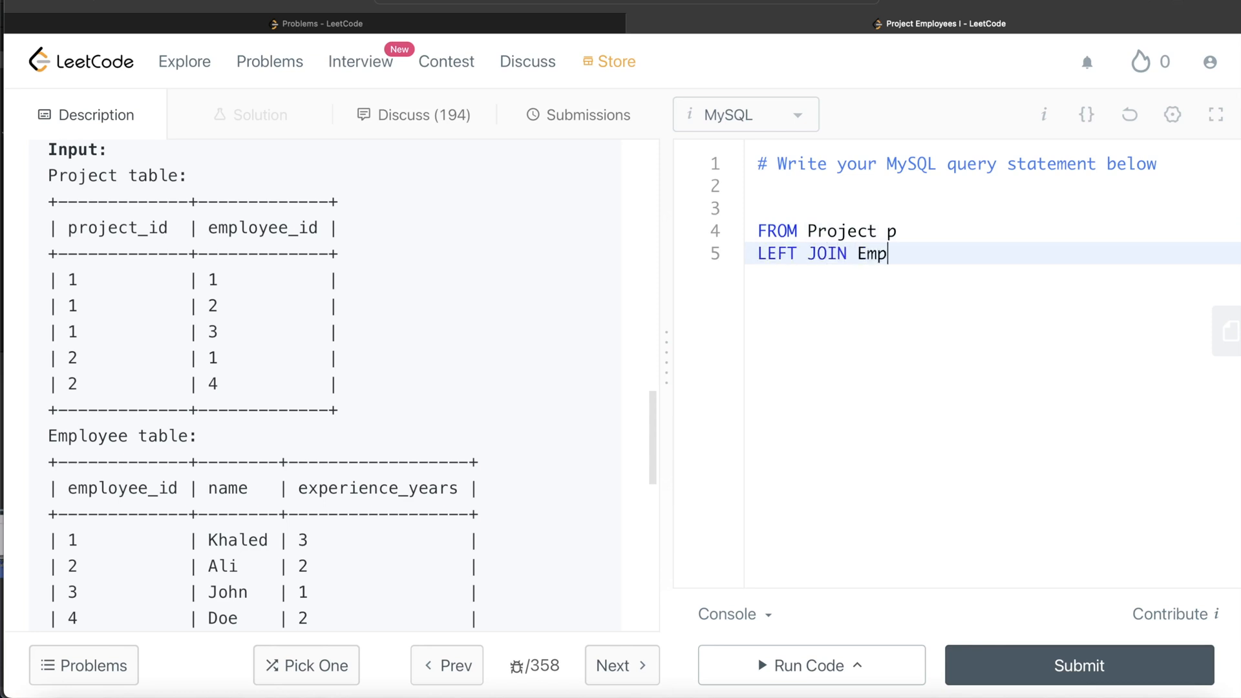
{"action": "type", "text": "loyee e"}
{"action": "type", "text": "ON"}
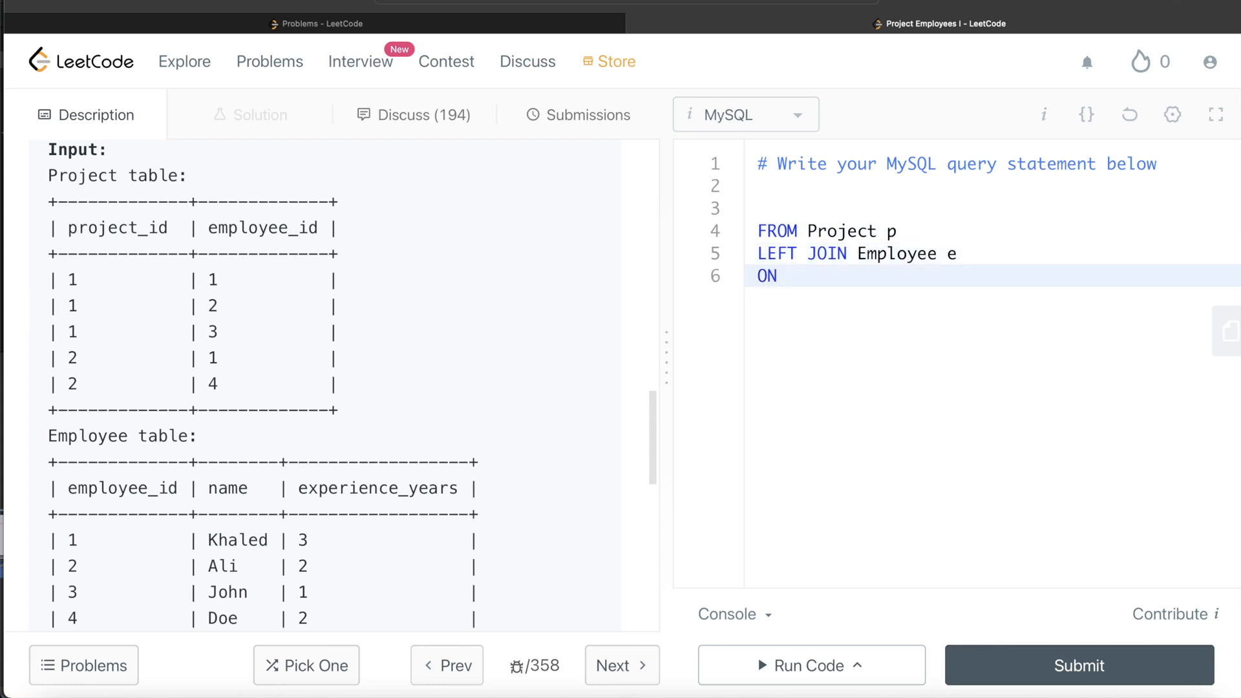
Add the join condition ON p.employee_id = e.employee_id.
{"action": "type", "text": "p.e"}
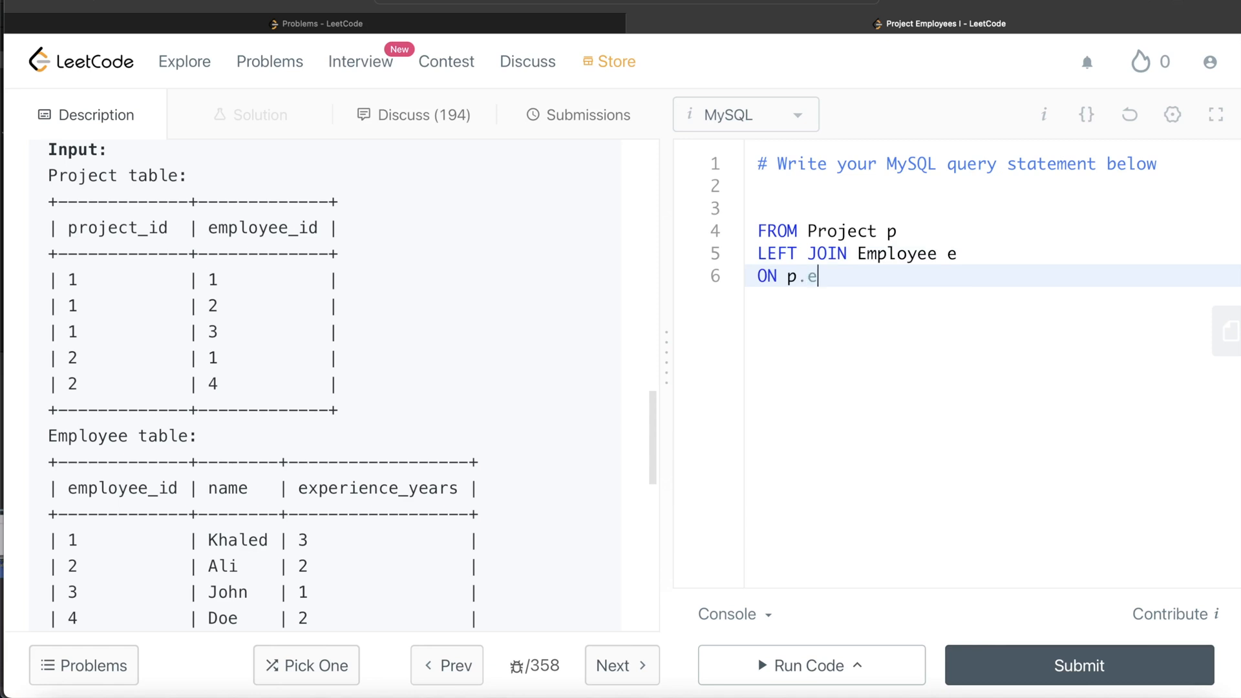
{"action": "type", "text": "mployee"}
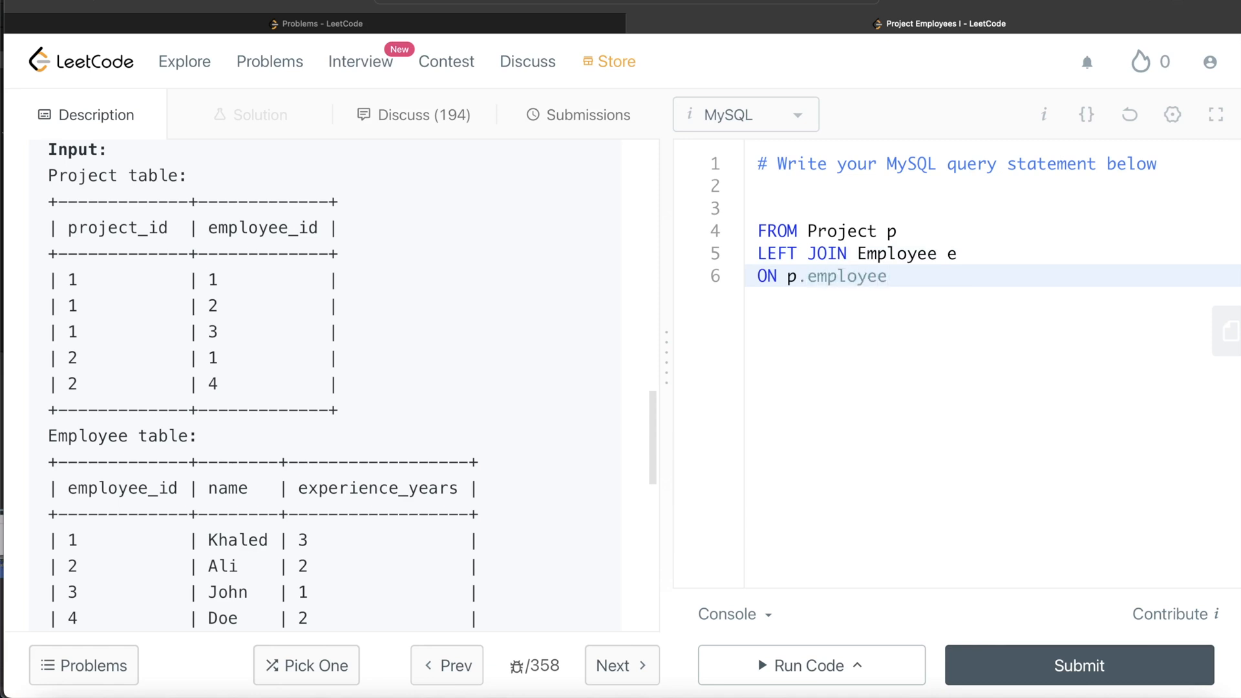
{"action": "type", "text": "_id ="}
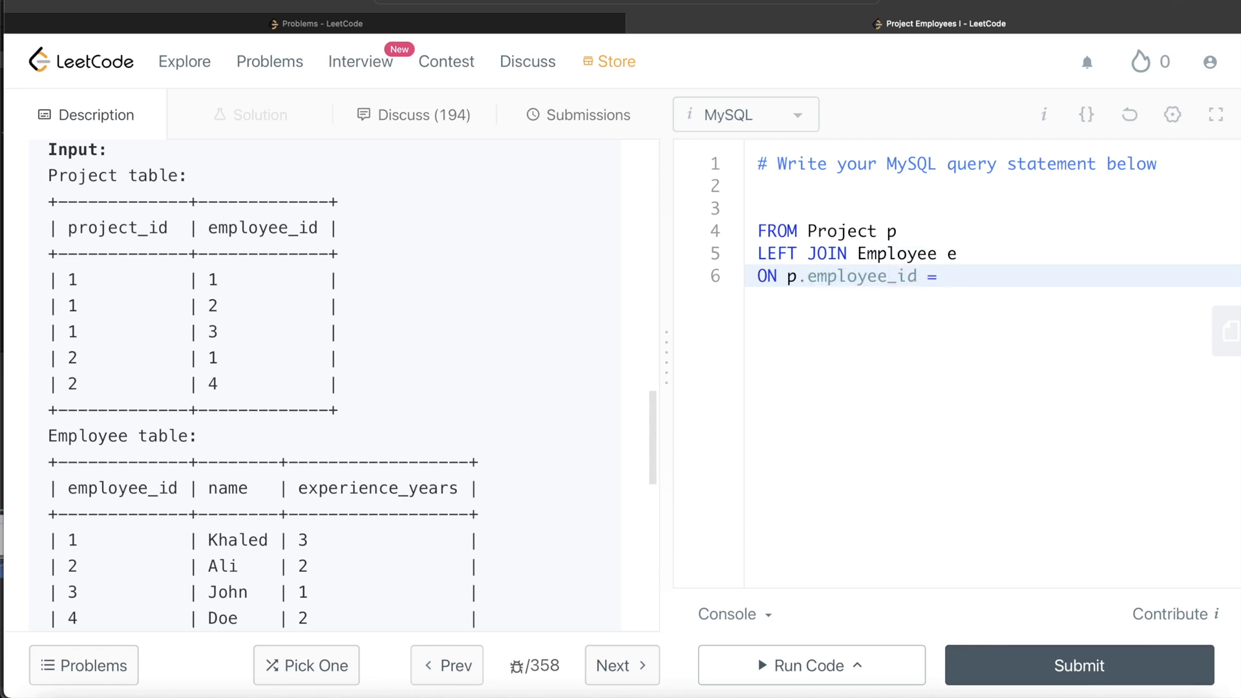
{"action": "type", "text": "e.emplo"}
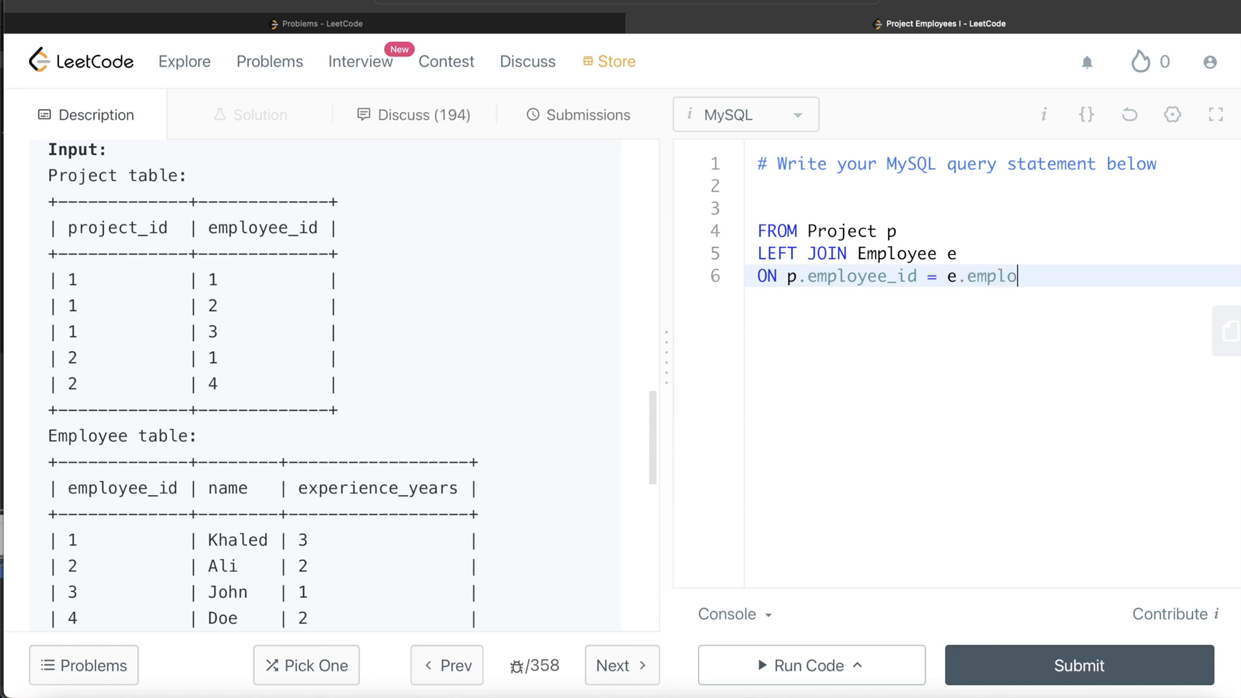
{"action": "type", "text": "yee_id"}
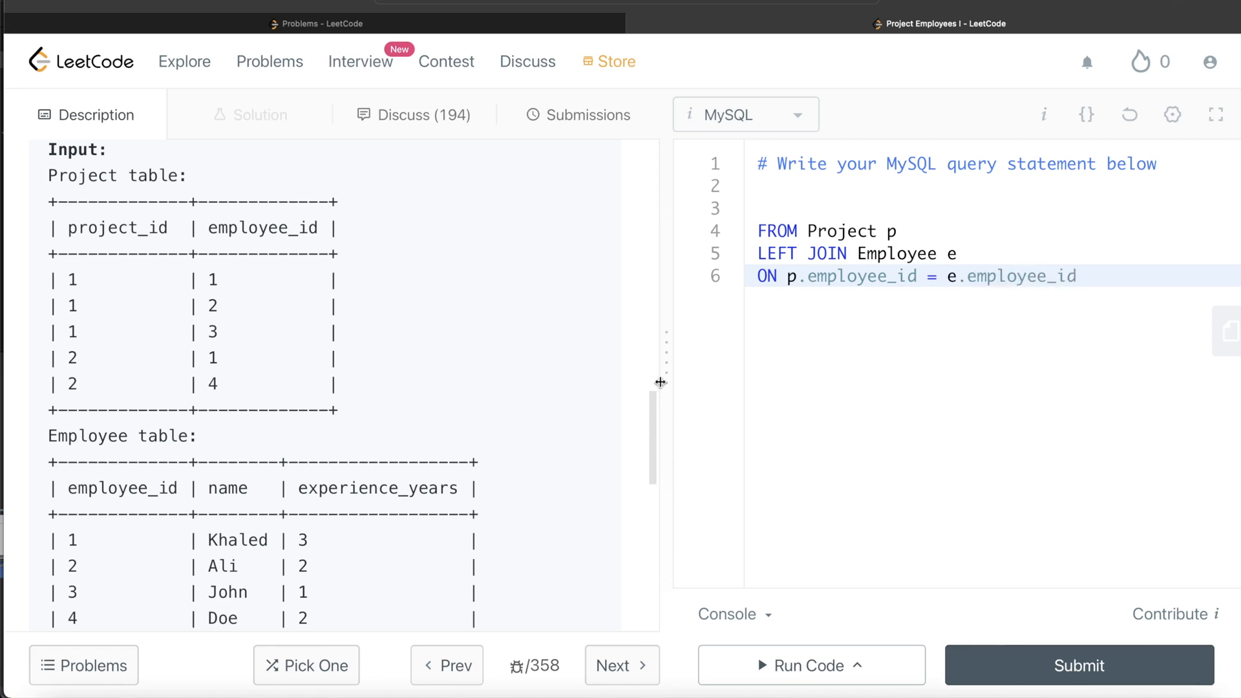
{"action": "mouse_move", "coordinate": [168, 380]}
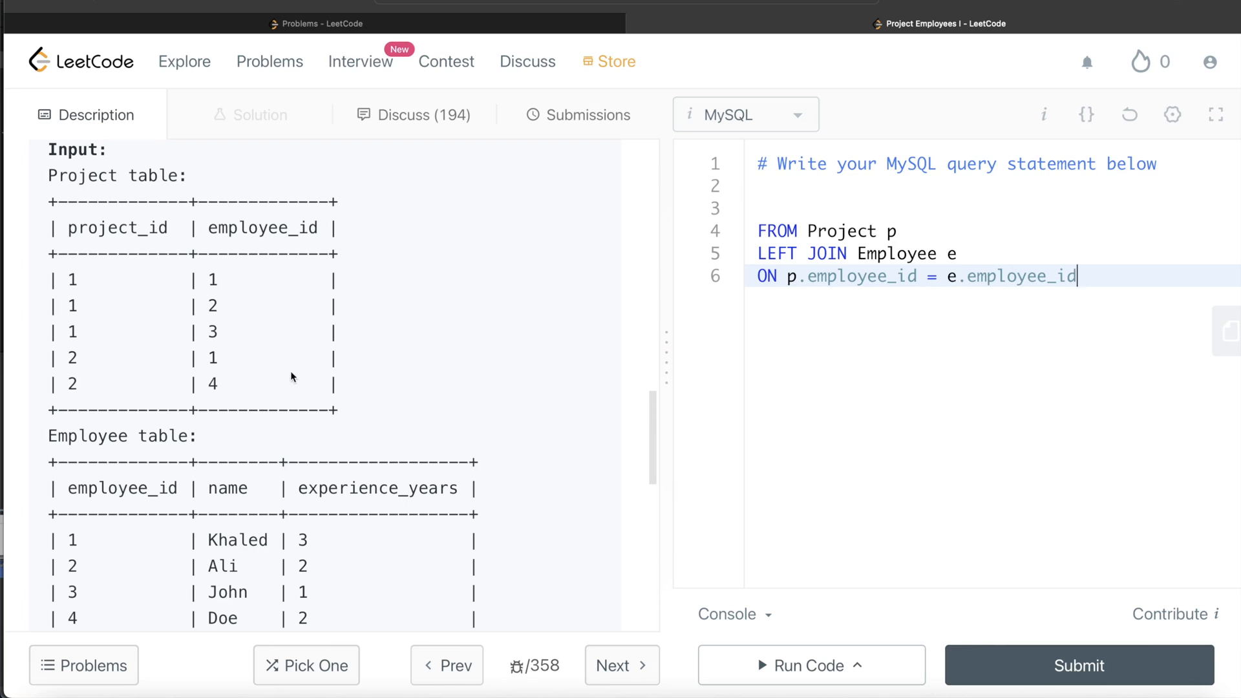
{"action": "mouse_move", "coordinate": [897, 261]}
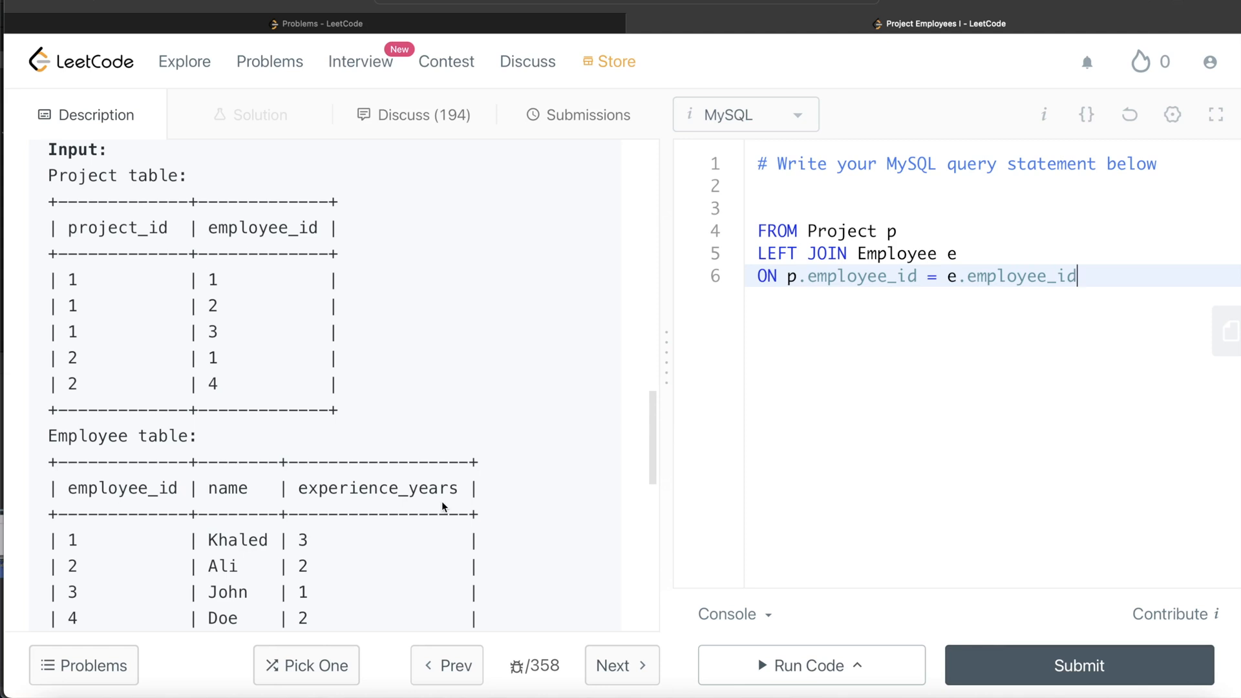
Append GROUP BY p.project_id after the join clause.
{"action": "type", "text": "GROU"}
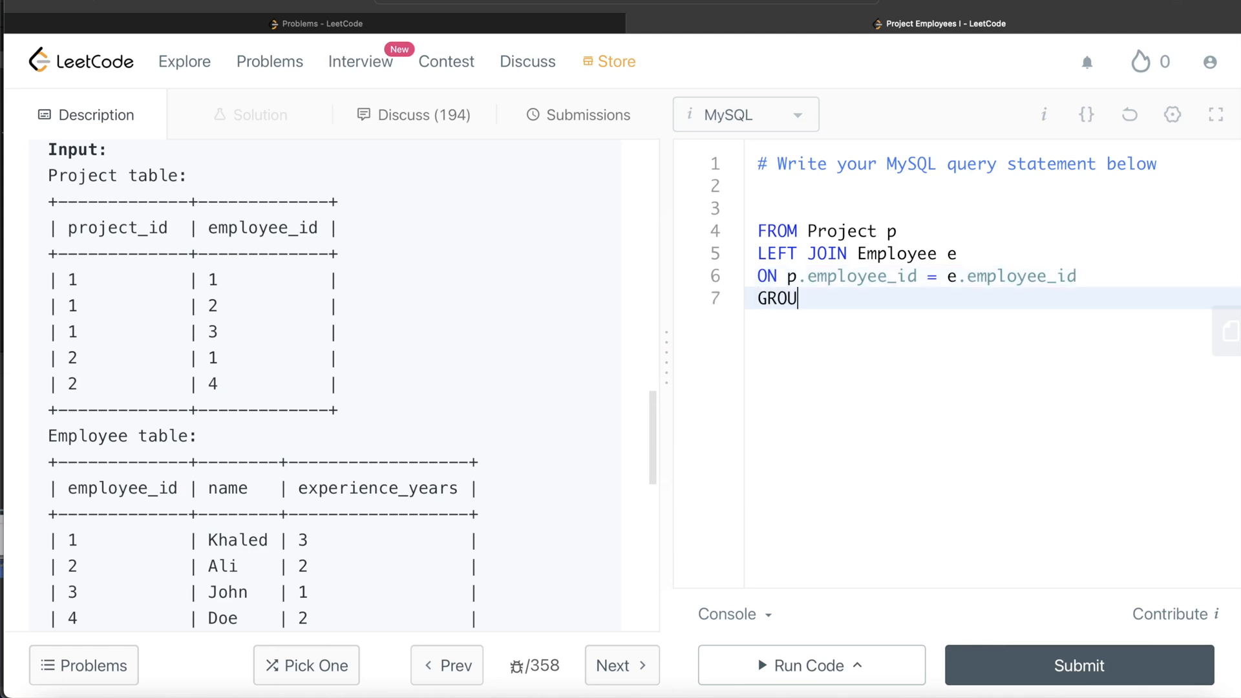
{"action": "type", "text": "P BY"}
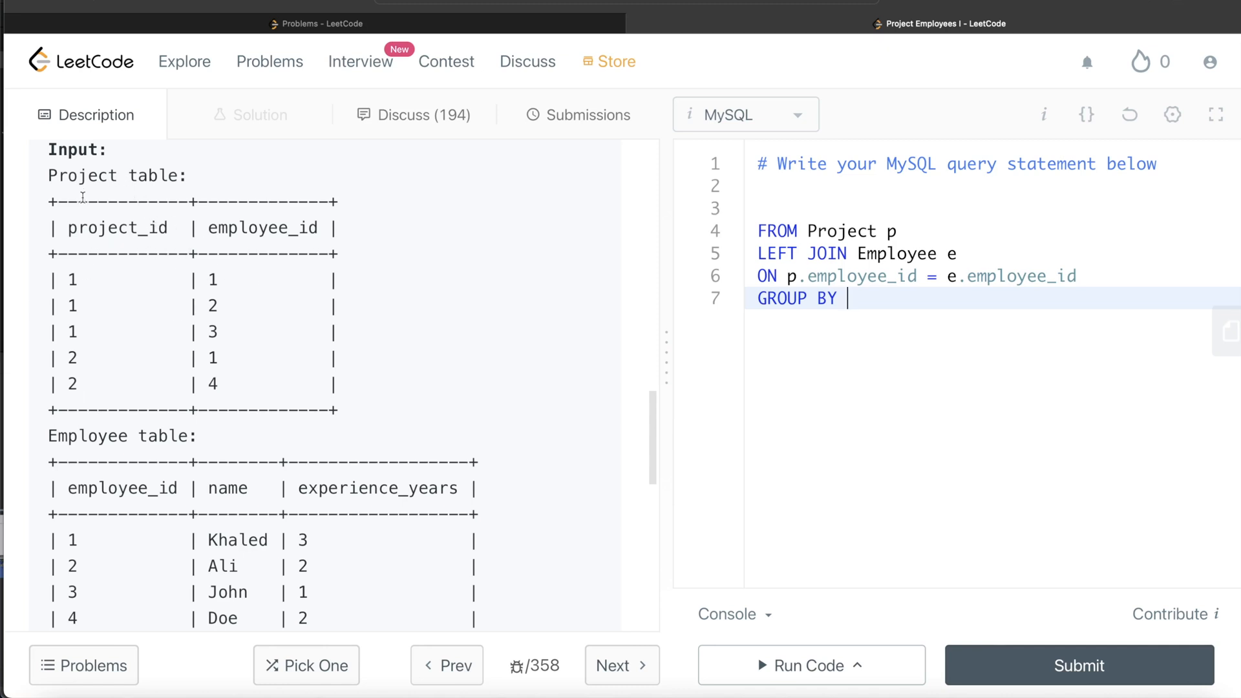
{"action": "type", "text": "p.proj"}
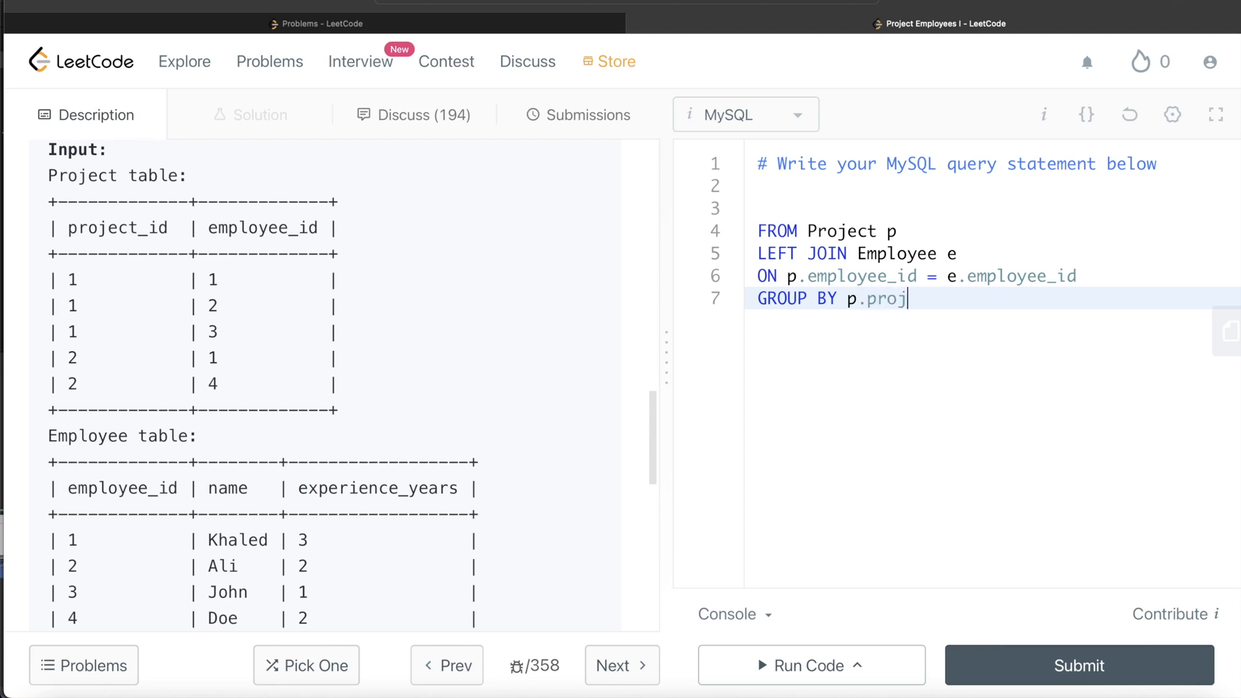
{"action": "type", "text": "ect_id"}
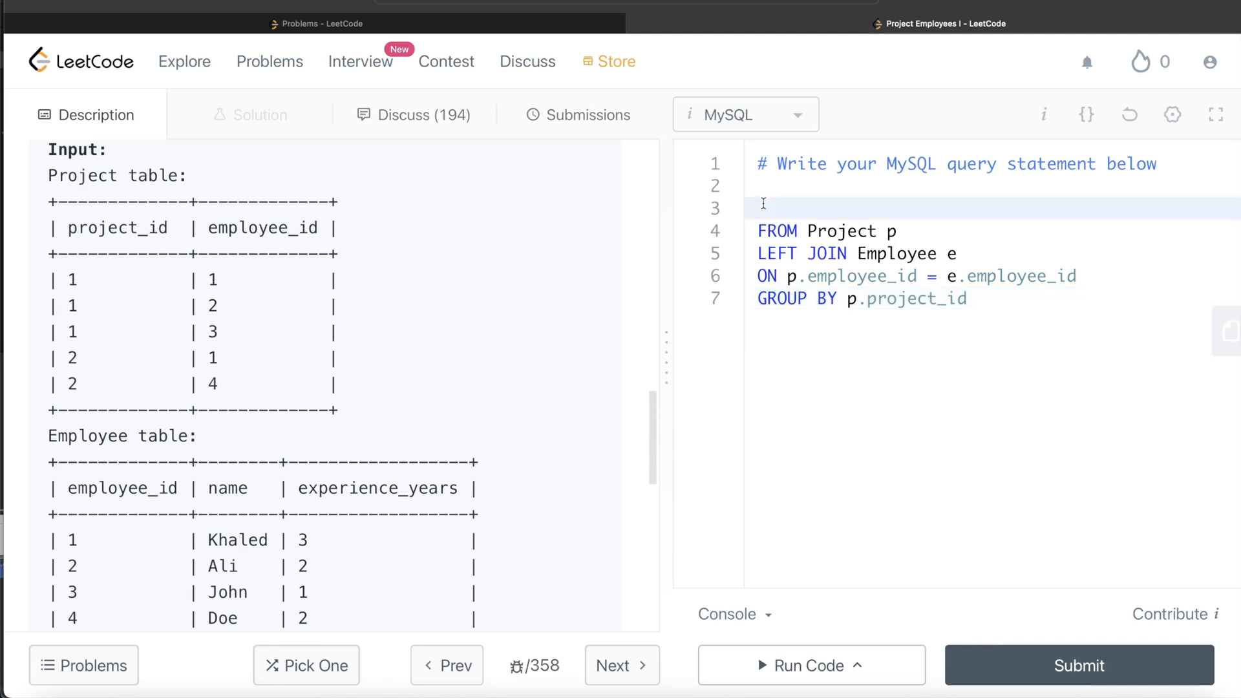
Start the select list with SELECT p.project_id, and open ROUND(AVG( above FROM.
{"action": "type", "text": "SELECT"}
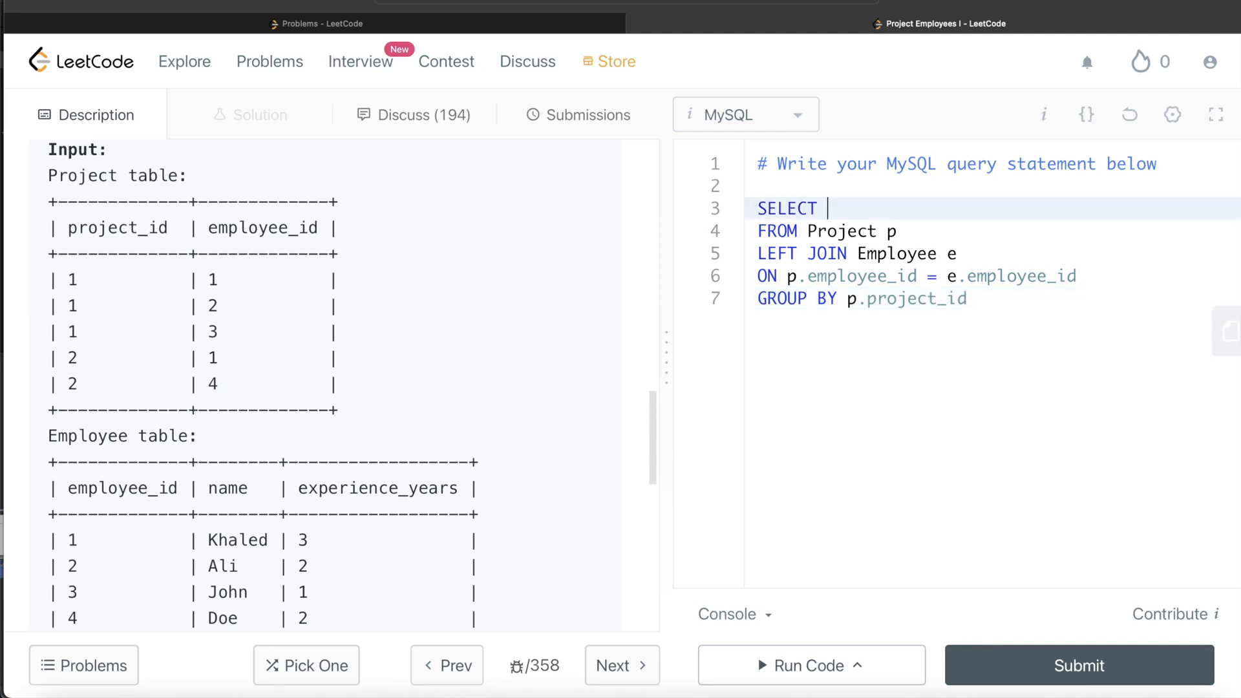
{"action": "type", "text": "p.projec"}
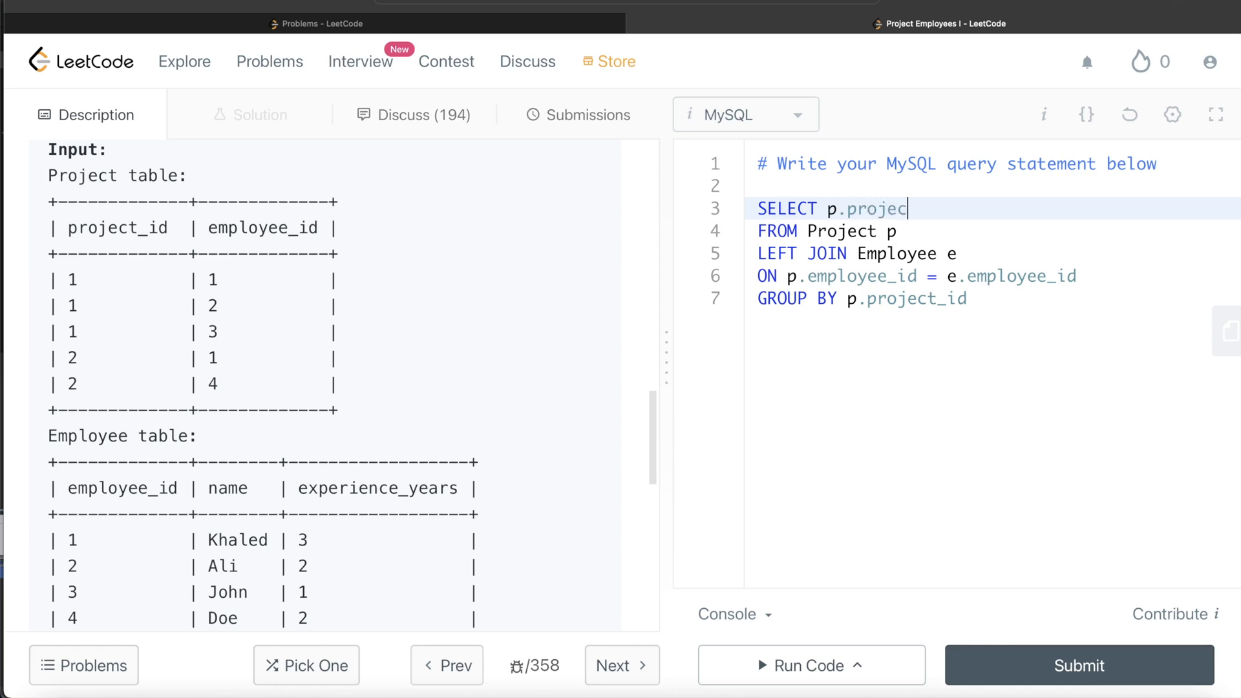
{"action": "type", "text": "t_id"}
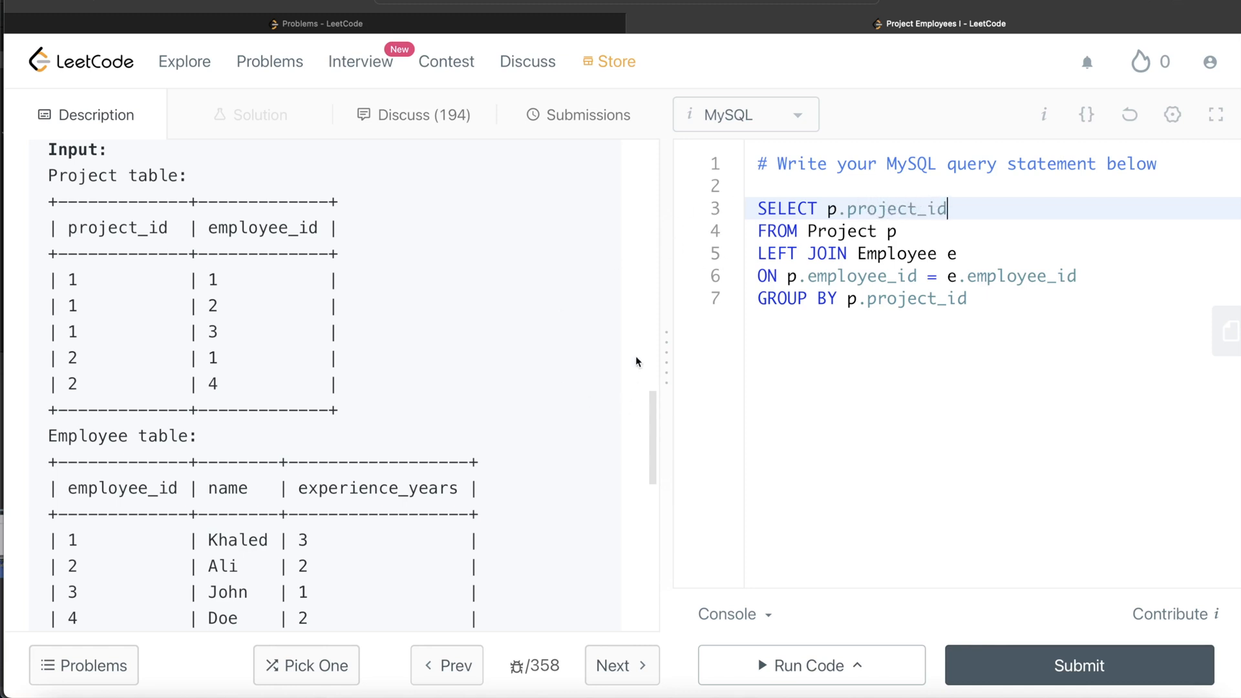
{"action": "mouse_move", "coordinate": [346, 532]}
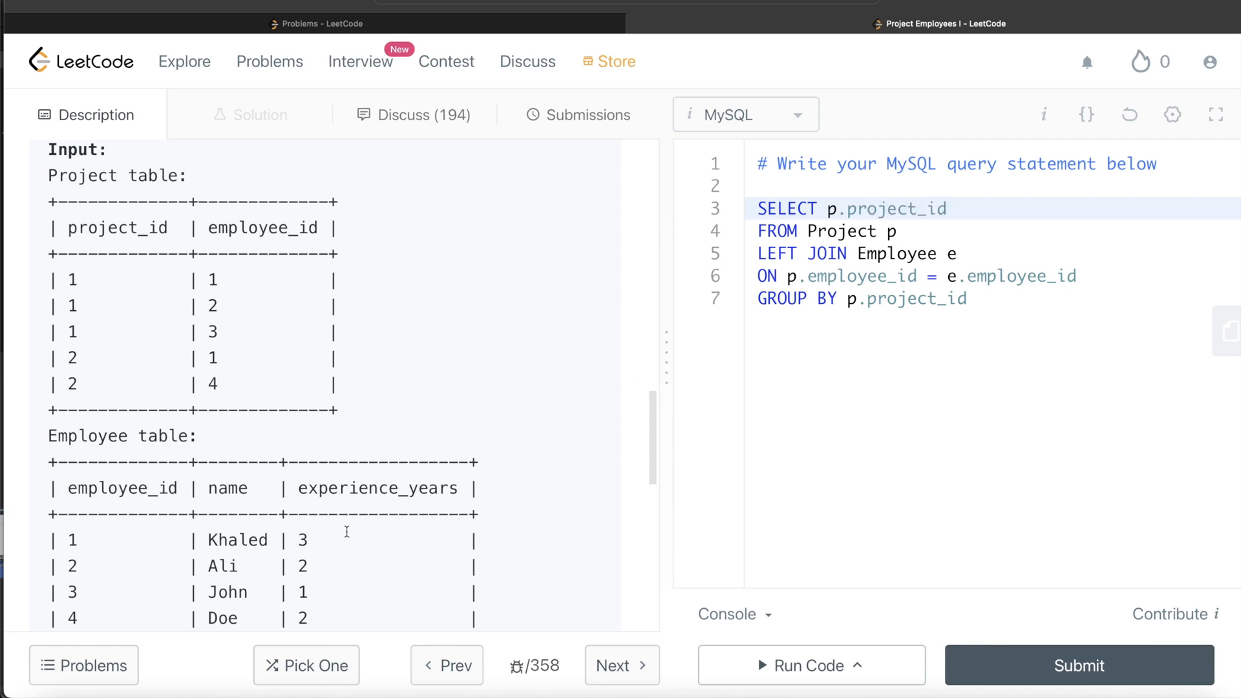
{"action": "type", "text": ","}
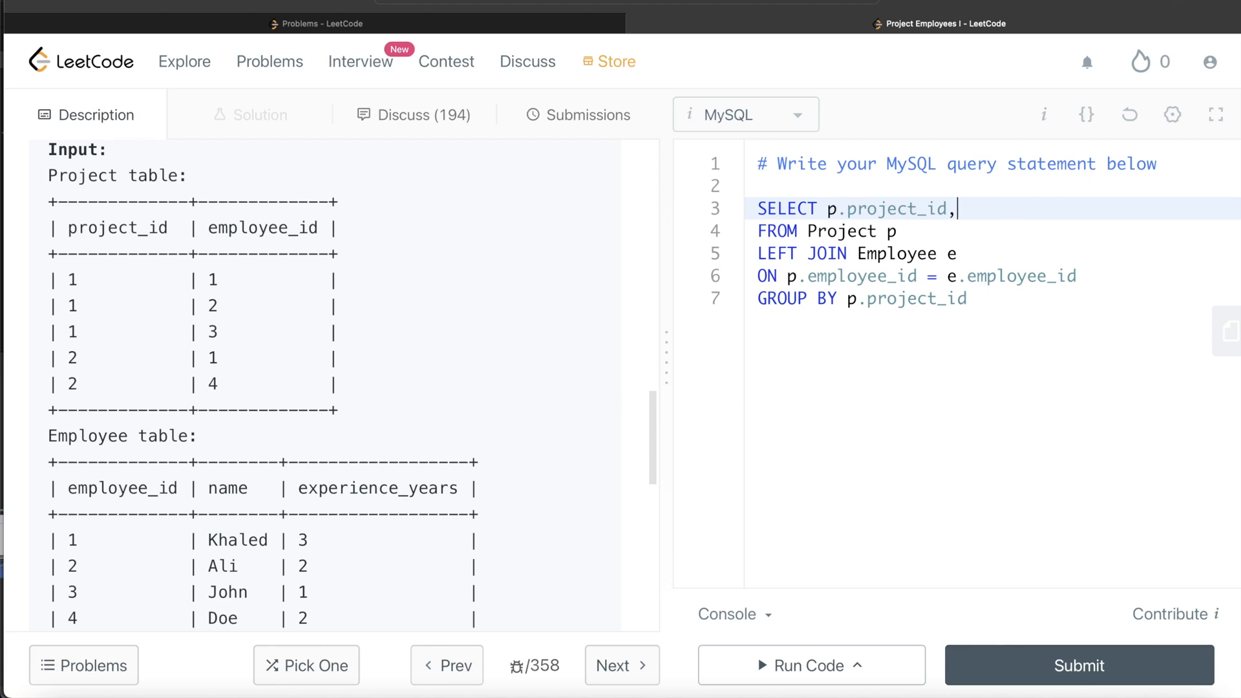
{"action": "type", "text": "AV"}
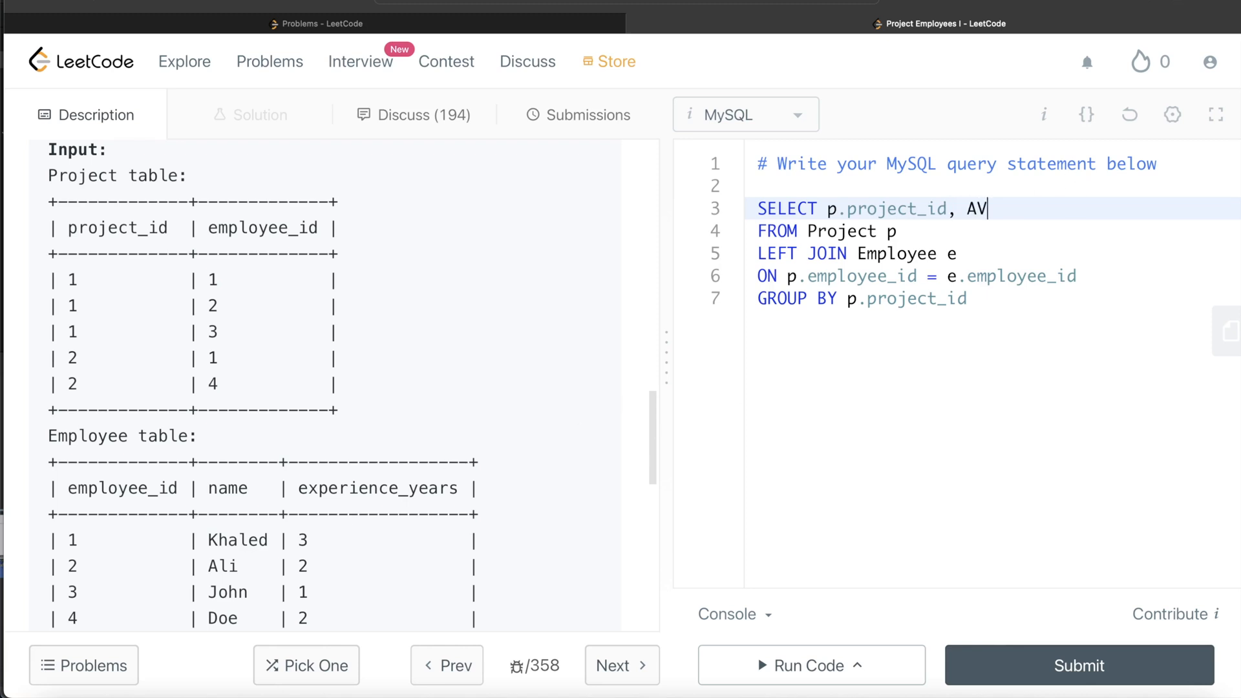
{"action": "type", "text": "G("}
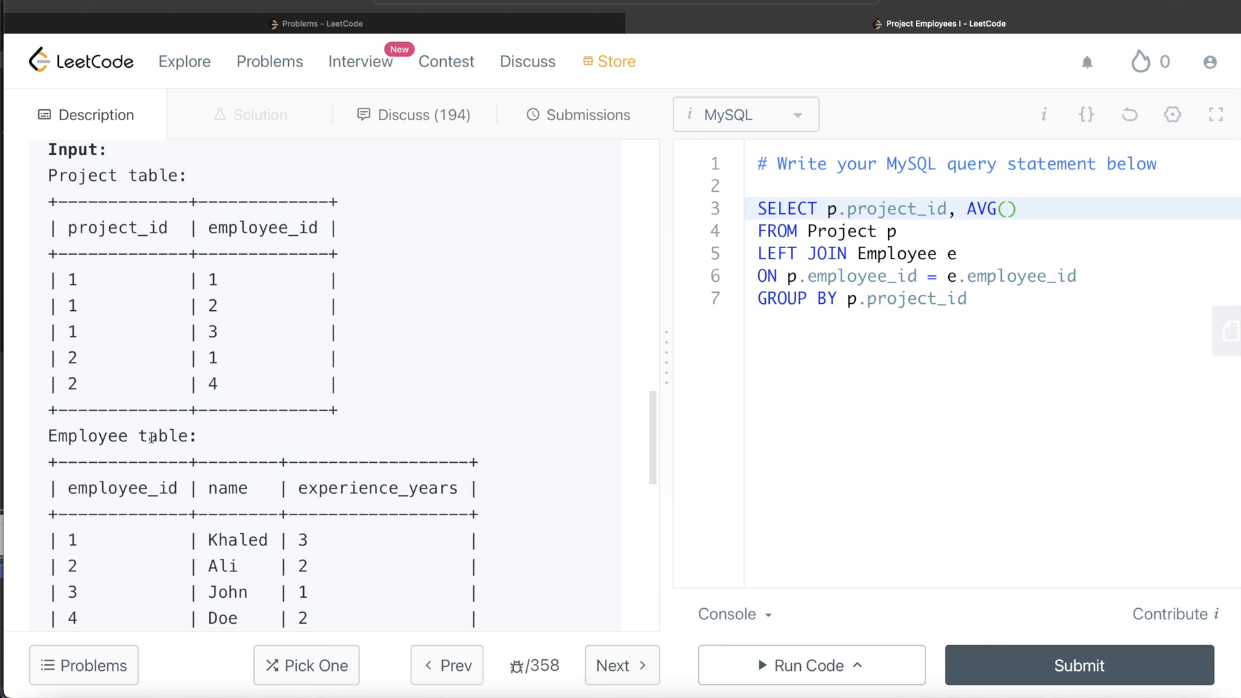
Complete ROUND(AVG(e.experience_years),2) AS average_years to finish the statement.
{"action": "type", "text": "e."}
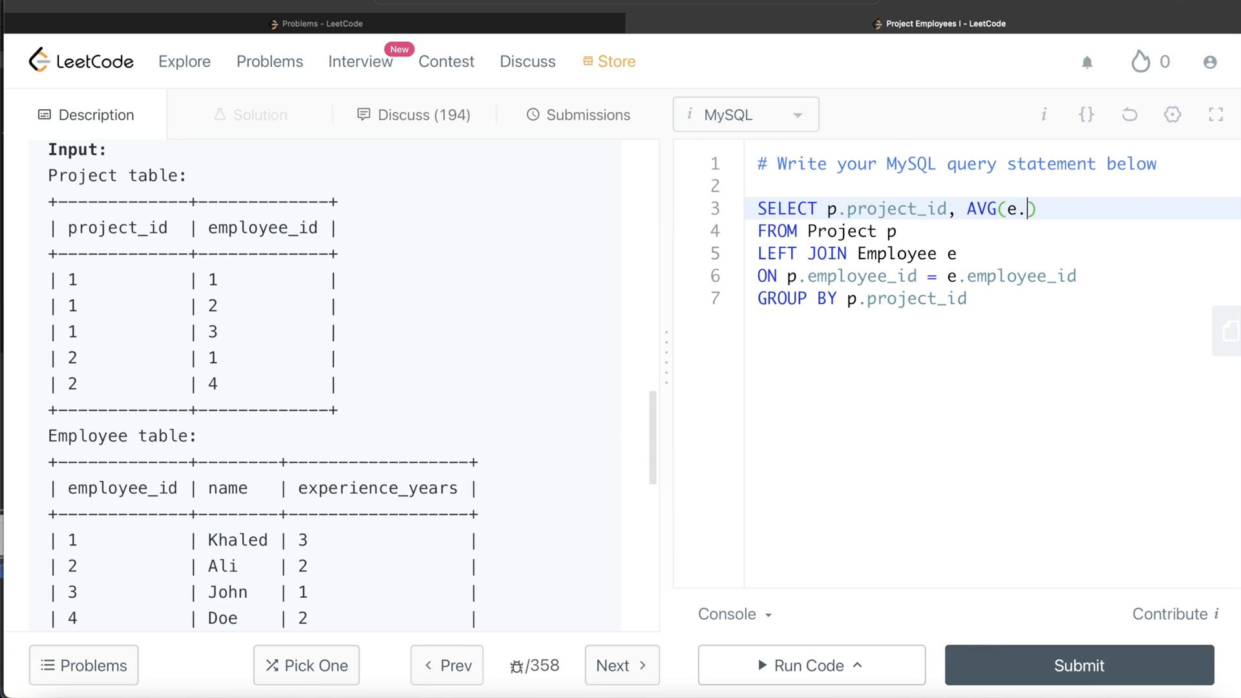
{"action": "type", "text": "experien"}
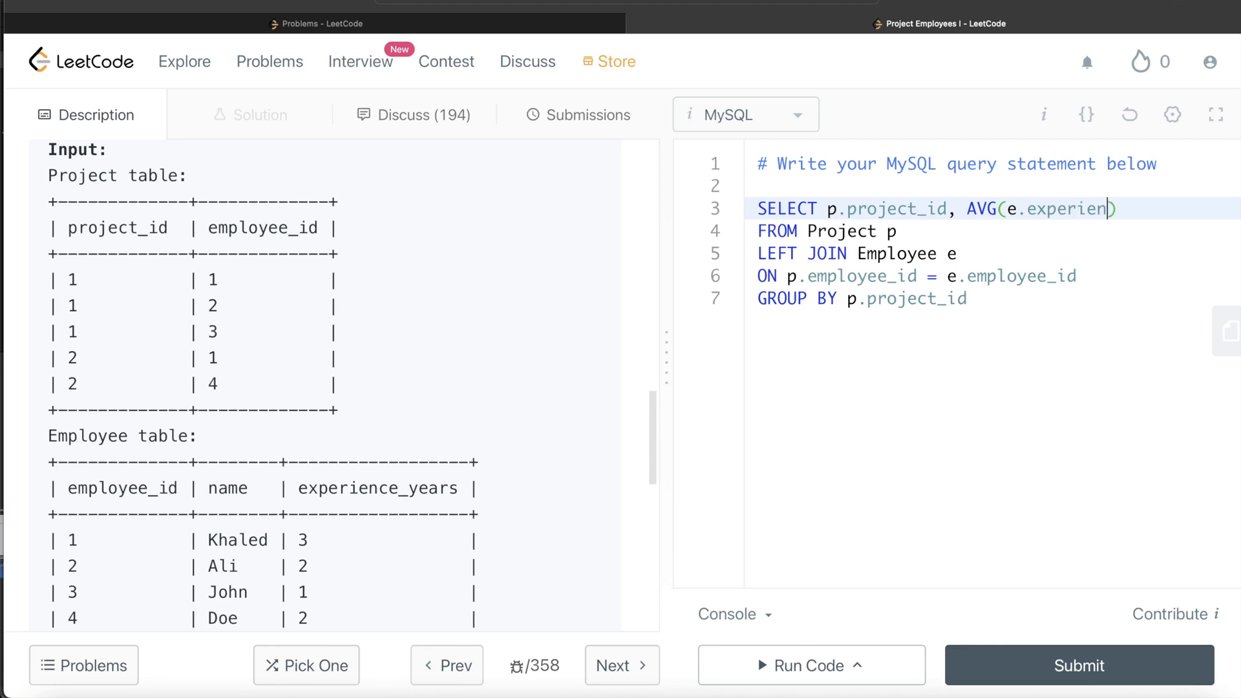
{"action": "type", "text": "ce_year"}
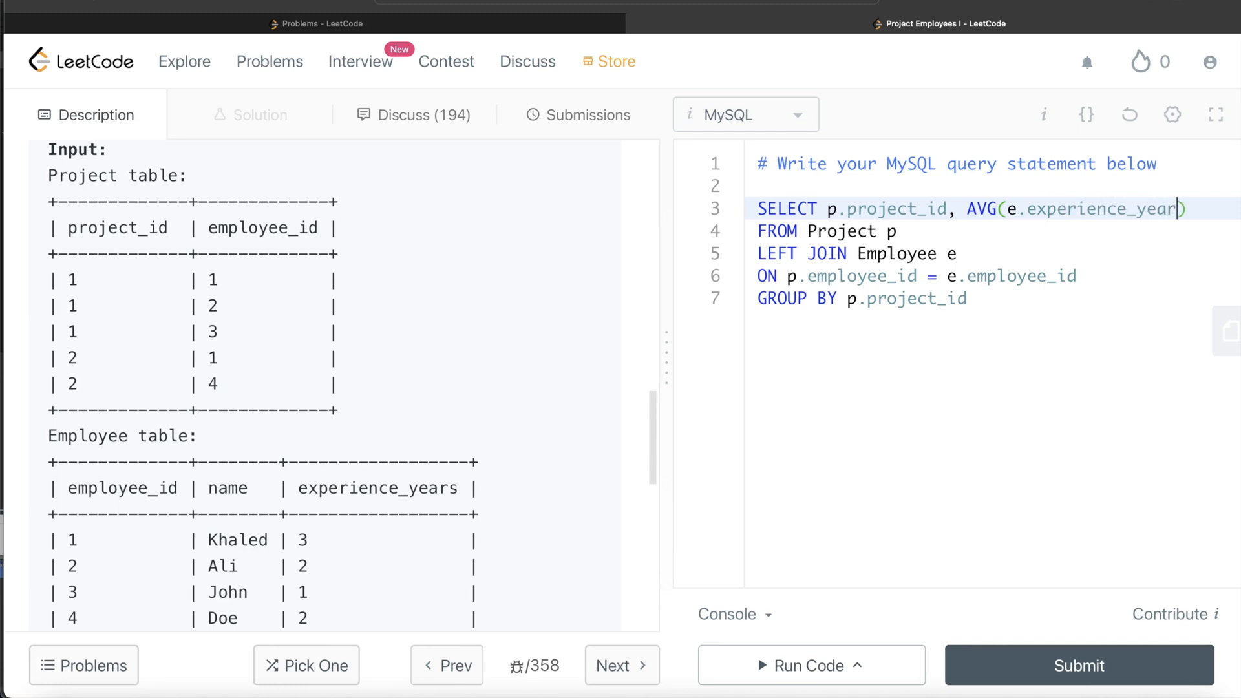
{"action": "type", "text": "s"}
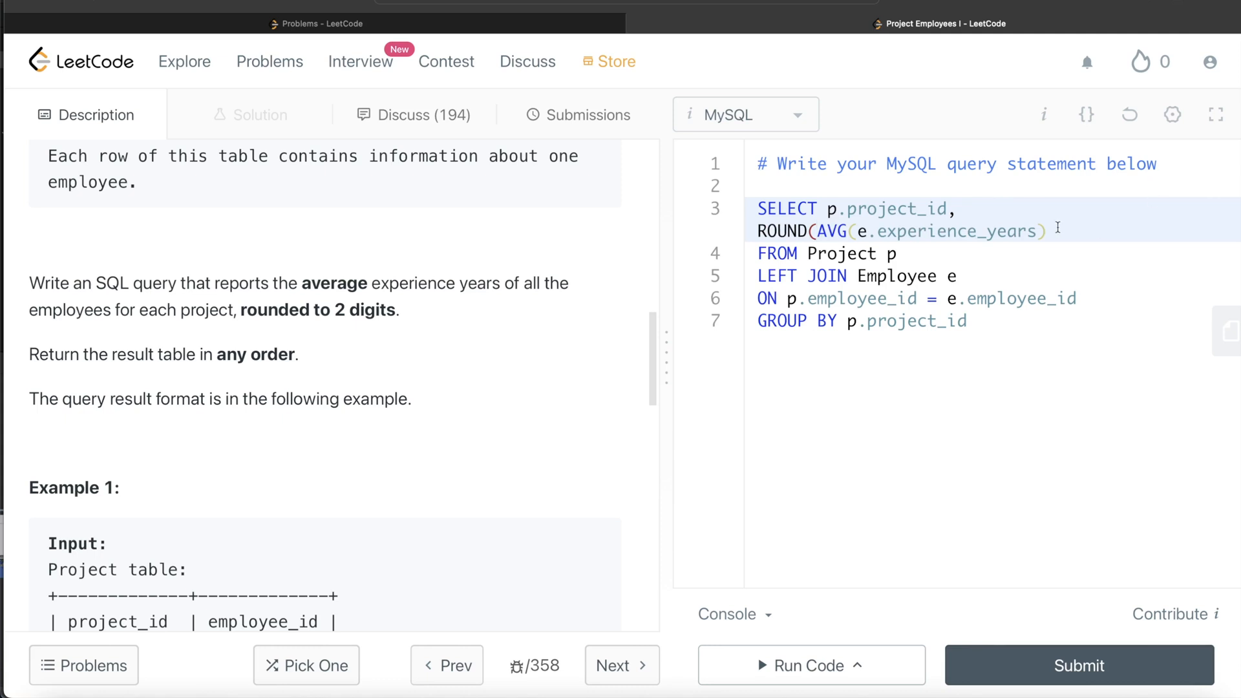
{"action": "type", "text": ",2)"}
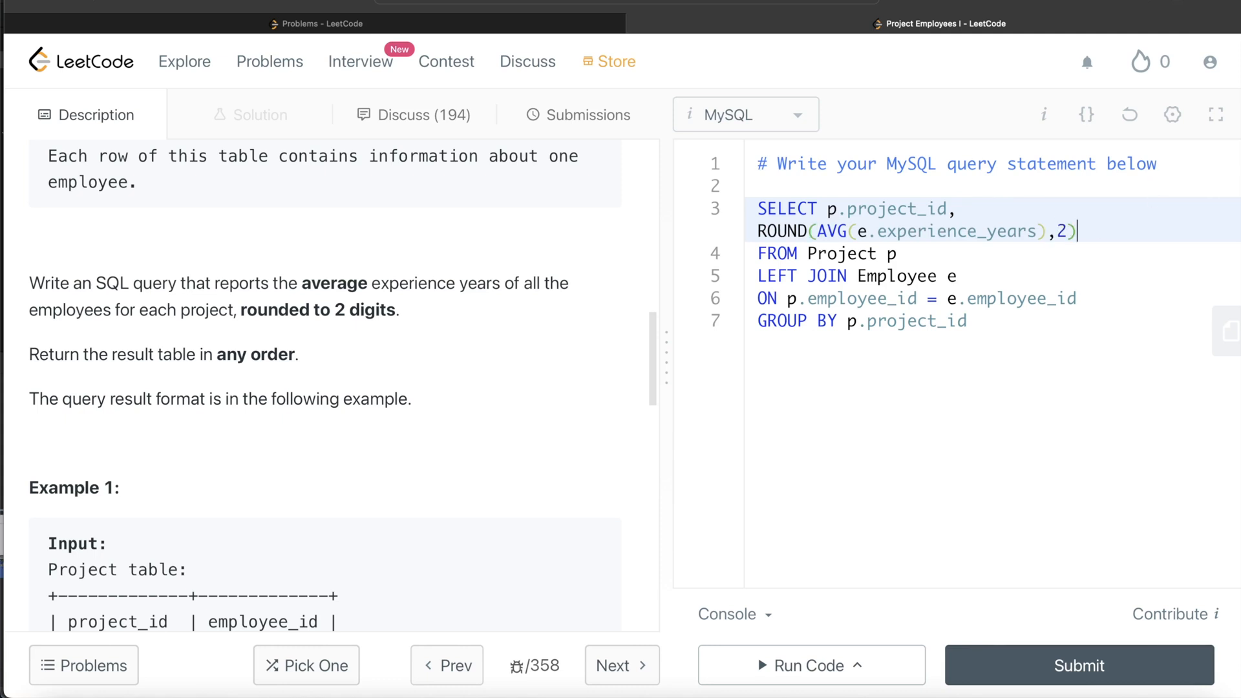
{"action": "scroll", "scroll_direction": "down", "scroll_amount": 3}
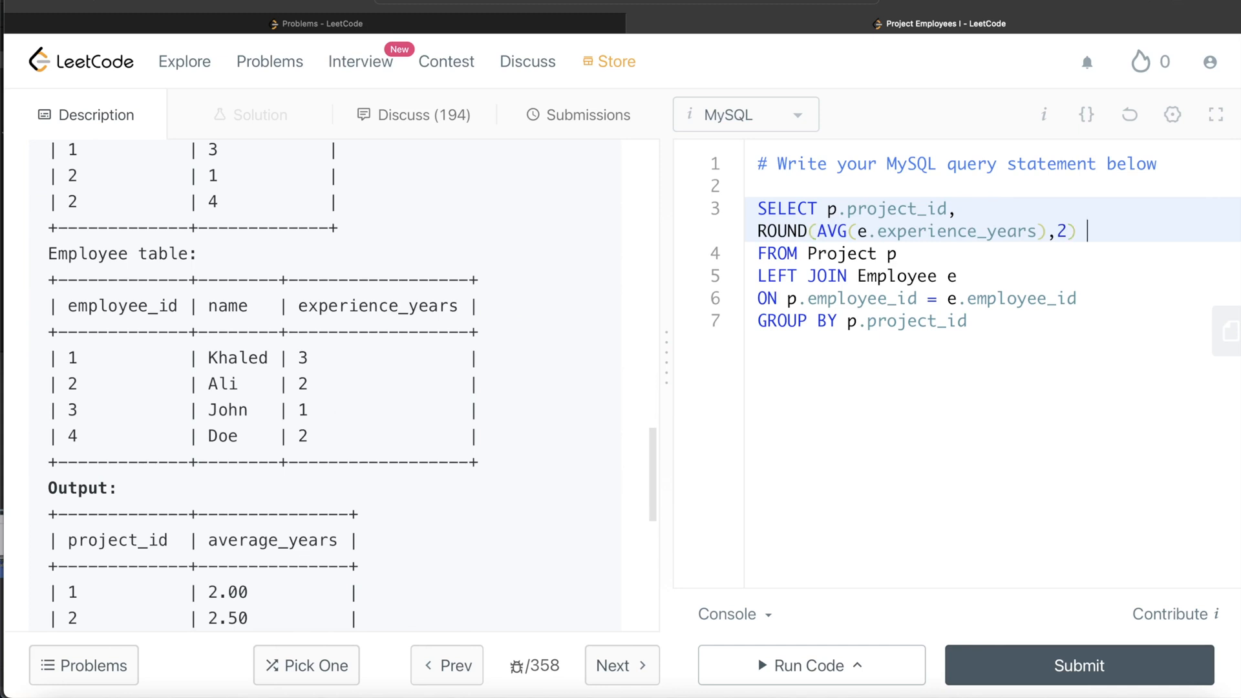
{"action": "type", "text": "AS average"}
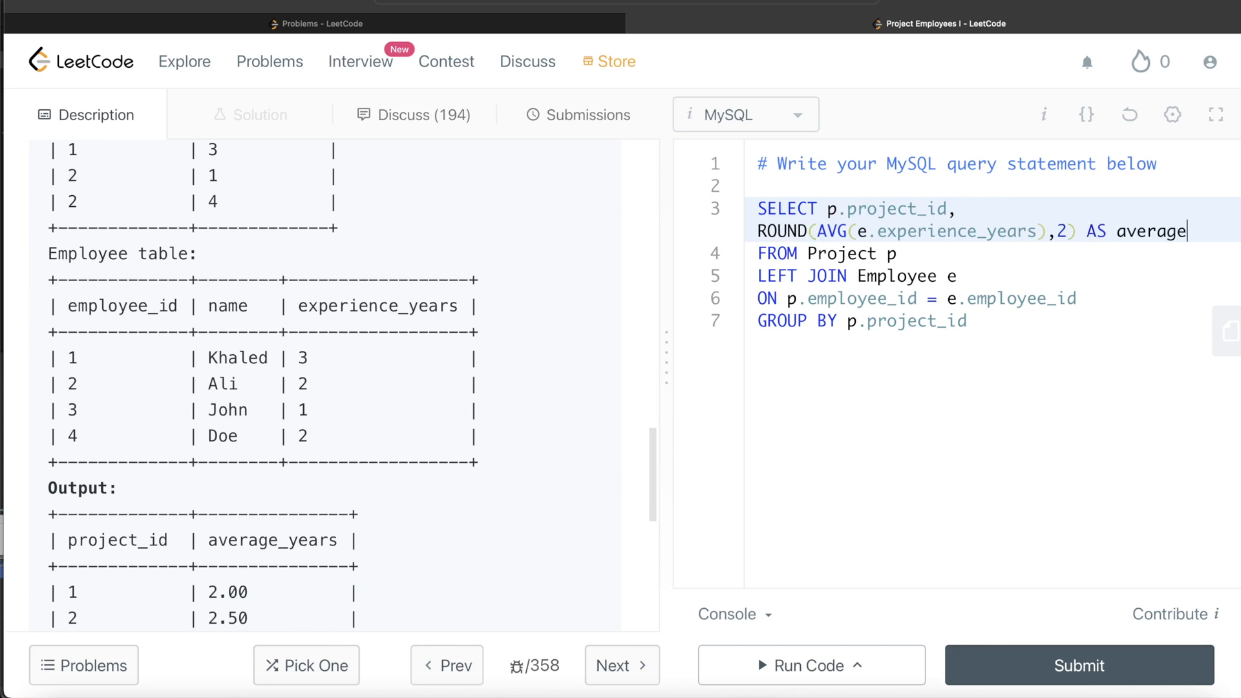
{"action": "type", "text": "_years"}
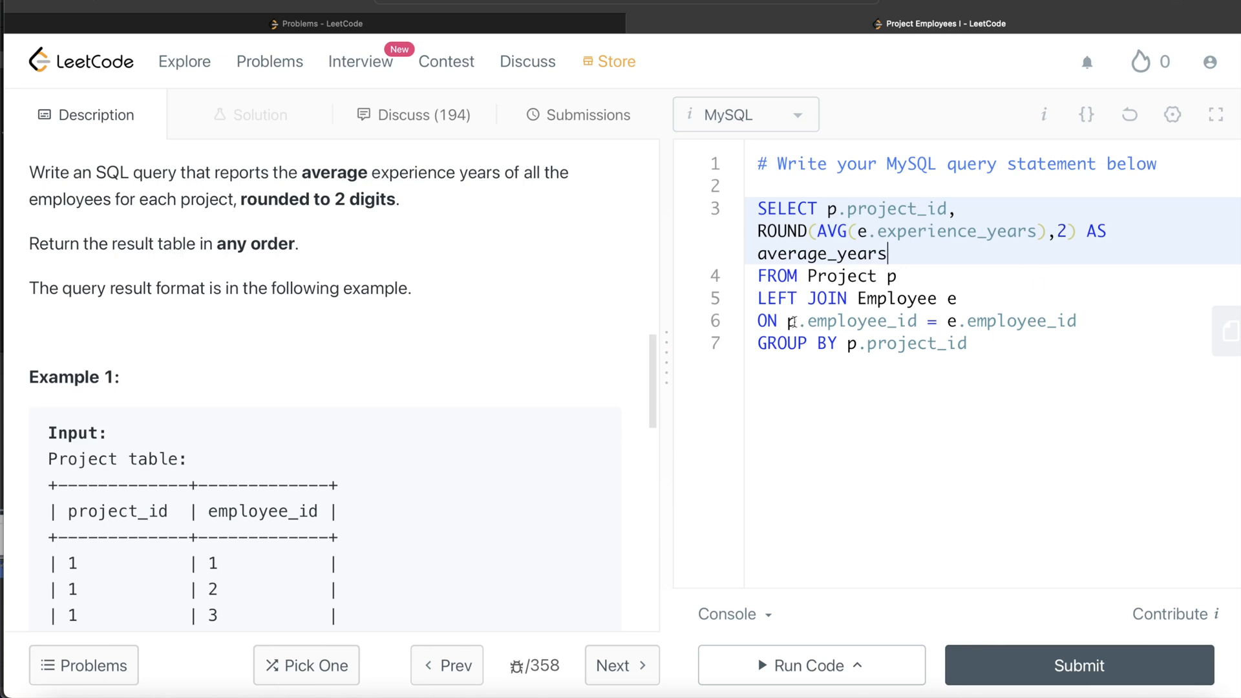
Run the query against the example case and confirm the Accepted result.
{"action": "left_click", "coordinate": [809, 664]}
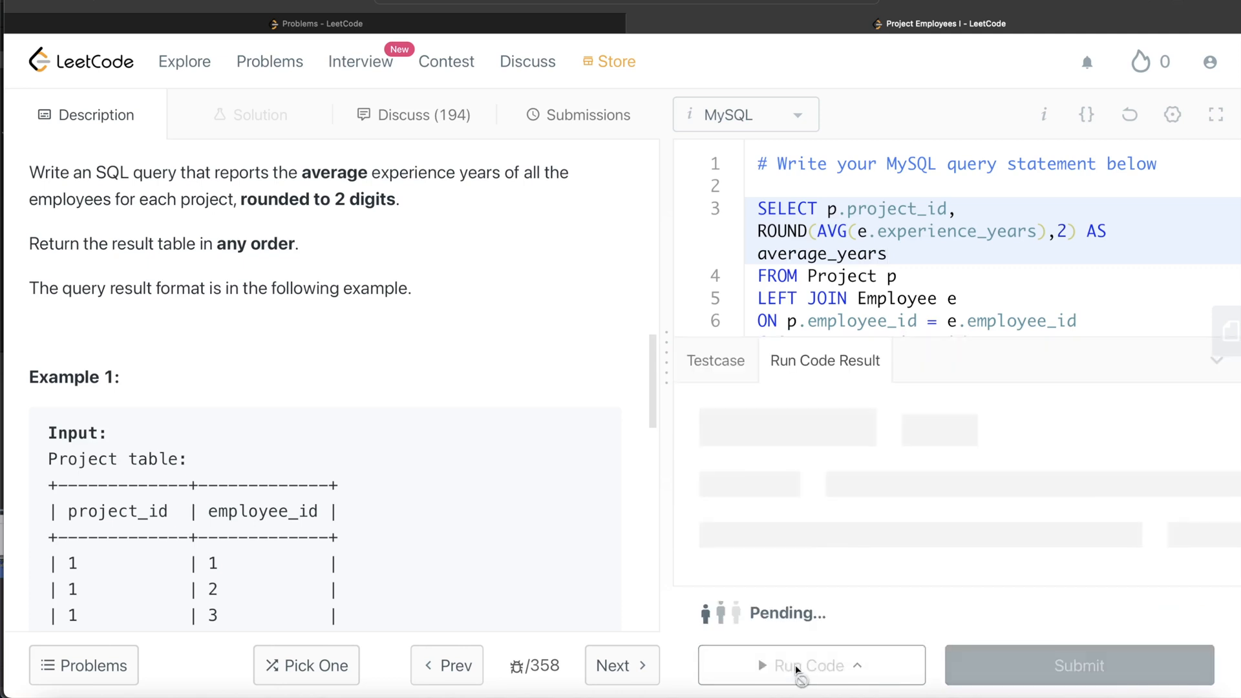
{"action": "left_click", "coordinate": [808, 665]}
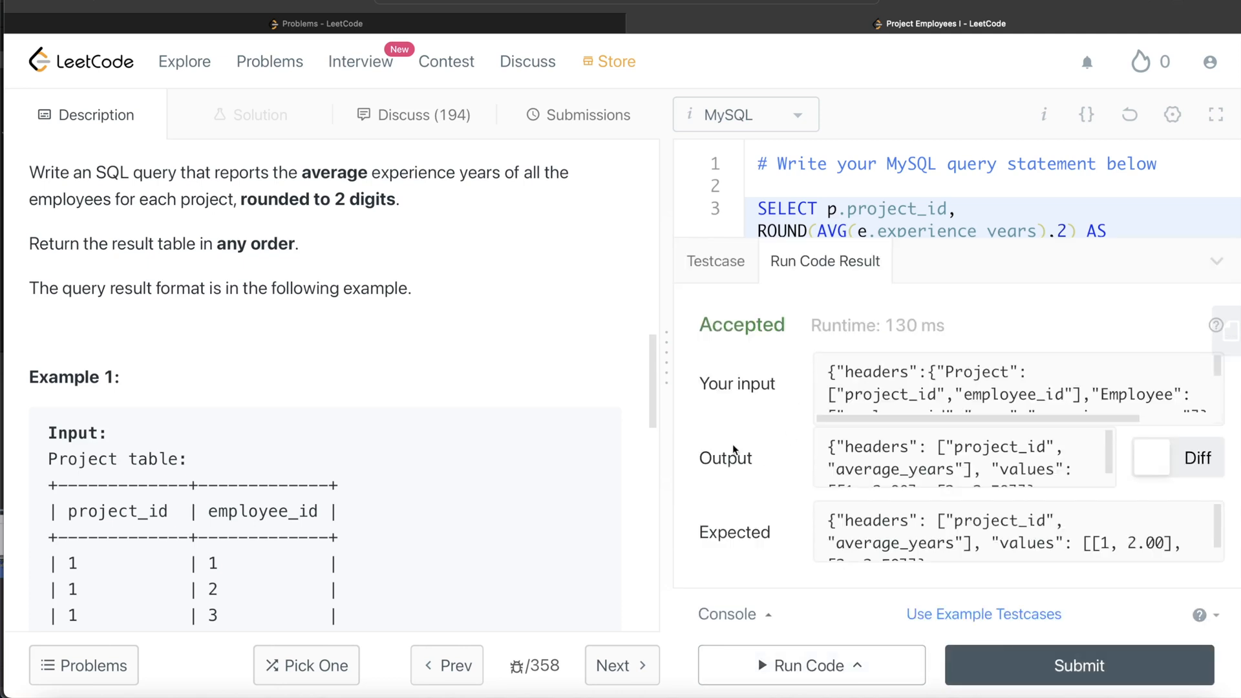
{"action": "mouse_move", "coordinate": [1049, 682]}
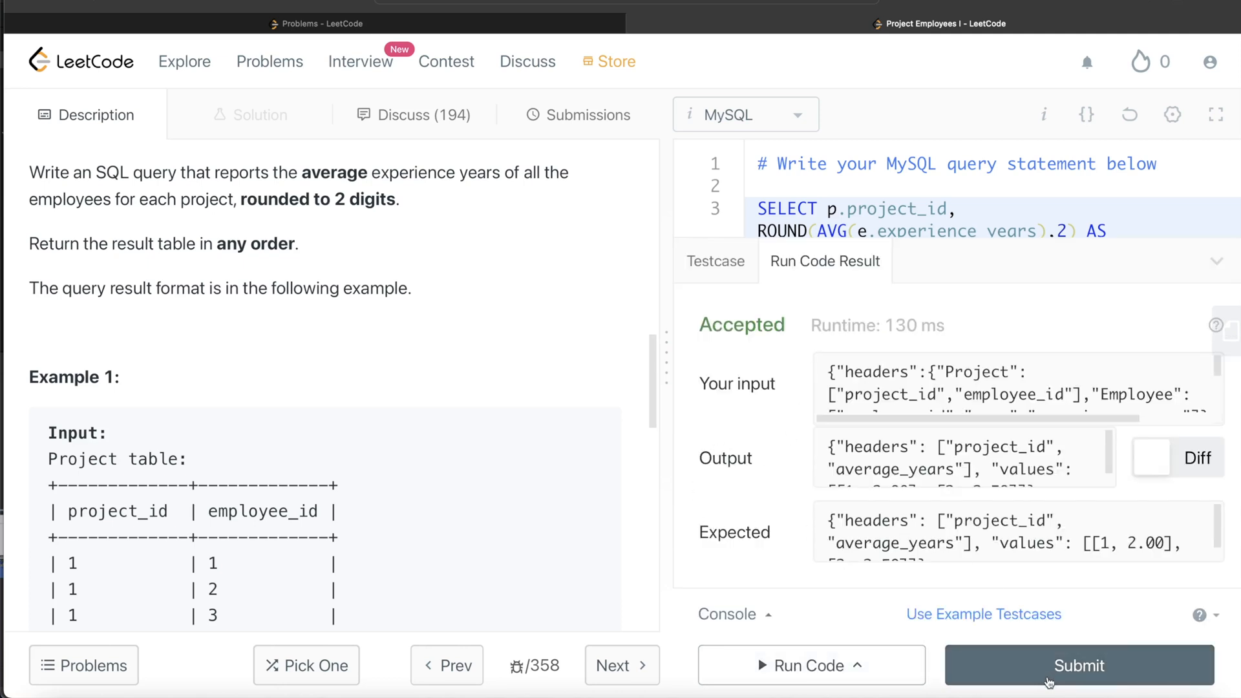
Submit the query for judging, accepted at 1302 ms, and return to the description.
{"action": "left_click", "coordinate": [1078, 665]}
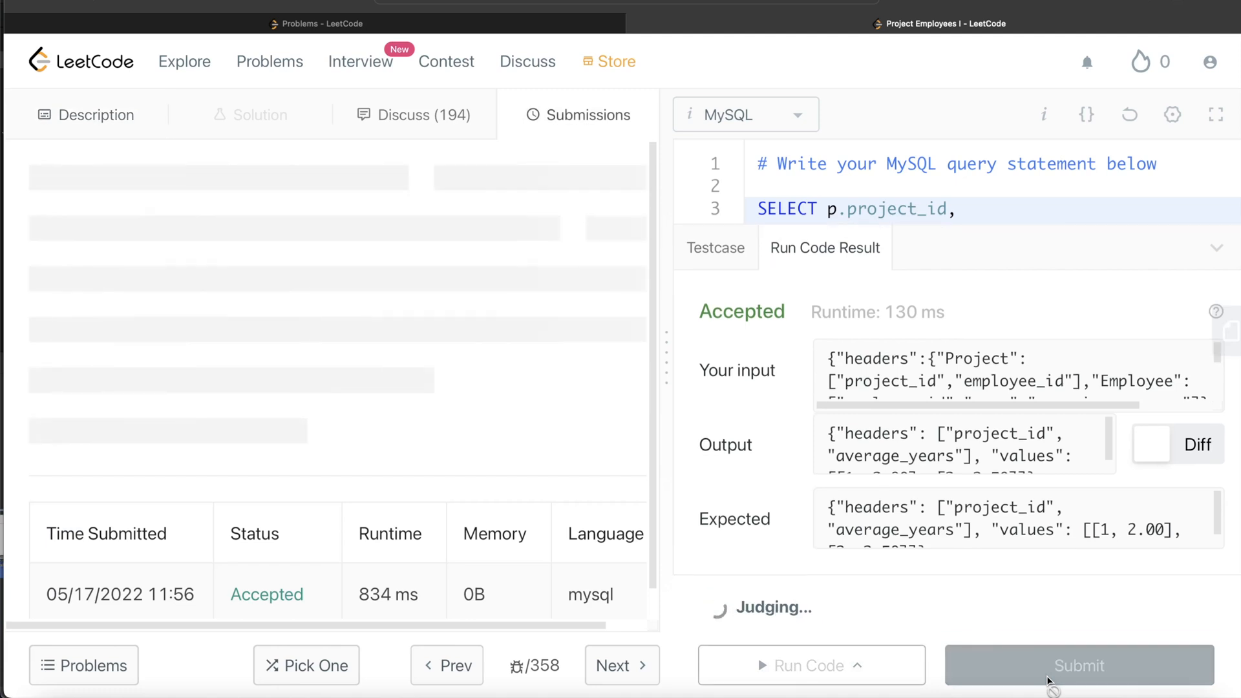
{"action": "left_click", "coordinate": [1077, 664]}
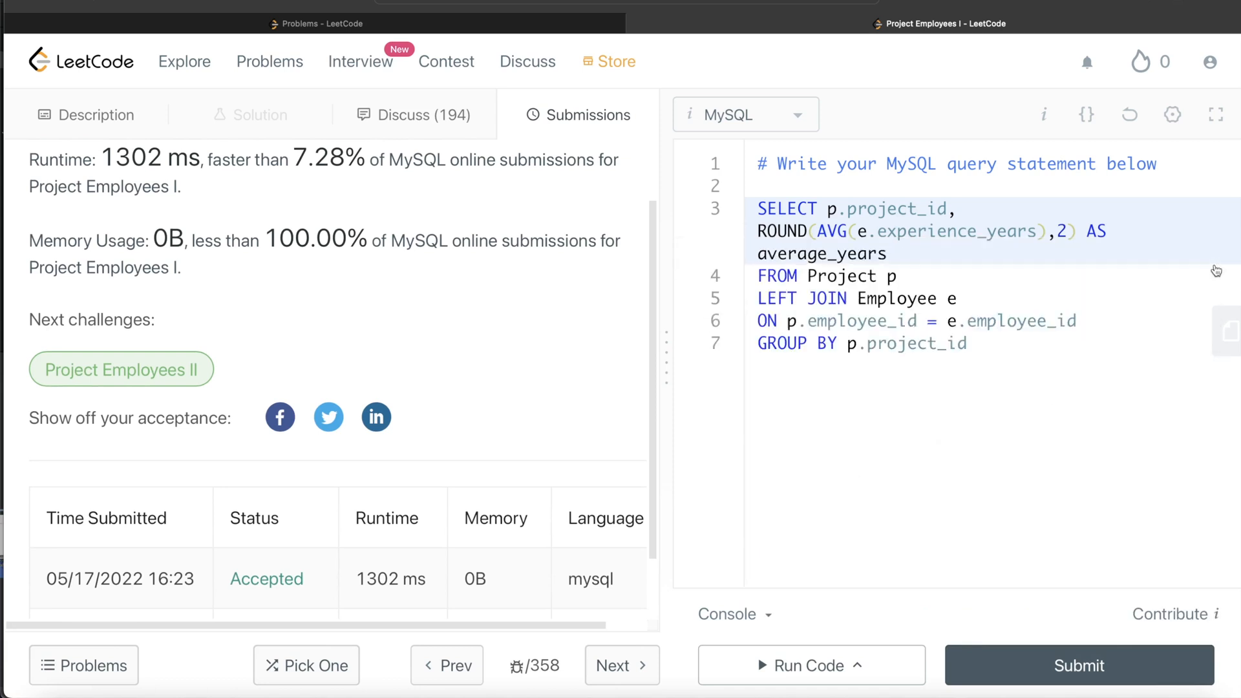
{"action": "left_click", "coordinate": [85, 116]}
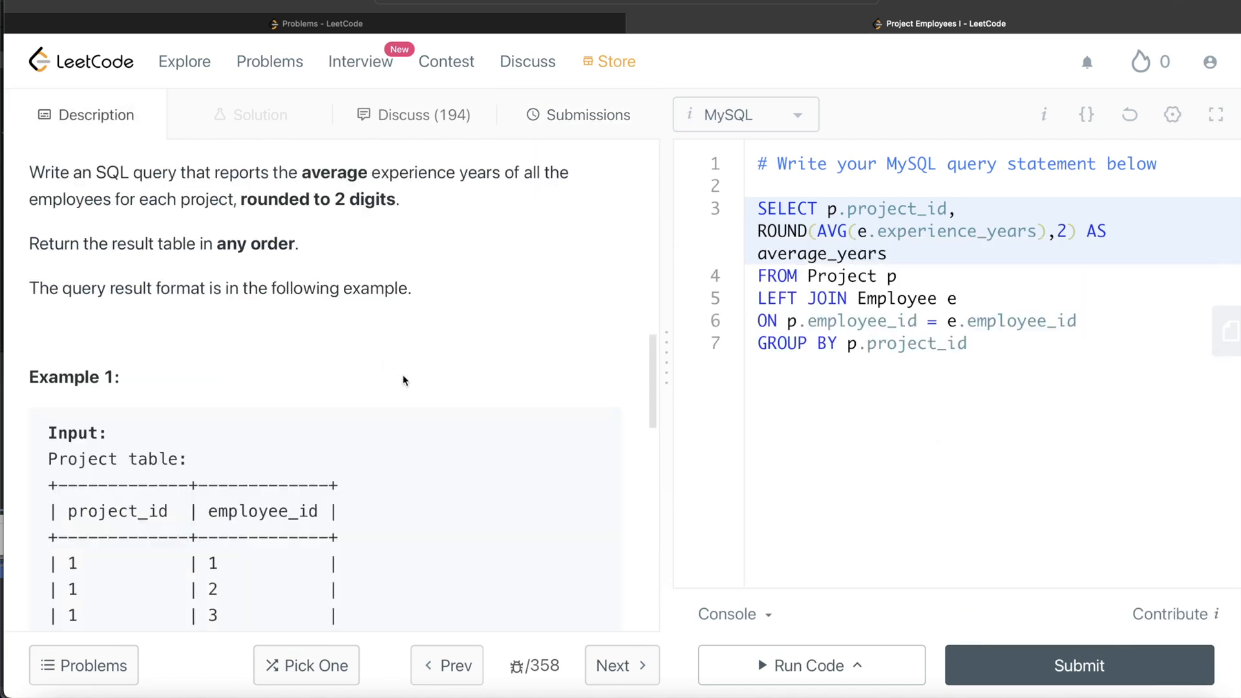
{"action": "scroll", "scroll_direction": "down", "scroll_amount": 3}
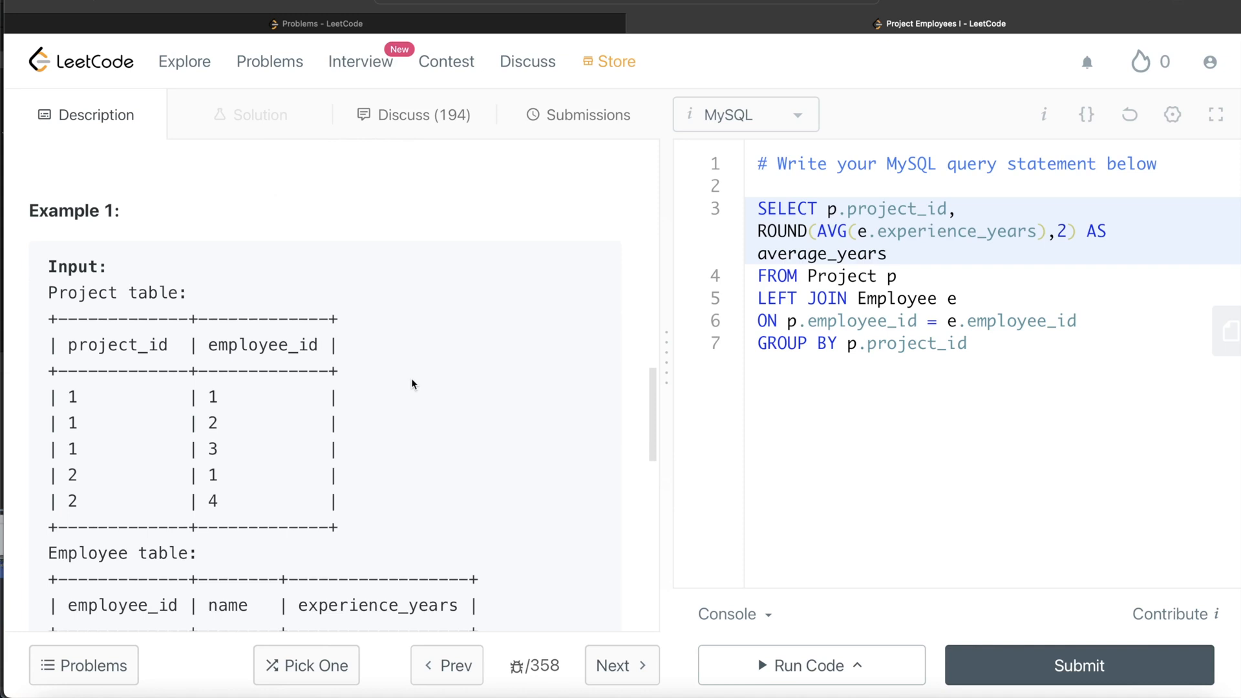
{"action": "mouse_move", "coordinate": [869, 253]}
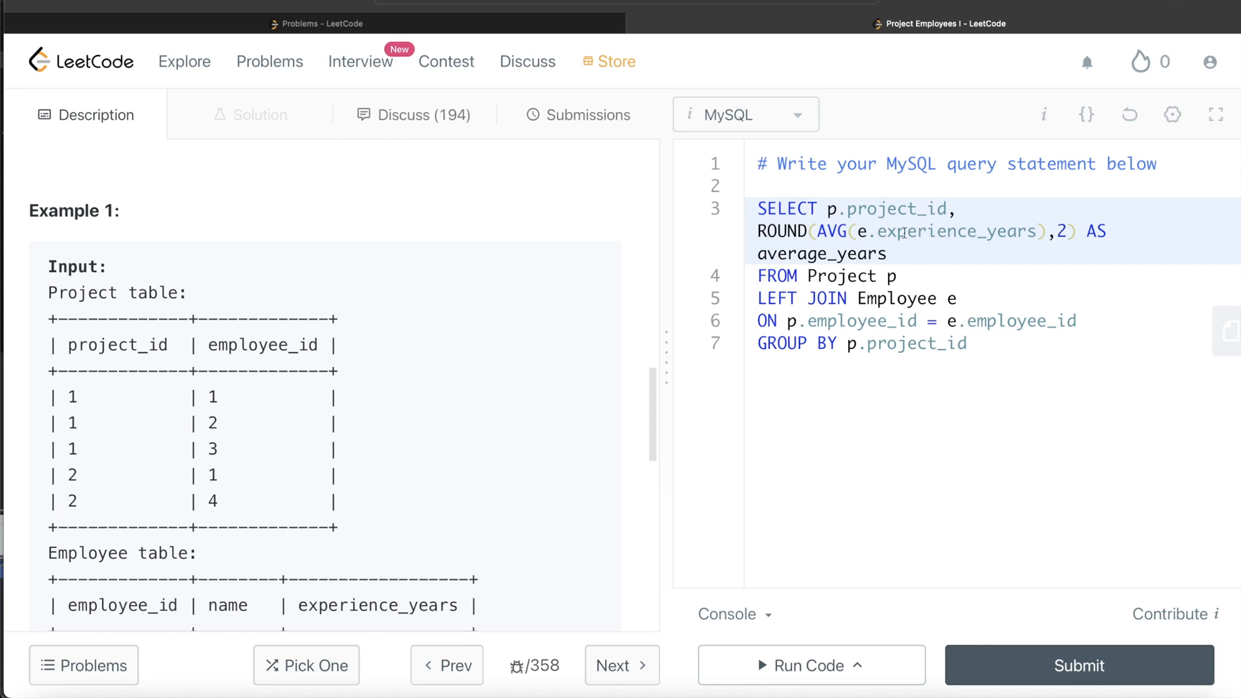
{"action": "mouse_move", "coordinate": [457, 355]}
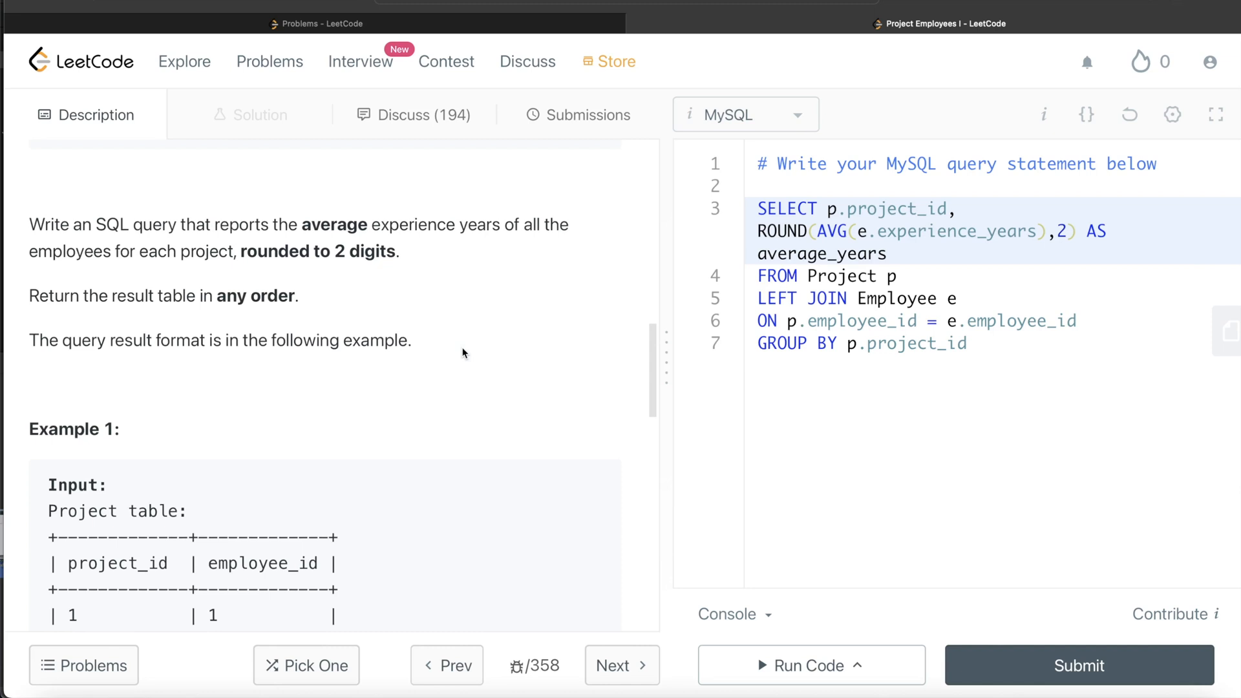
{"action": "mouse_move", "coordinate": [954, 65]}
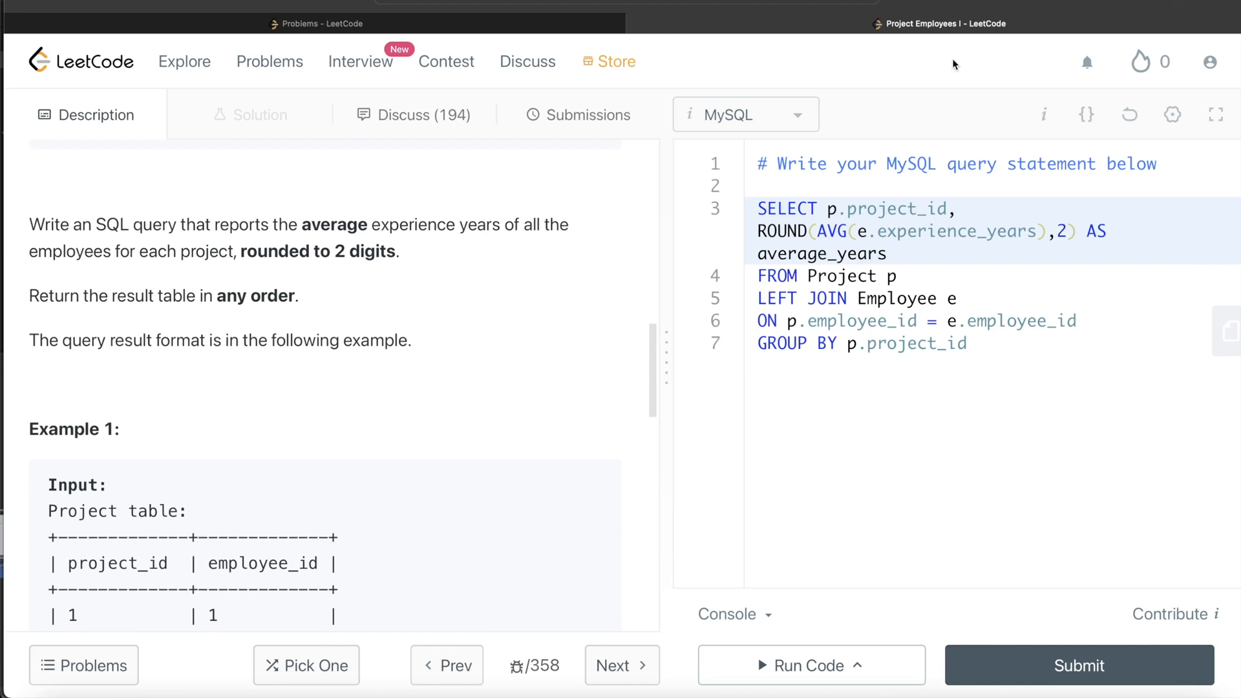